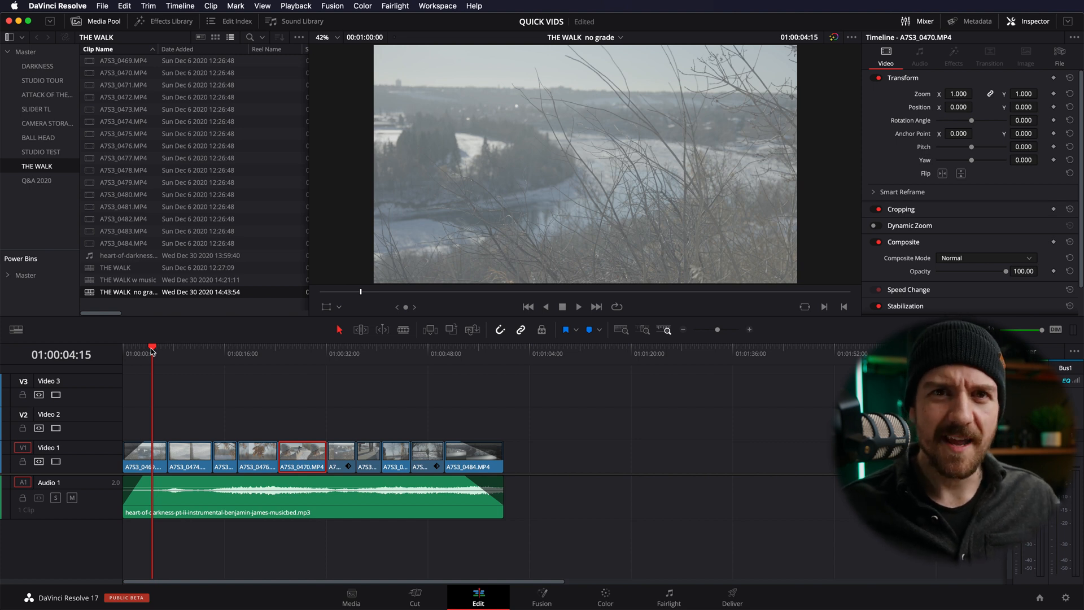
Step: Switch from the Edit page to the Color page to grade clip 05
click(604, 607)
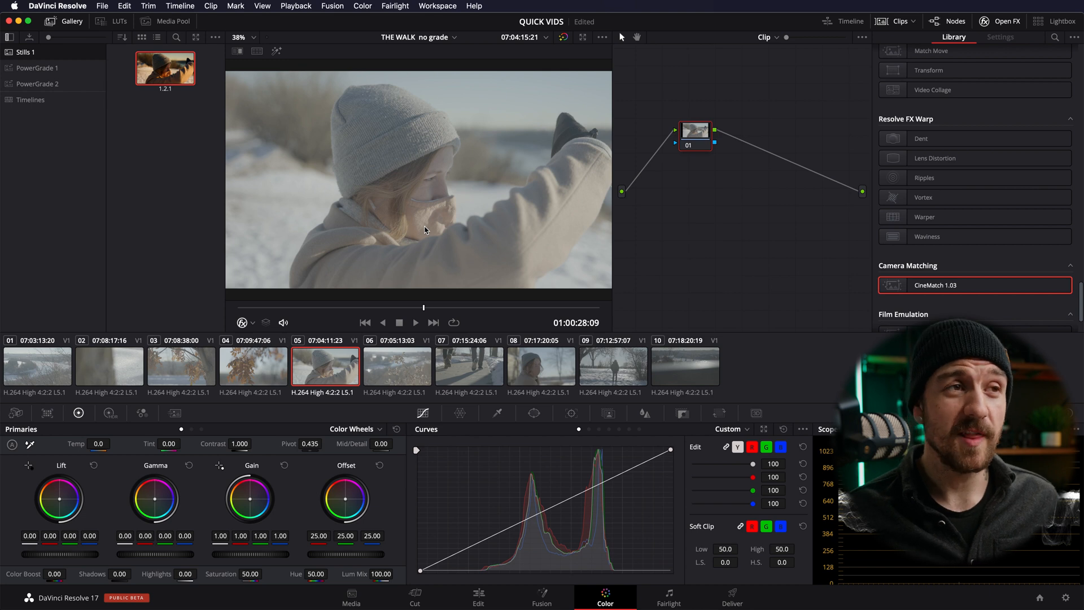
mouse_move(448, 206)
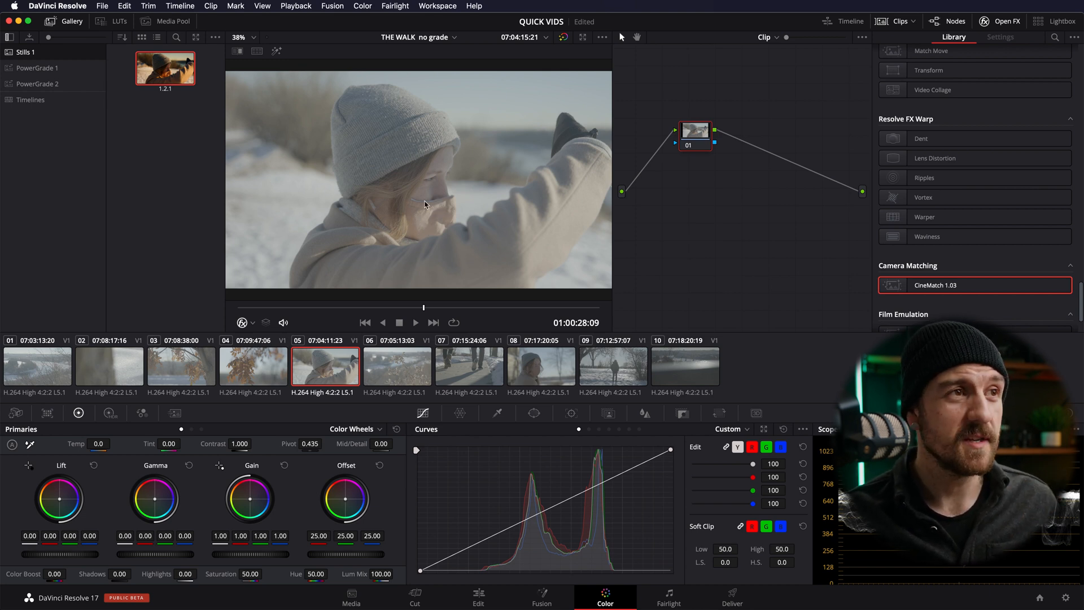
mouse_move(699, 134)
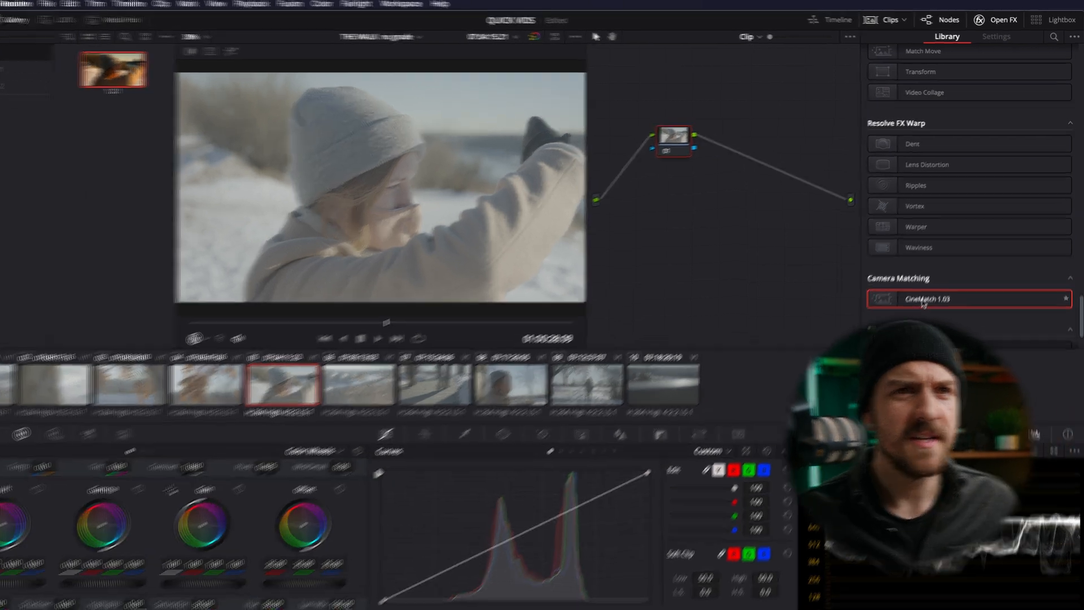
Step: Apply CineMatch to node 01: Sony a7S III S-Log3 S-Gamut3.Cine source, ARRI ALEXA LogC target
click(996, 36)
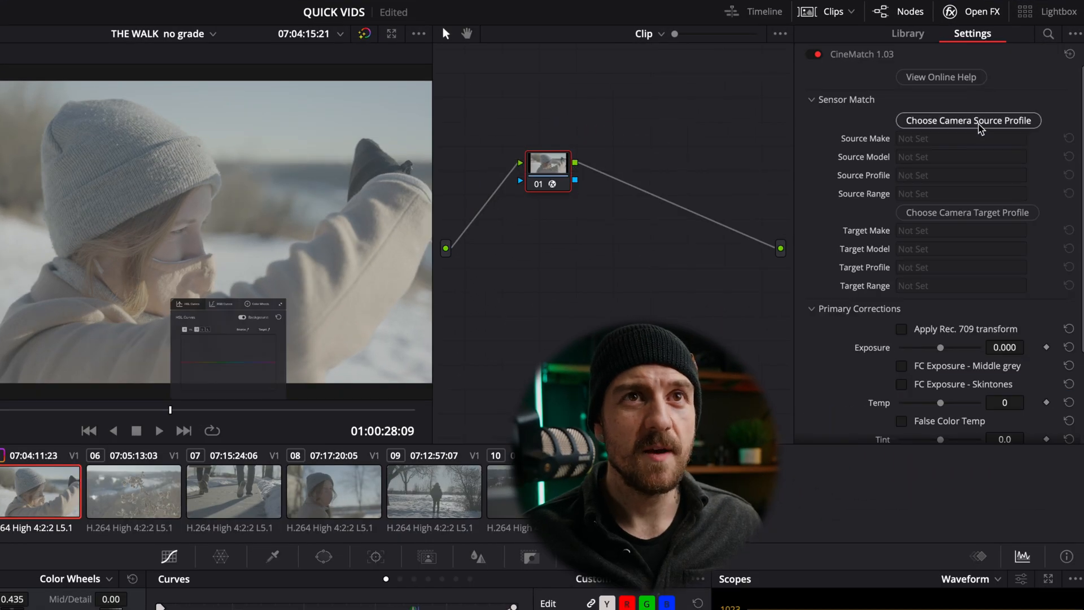
click(968, 120)
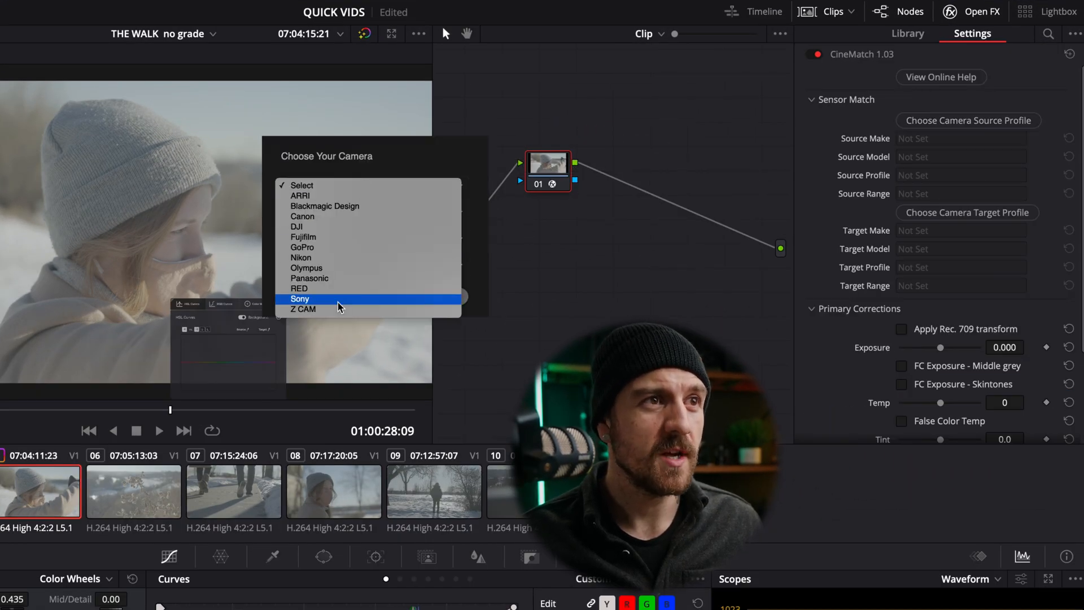
click(301, 299)
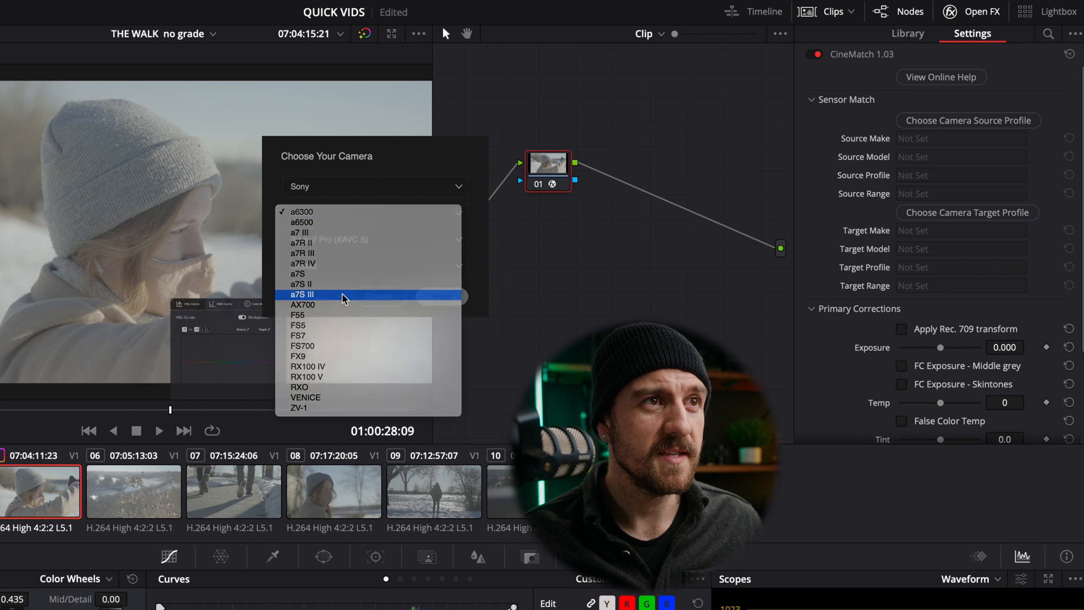
click(304, 295)
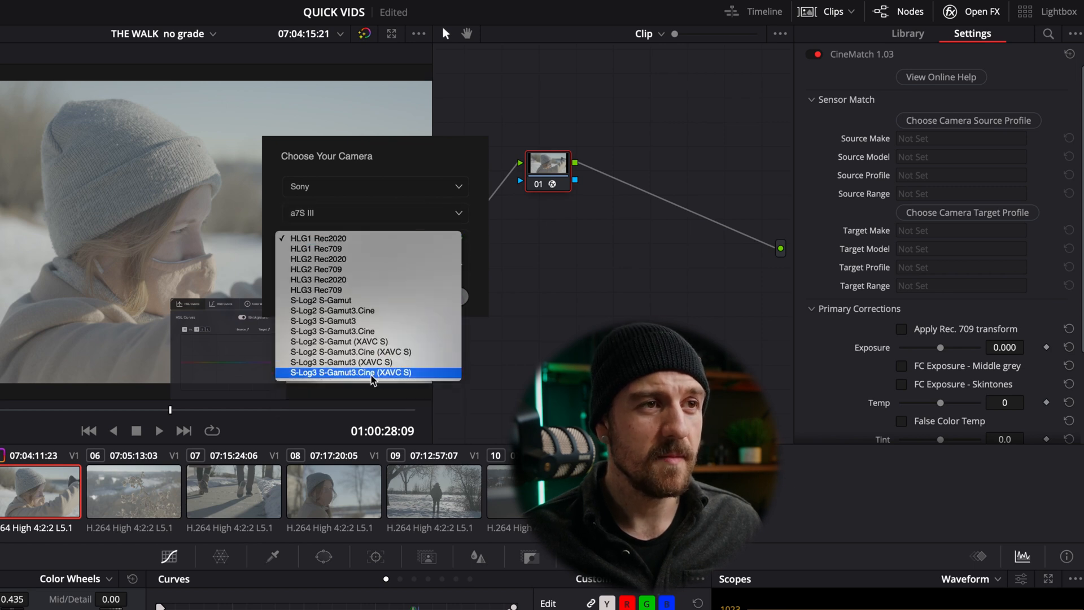
click(369, 373)
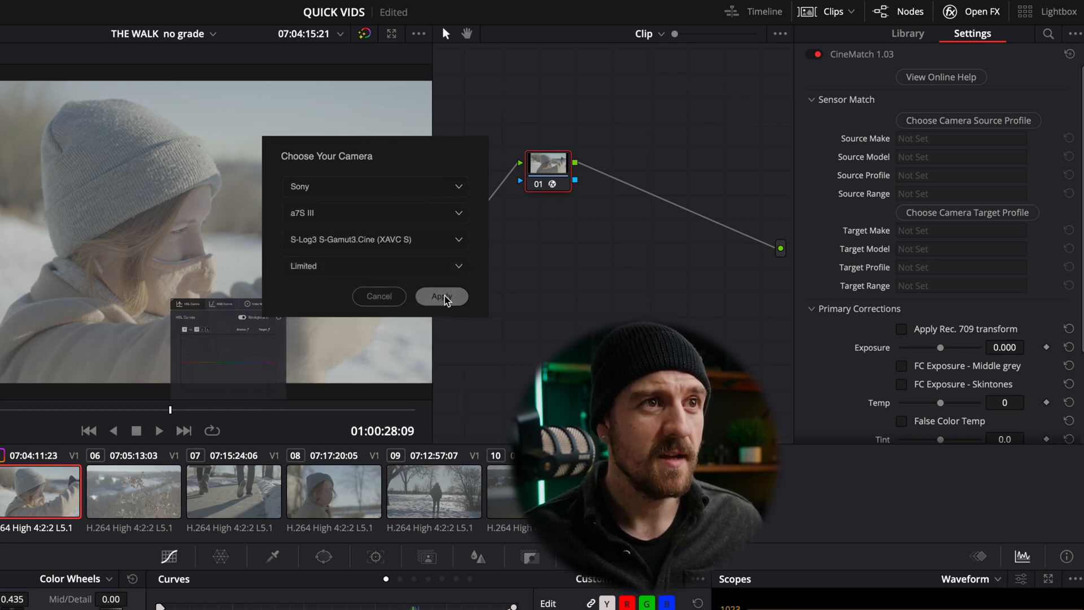
click(441, 297)
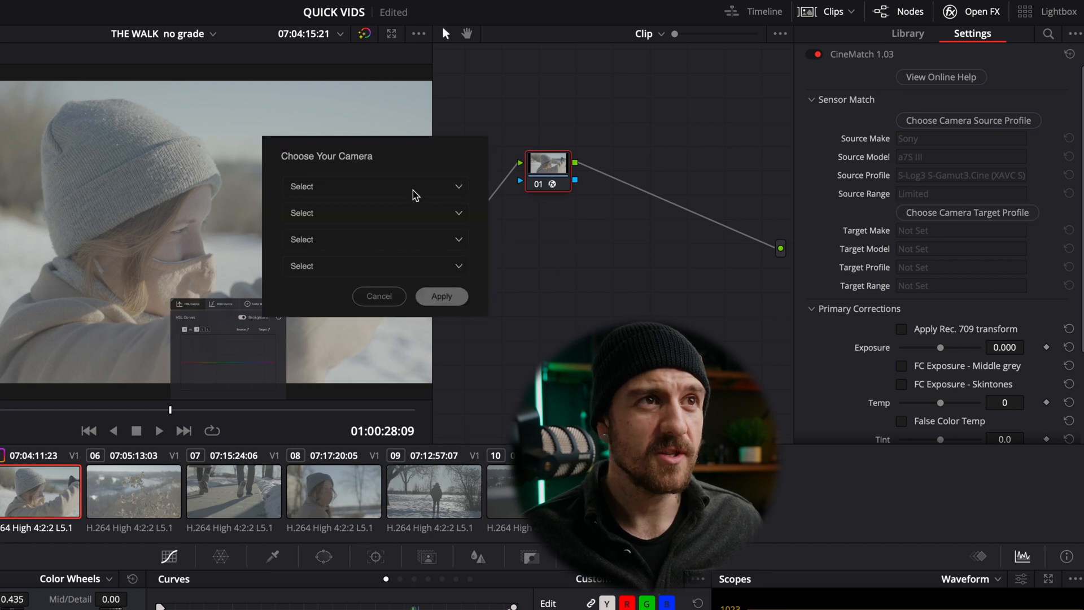
click(375, 187)
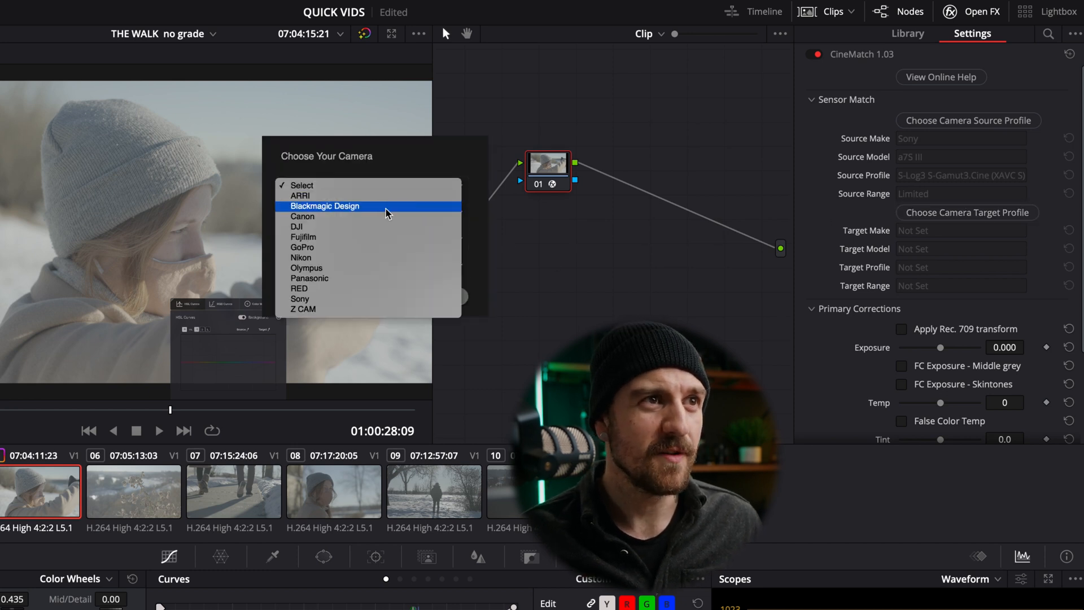
click(297, 195)
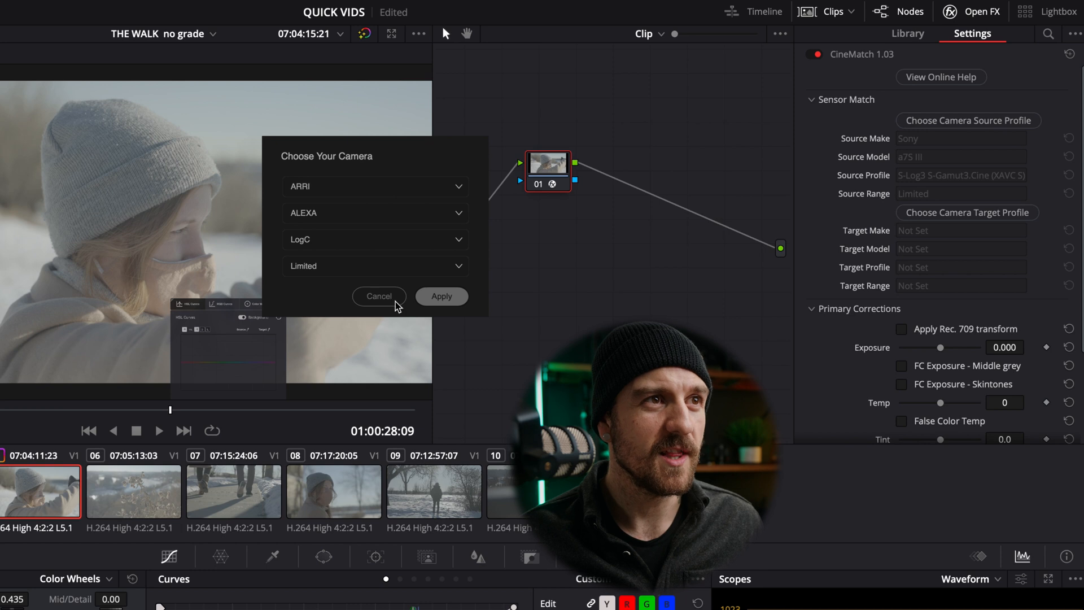
click(442, 297)
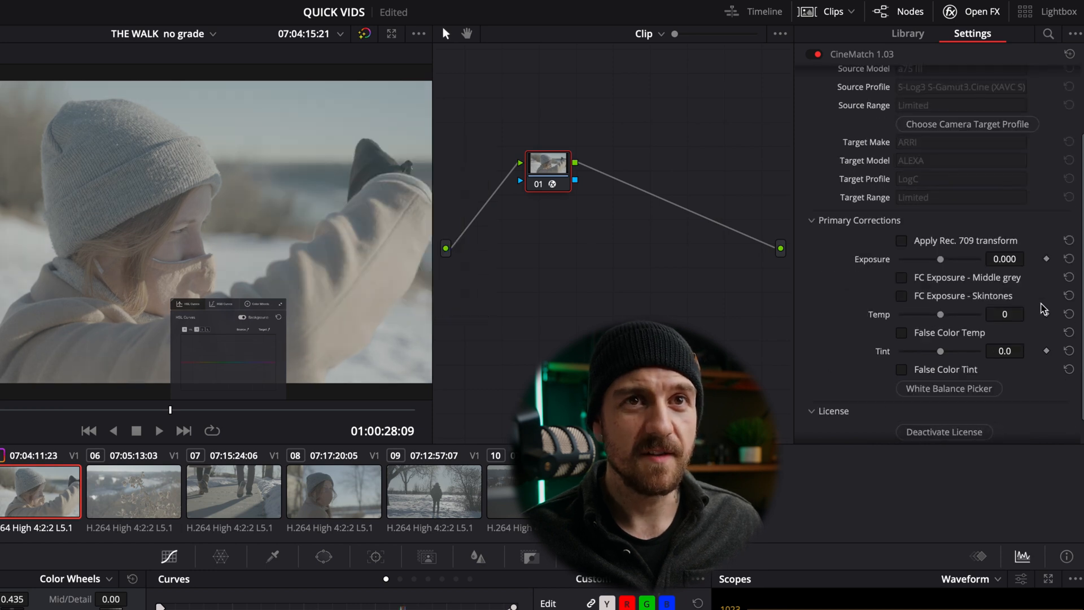
mouse_move(925, 316)
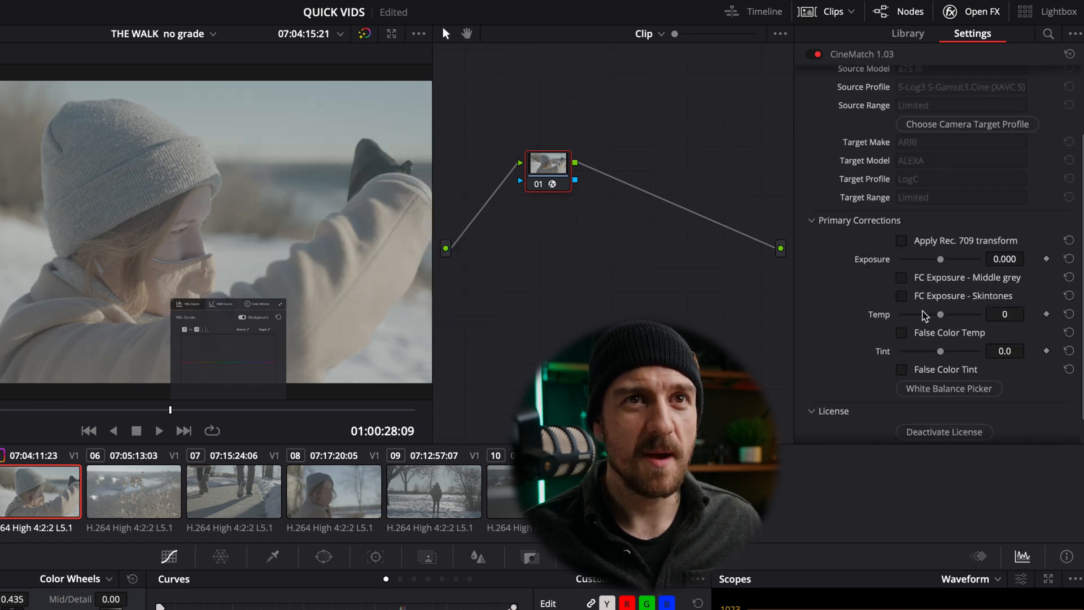
mouse_move(901, 240)
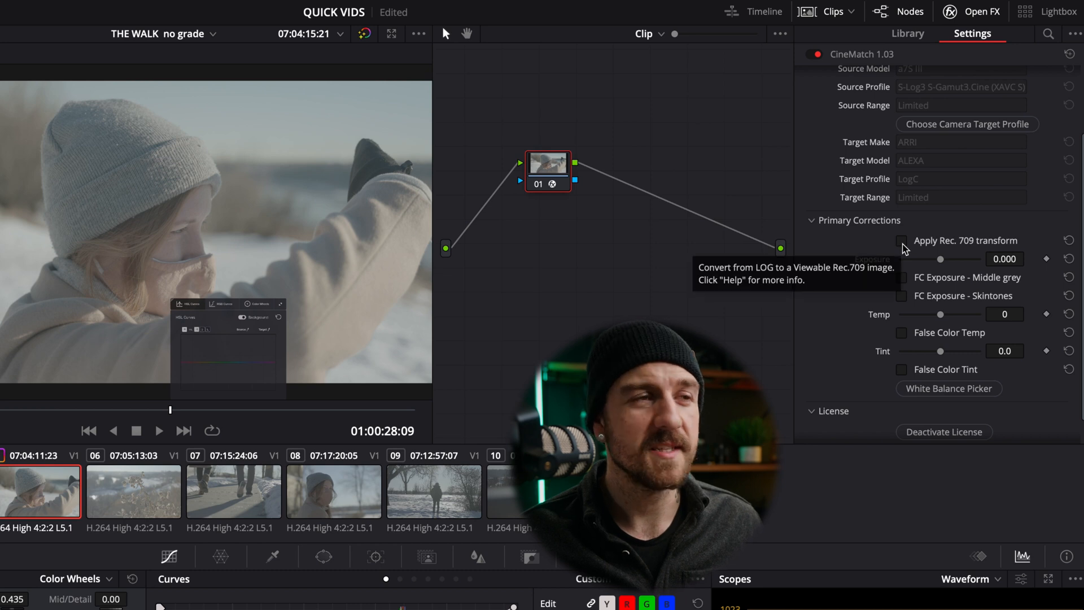
Step: Enable the Rec.709 transform, lower exposure to -1.212 via skin-tone overlay, then sample white balance
click(902, 240)
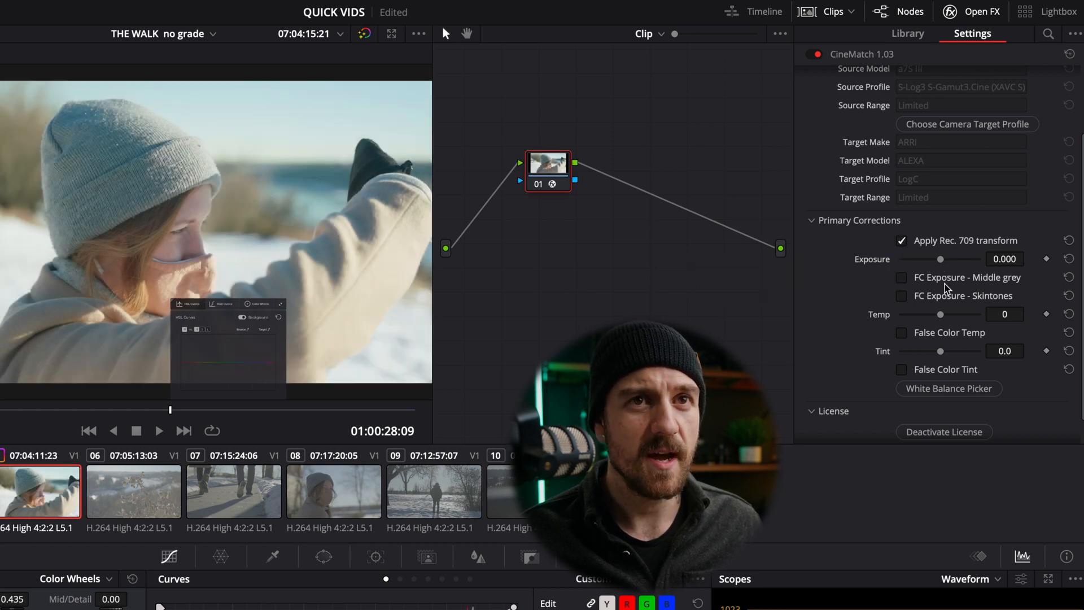
mouse_move(902, 297)
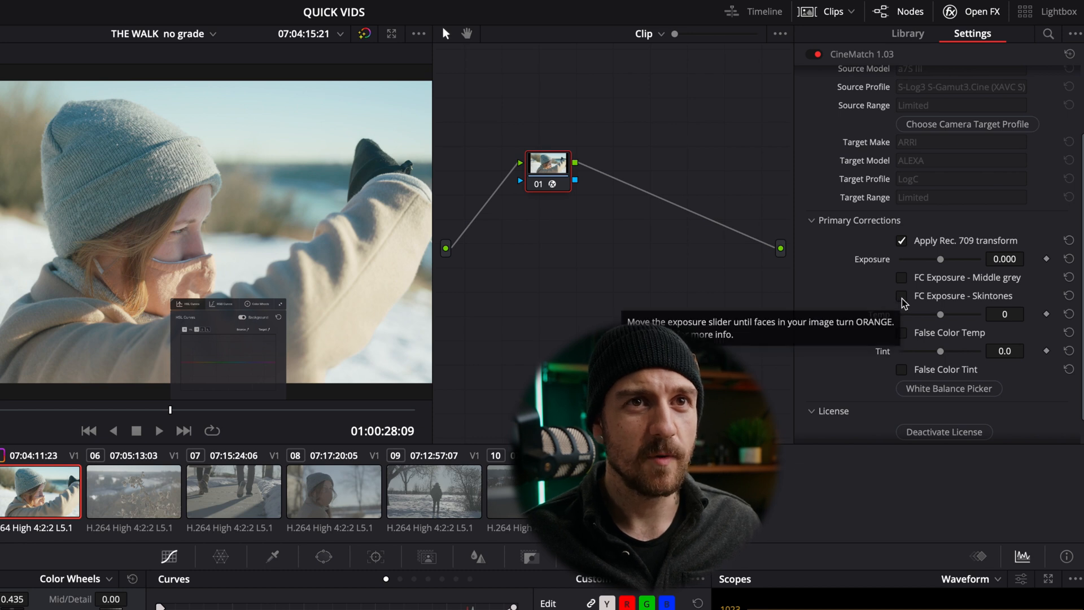
click(902, 295)
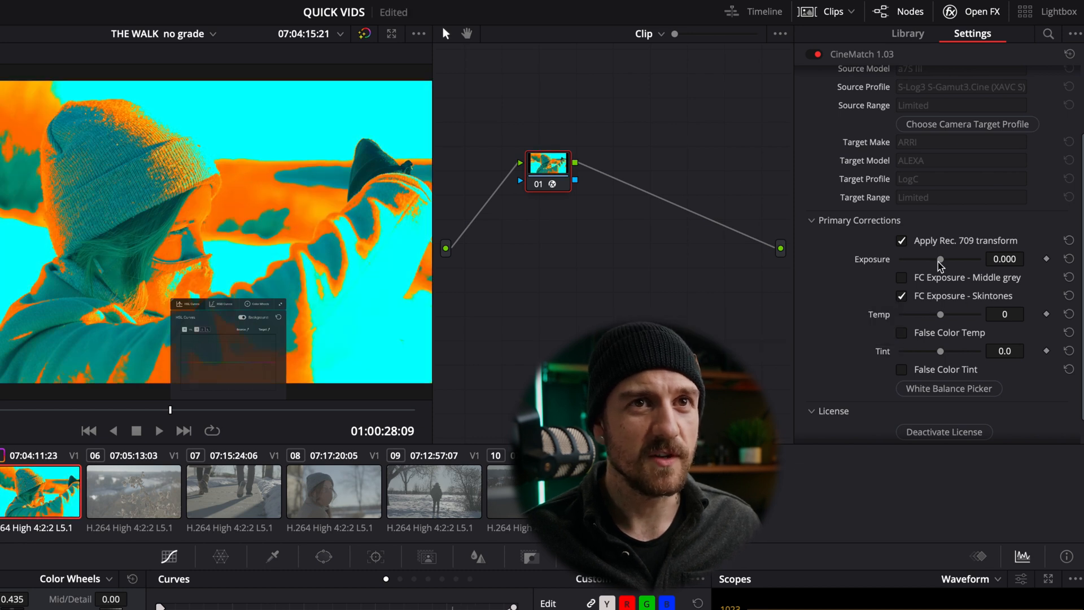
drag(940, 259, 933, 259)
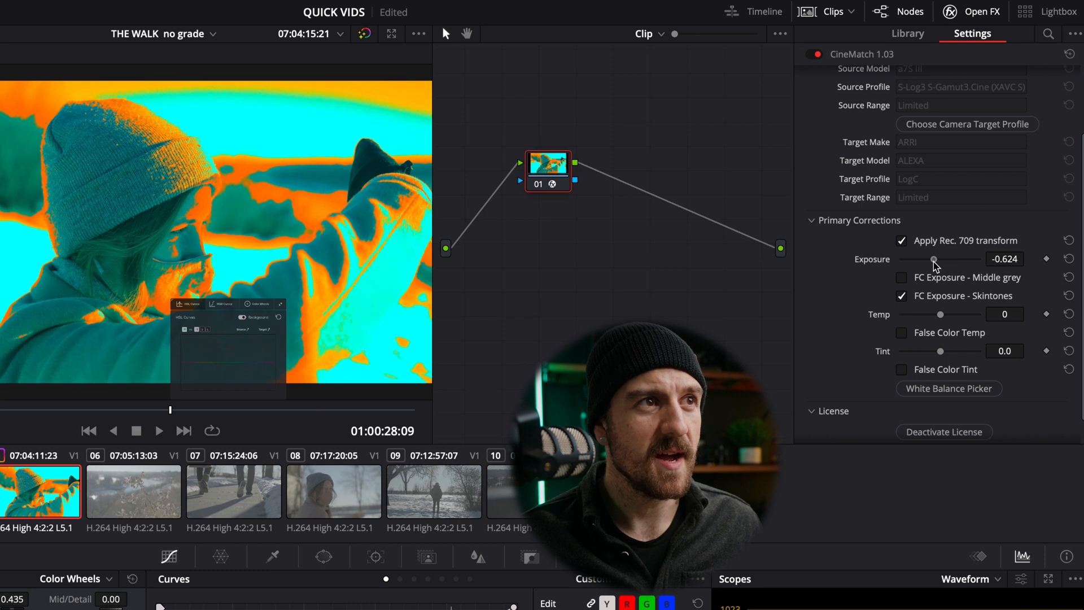
drag(935, 259, 928, 259)
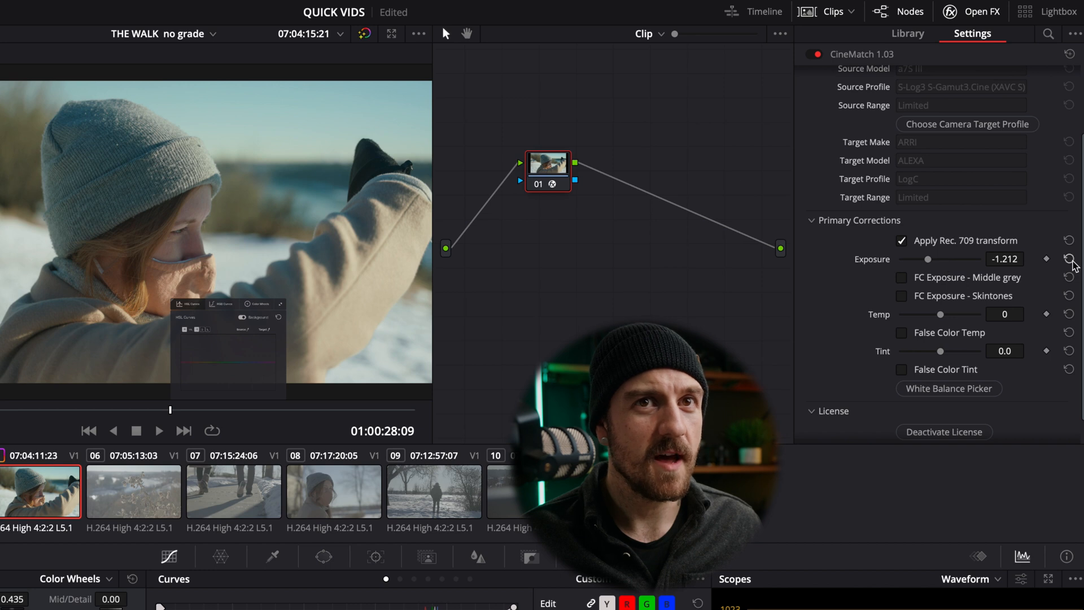
click(901, 296)
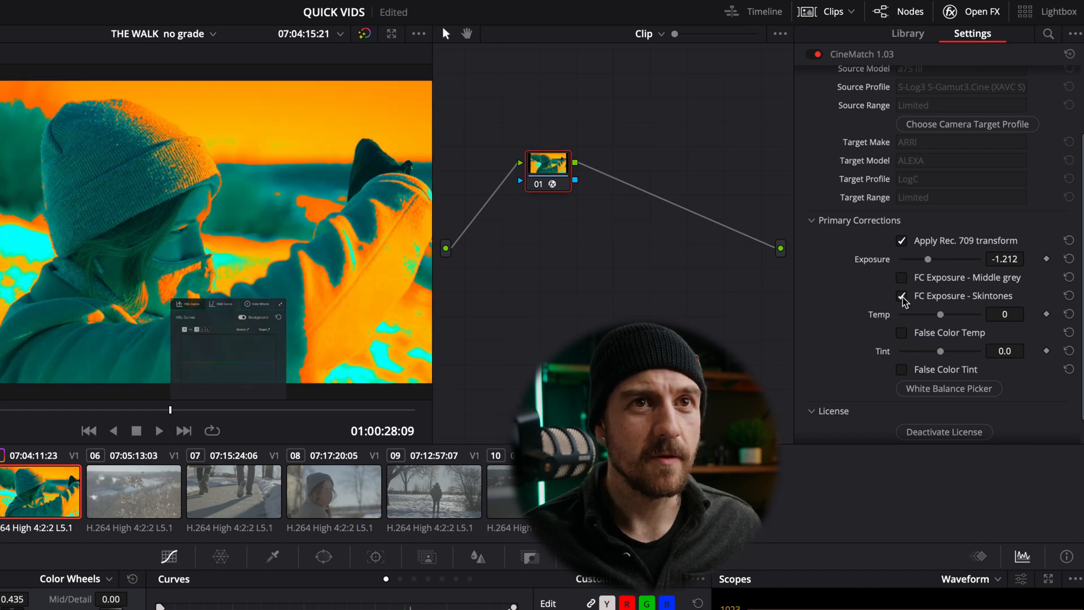
click(901, 296)
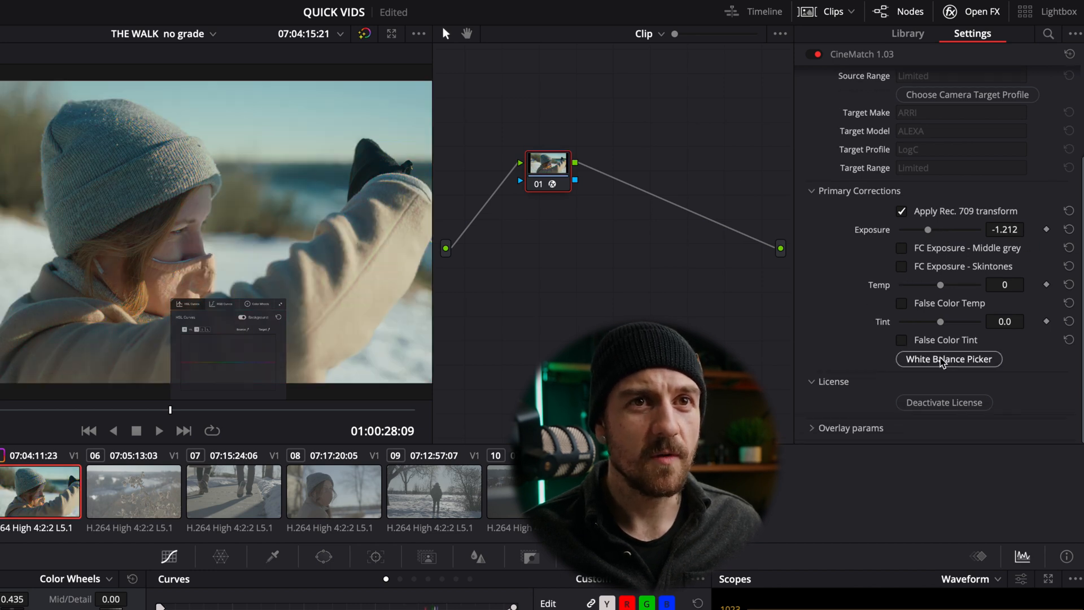
click(948, 359)
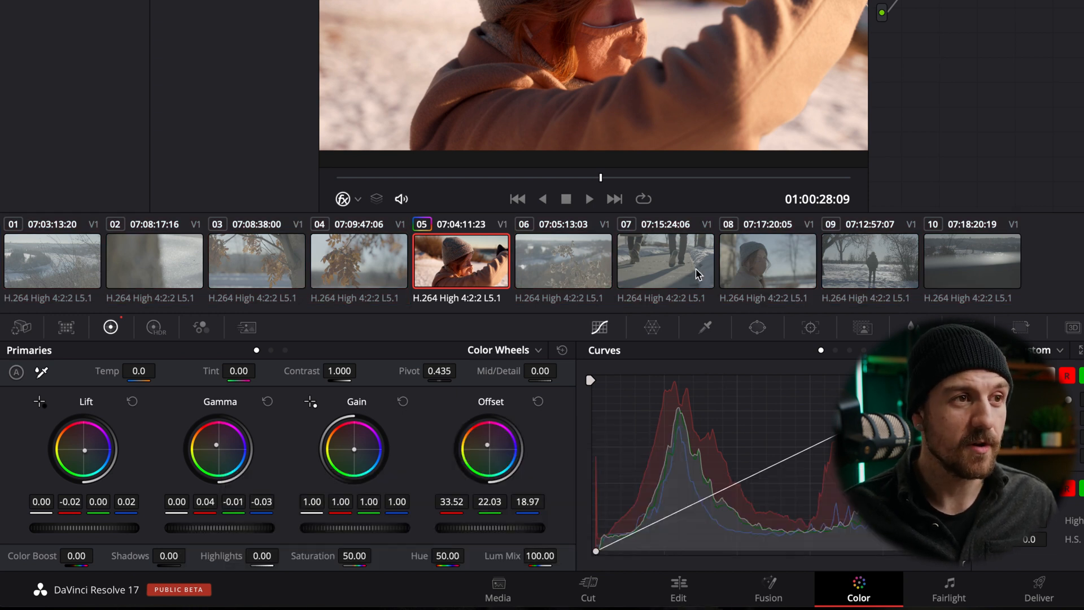
Step: Add warm nodes 02 and 03, then share the grade across all ten walk clips
click(256, 261)
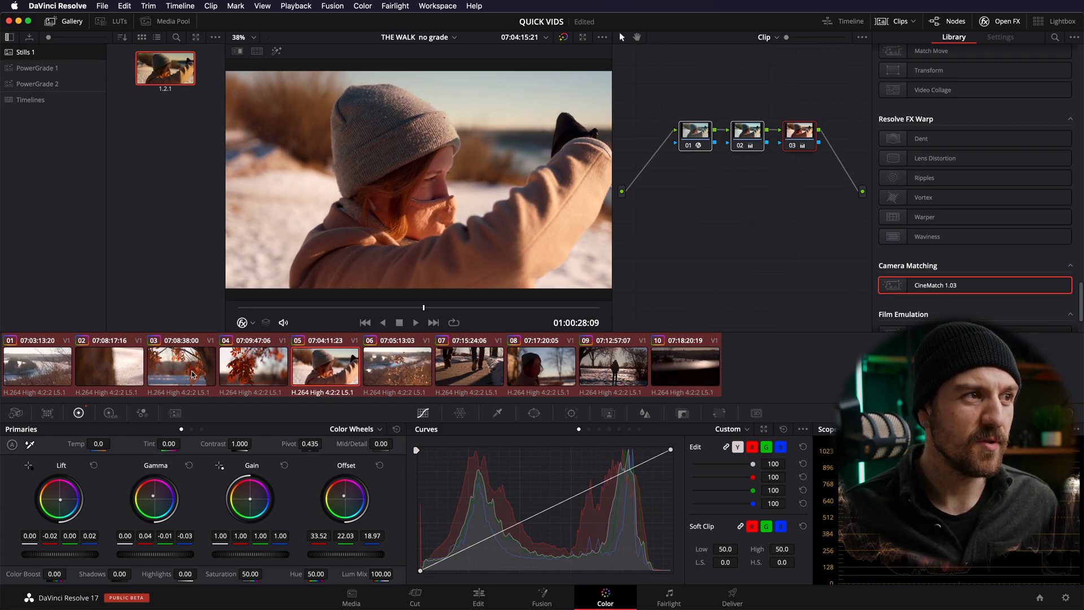
click(39, 366)
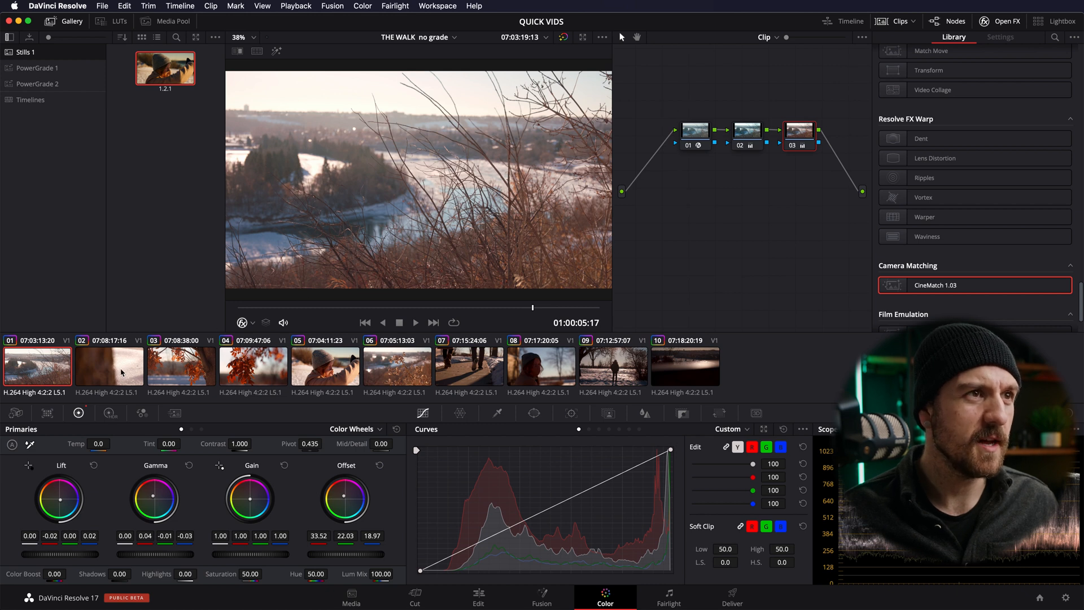
click(109, 367)
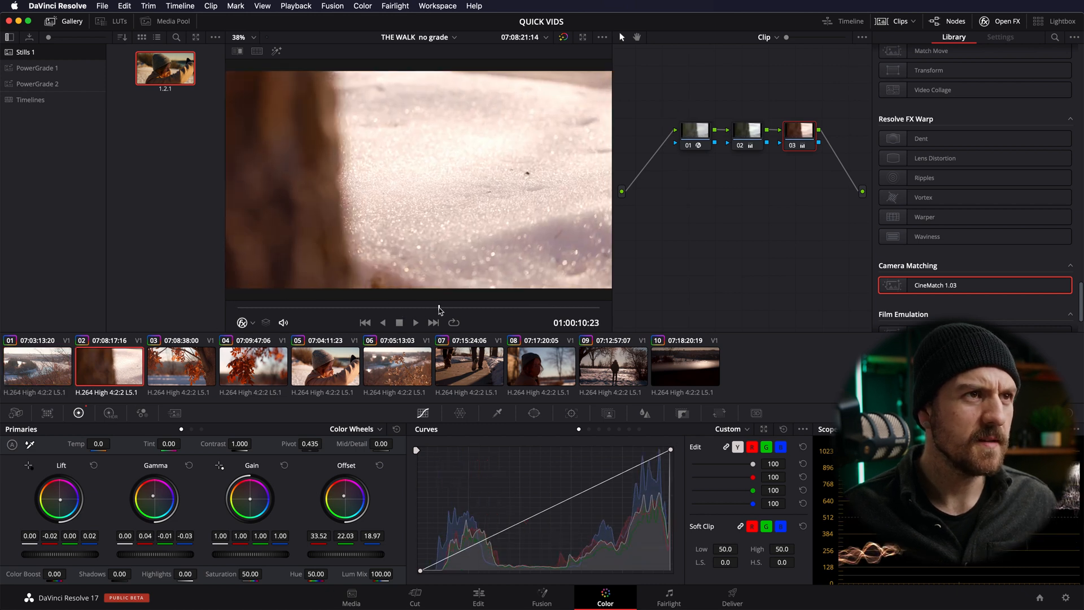
click(253, 367)
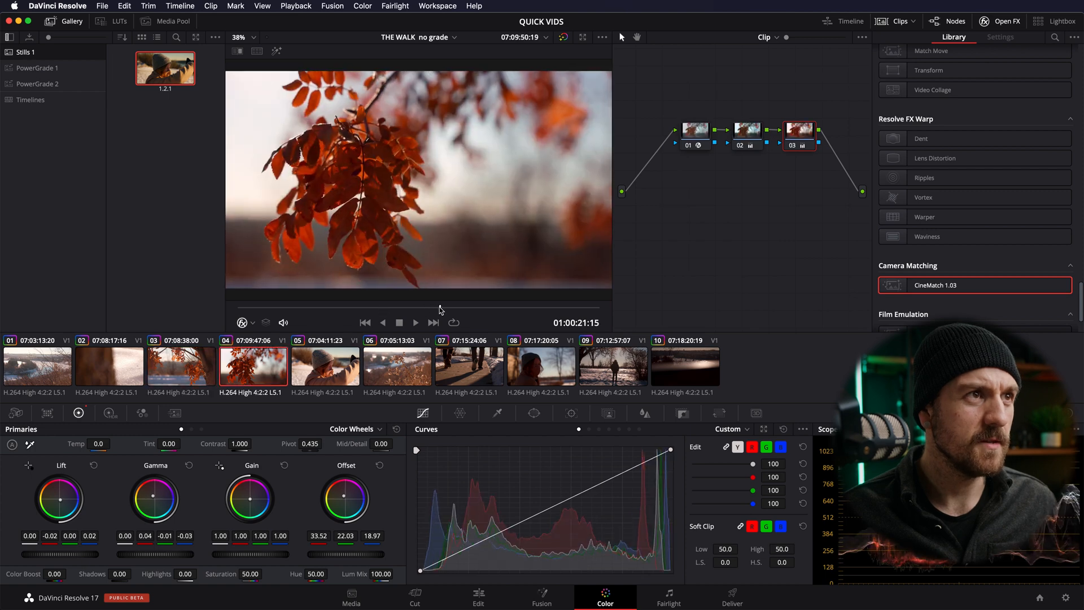
click(613, 367)
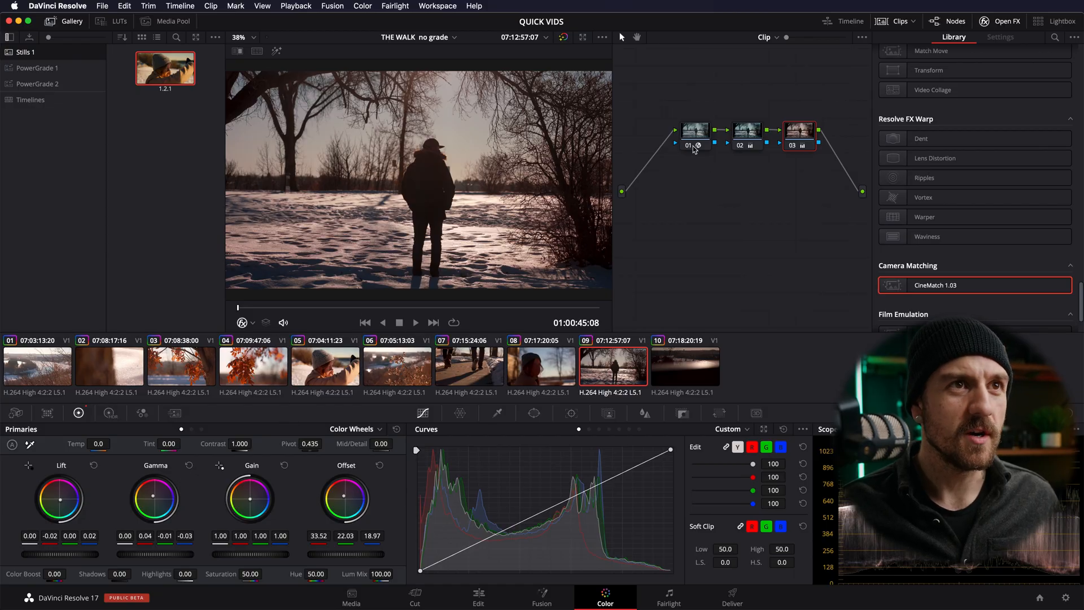
click(1000, 38)
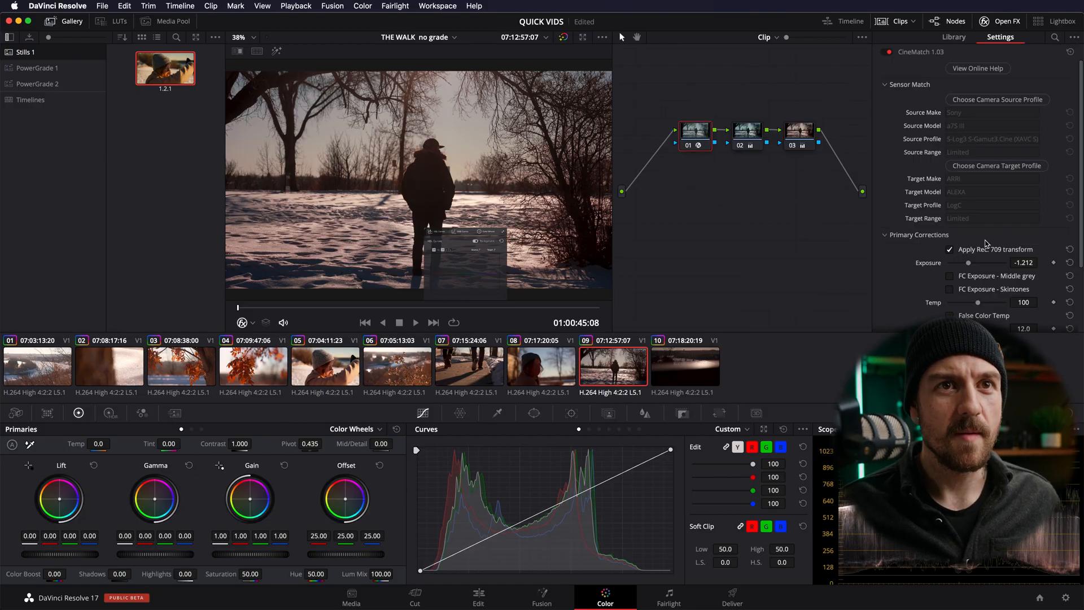
drag(968, 262, 975, 230)
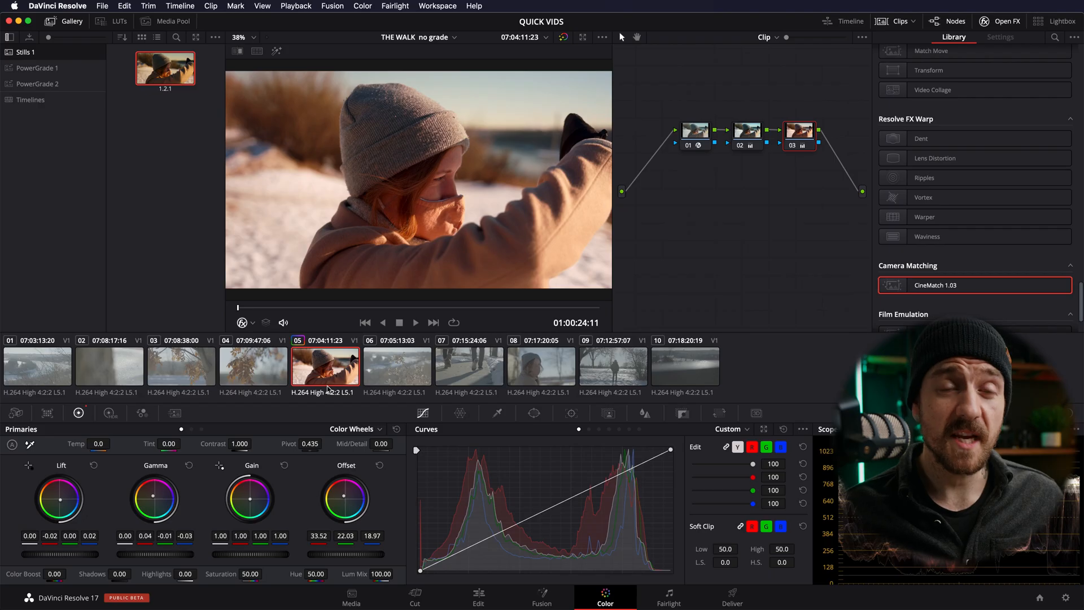
mouse_move(194, 234)
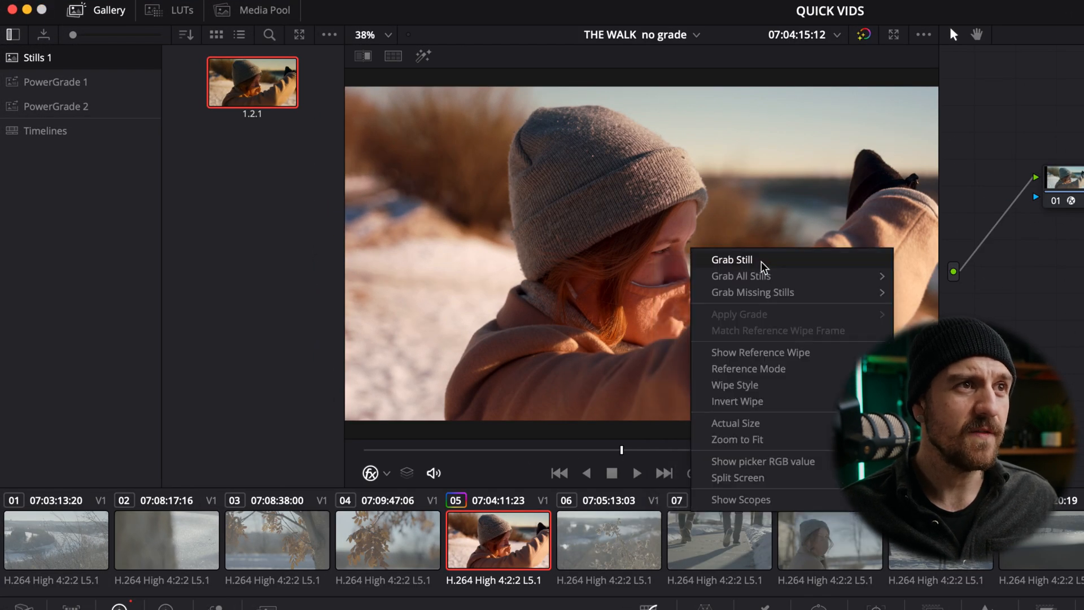
click(731, 260)
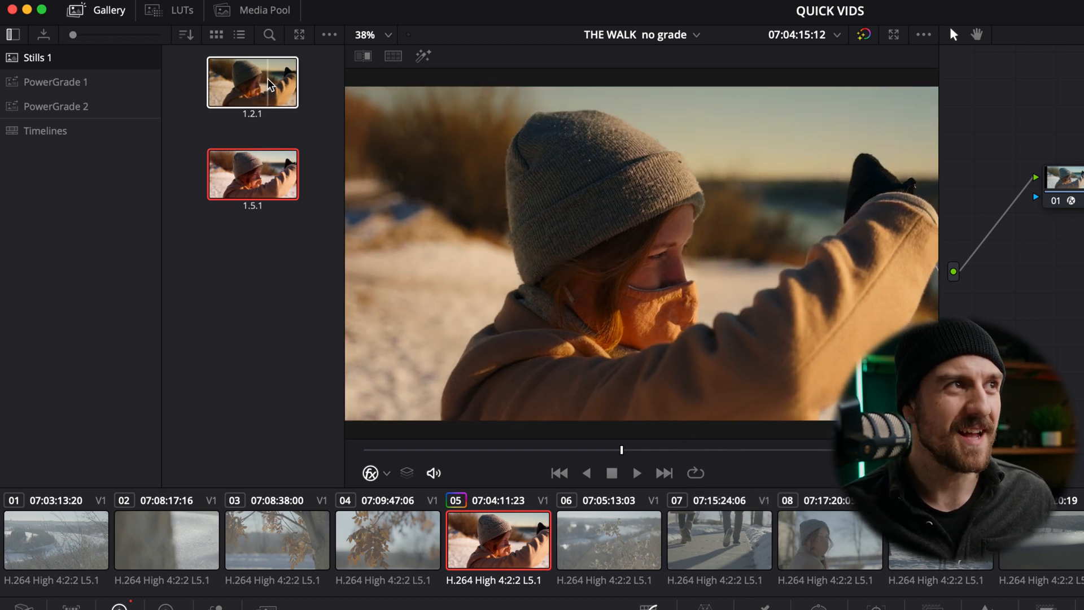
click(253, 174)
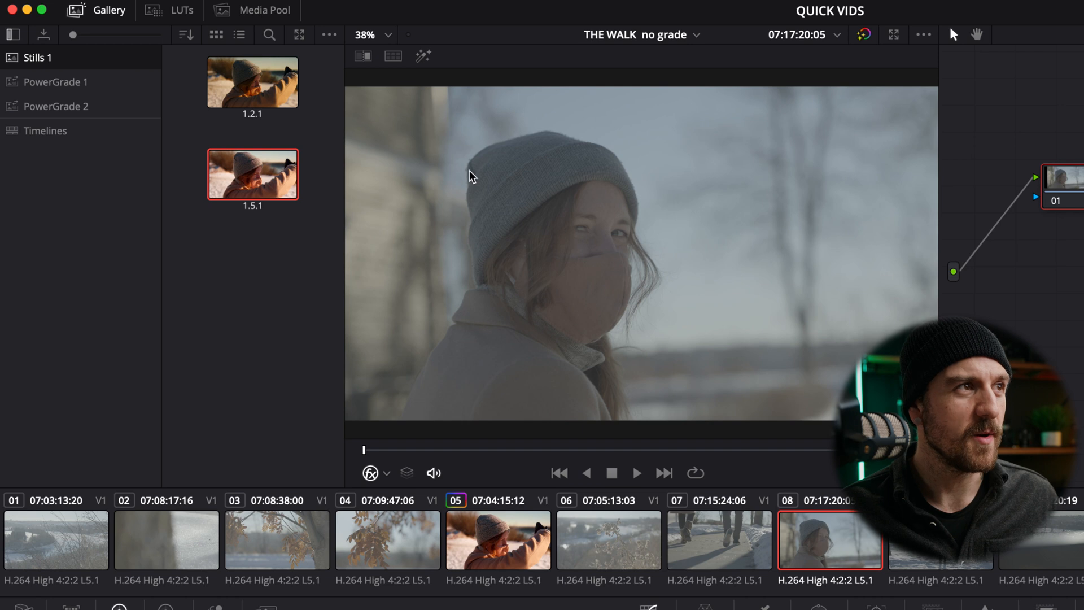
click(253, 174)
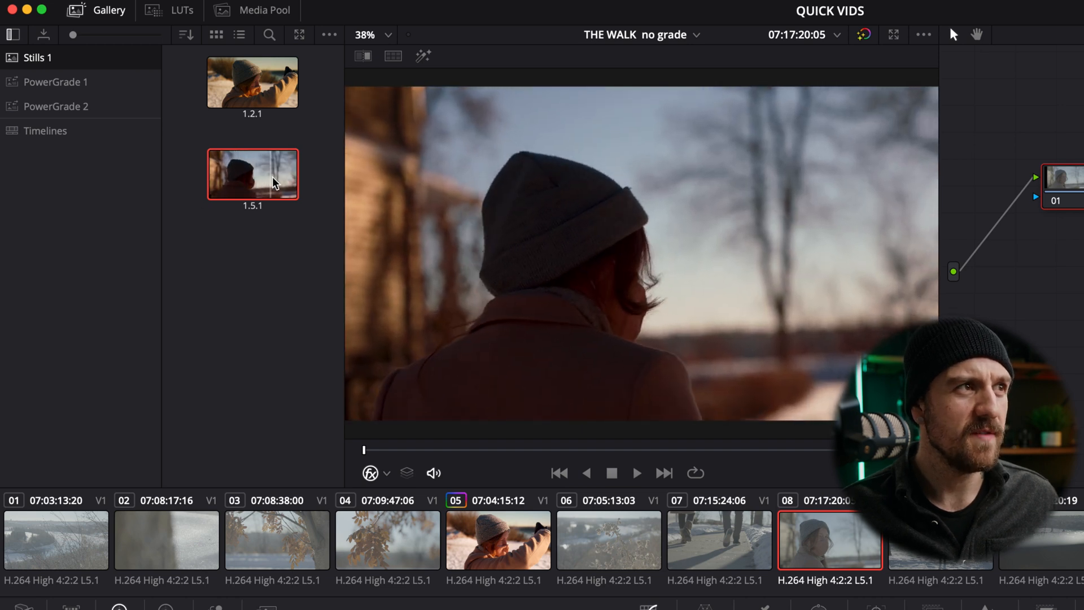
click(253, 174)
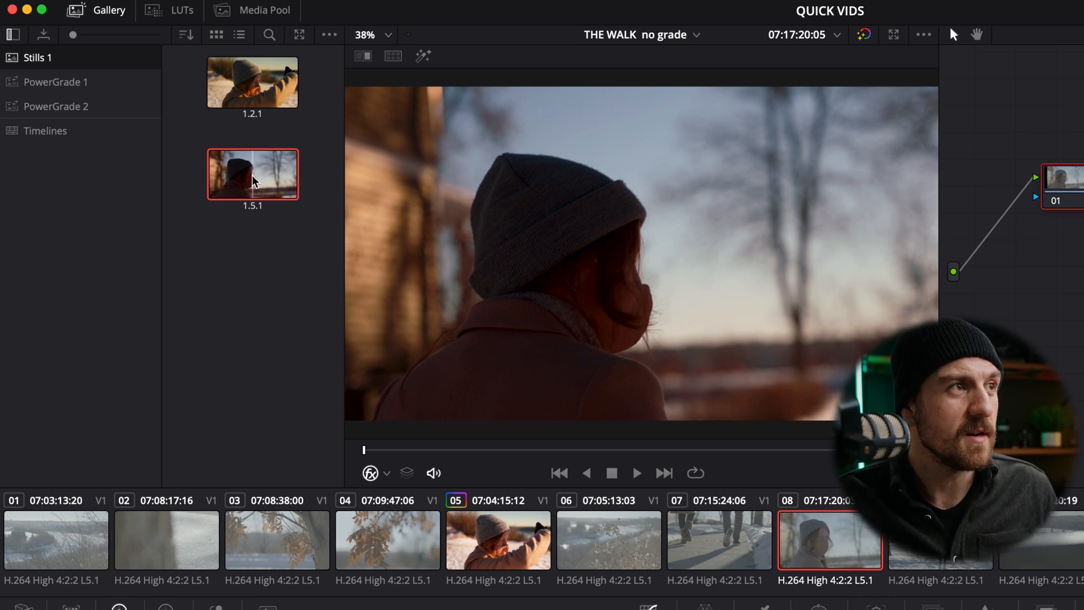
Step: Apply still 1.5.1's grade to clip 08 and raise its CineMatch exposure to 0.624
right_click(254, 178)
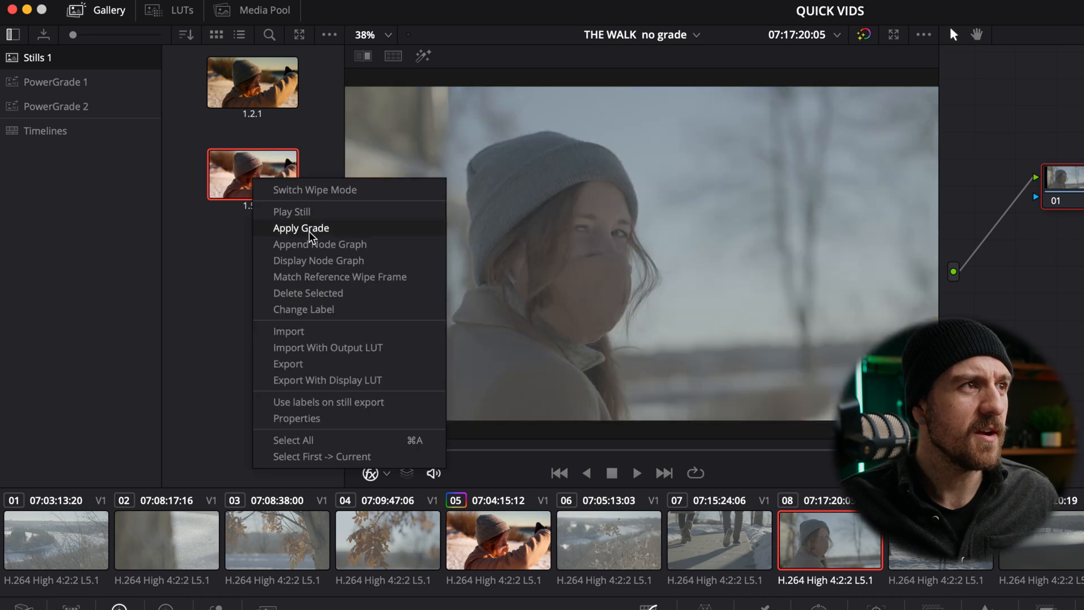
click(301, 228)
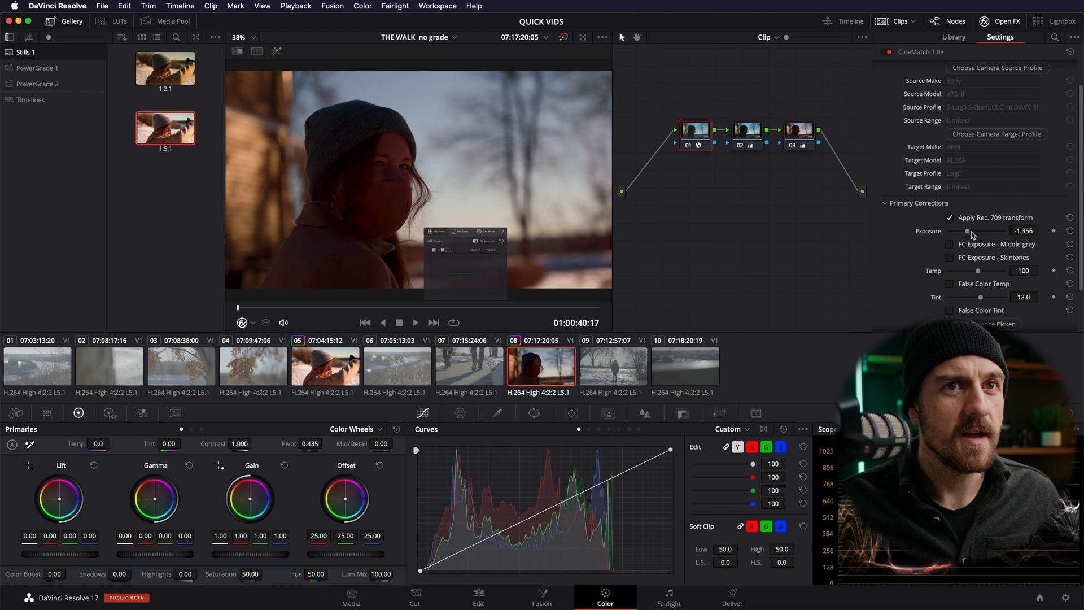
drag(968, 230, 981, 231)
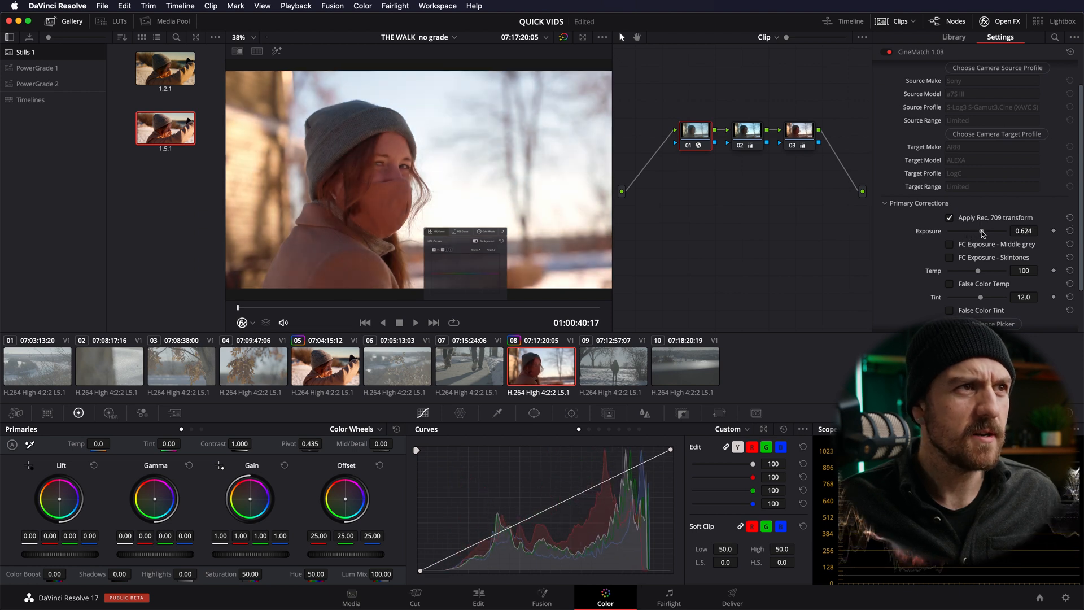
drag(980, 231, 975, 231)
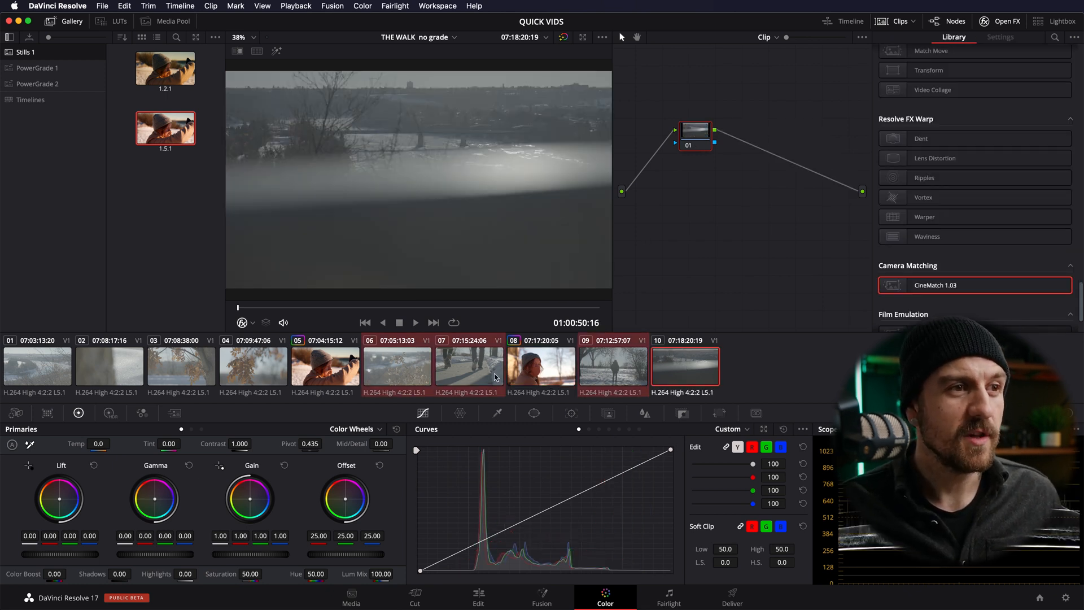
Step: Apply still 1.5.1's grade to the selected clips 06 through 10
right_click(169, 129)
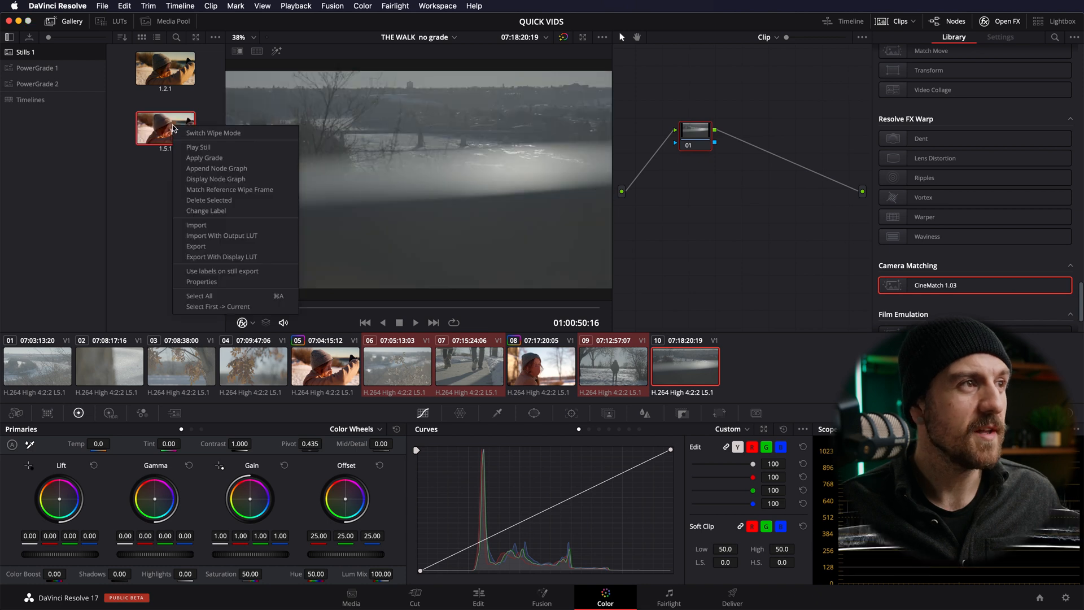
mouse_move(206, 161)
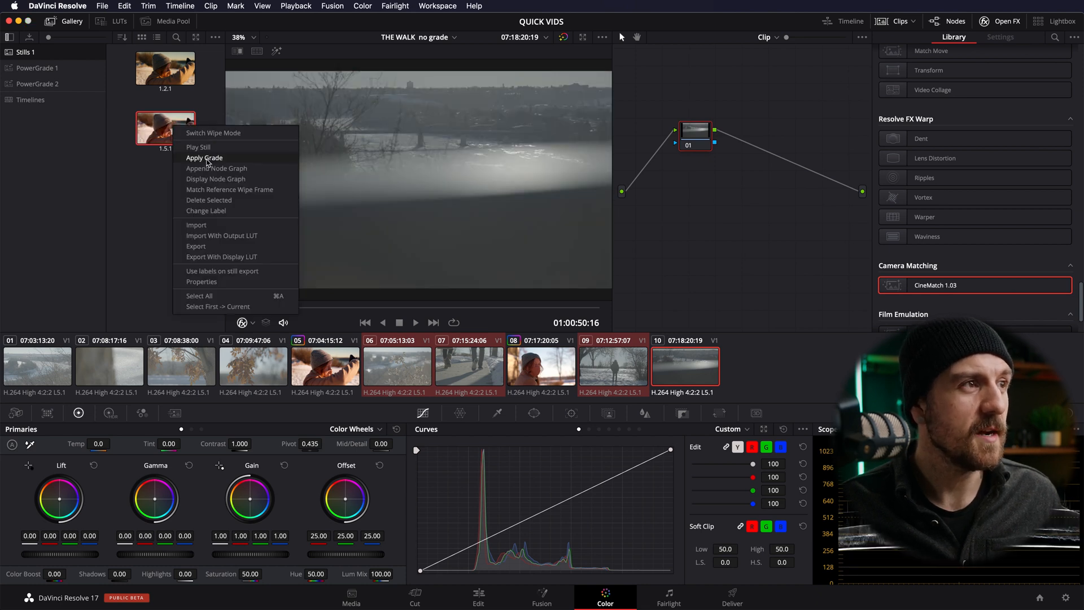
click(204, 157)
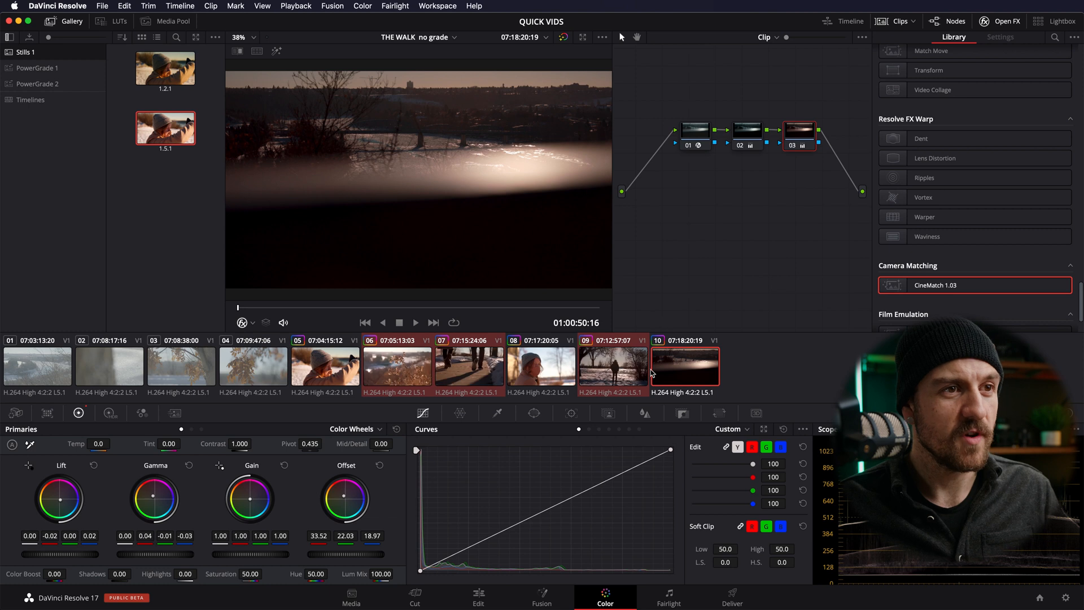
click(397, 366)
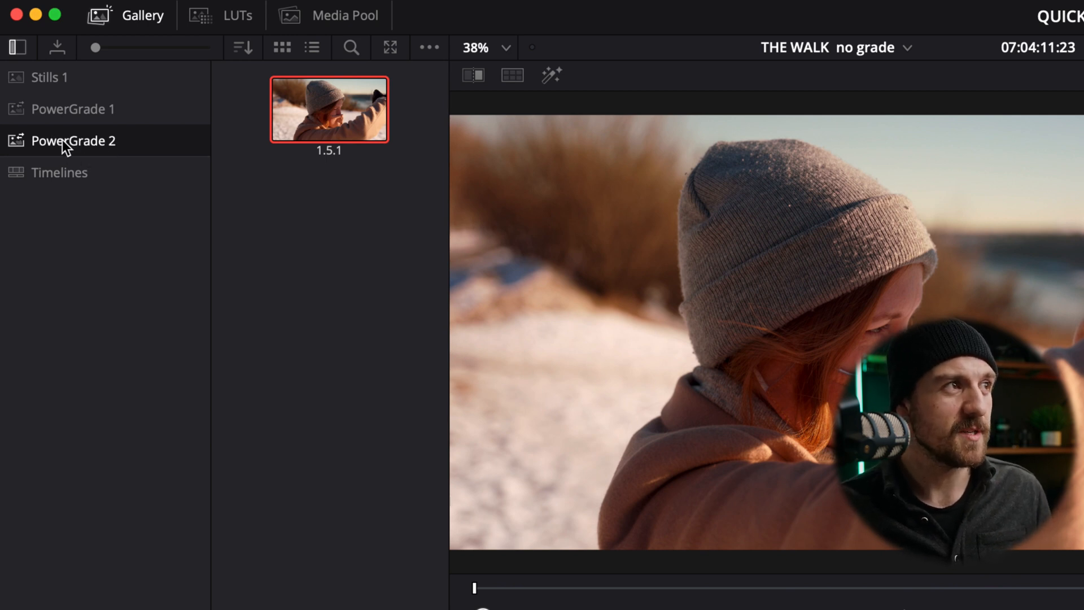
mouse_move(246, 242)
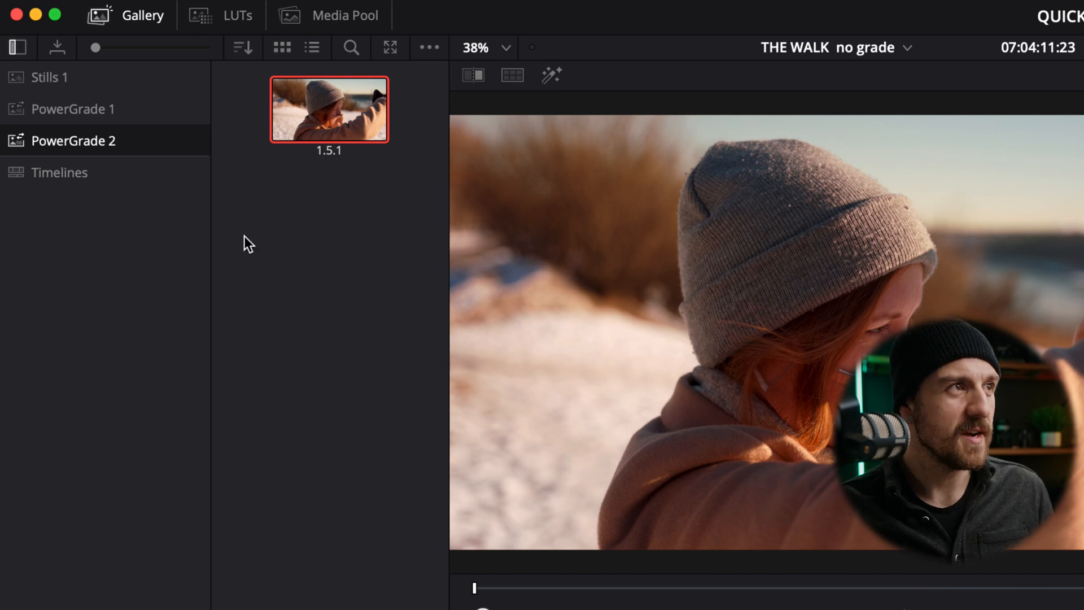
click(48, 77)
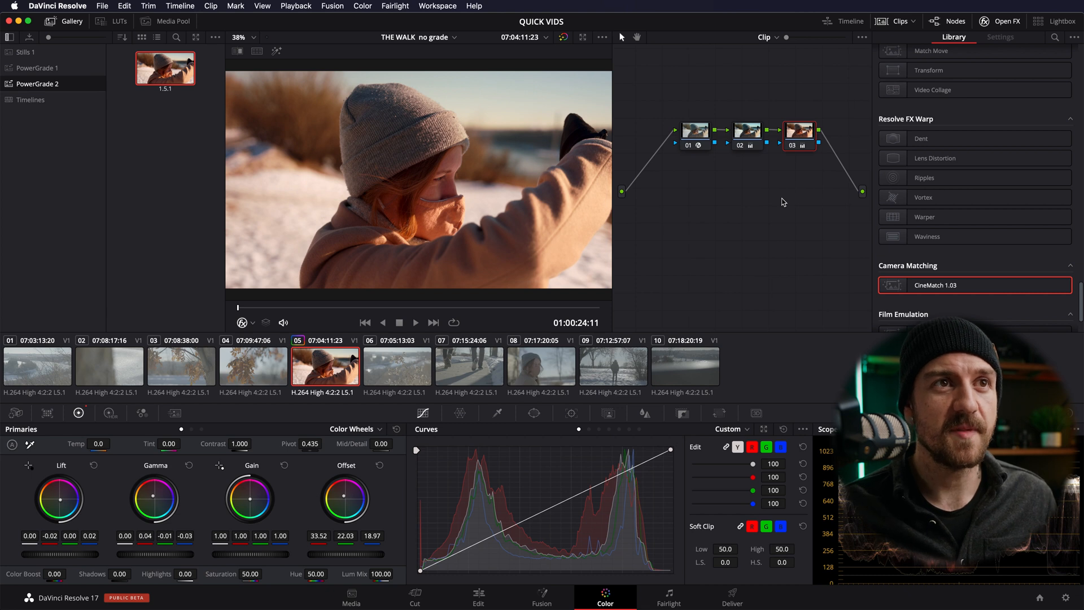
mouse_move(813, 168)
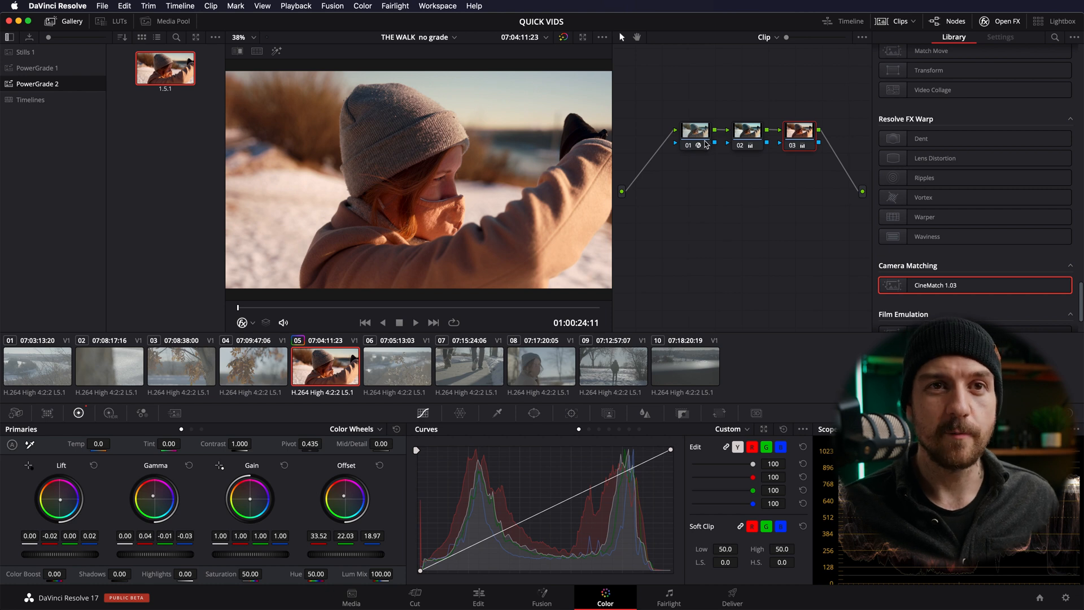
mouse_move(704, 145)
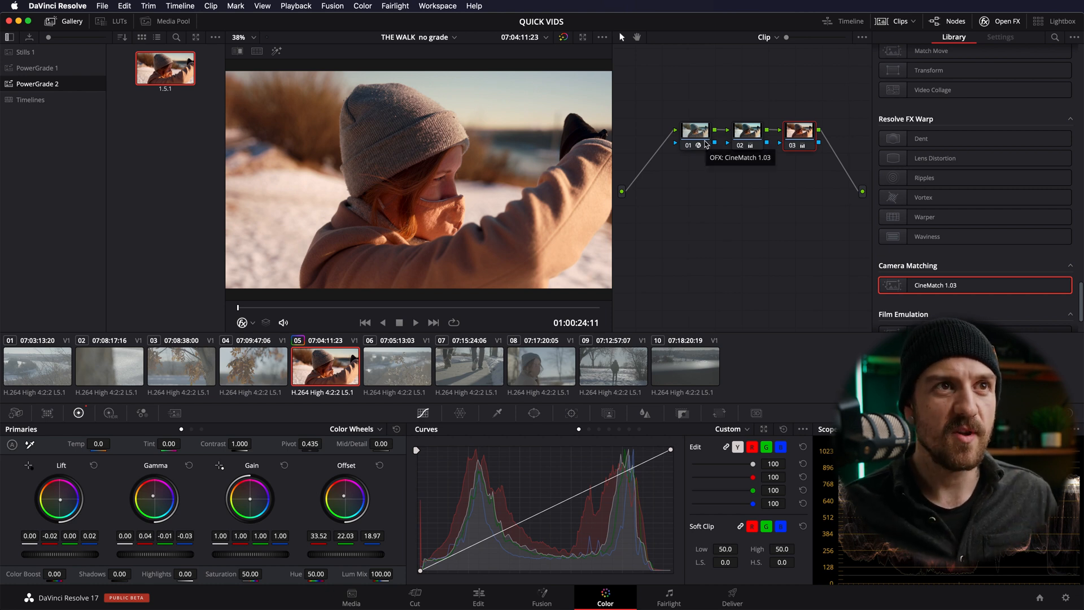
mouse_move(706, 144)
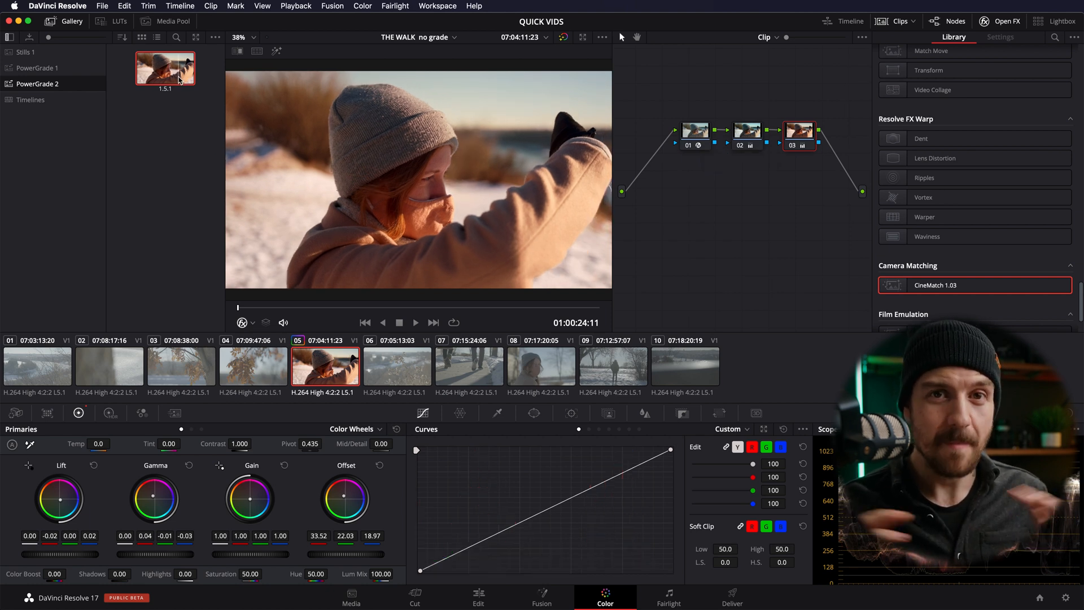
click(36, 68)
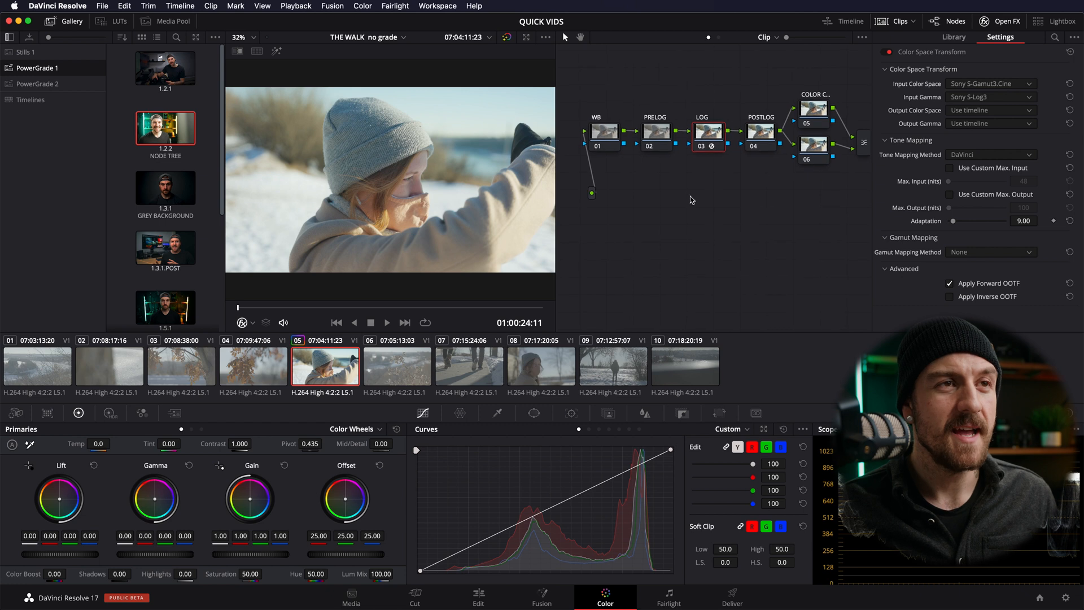
mouse_move(790, 220)
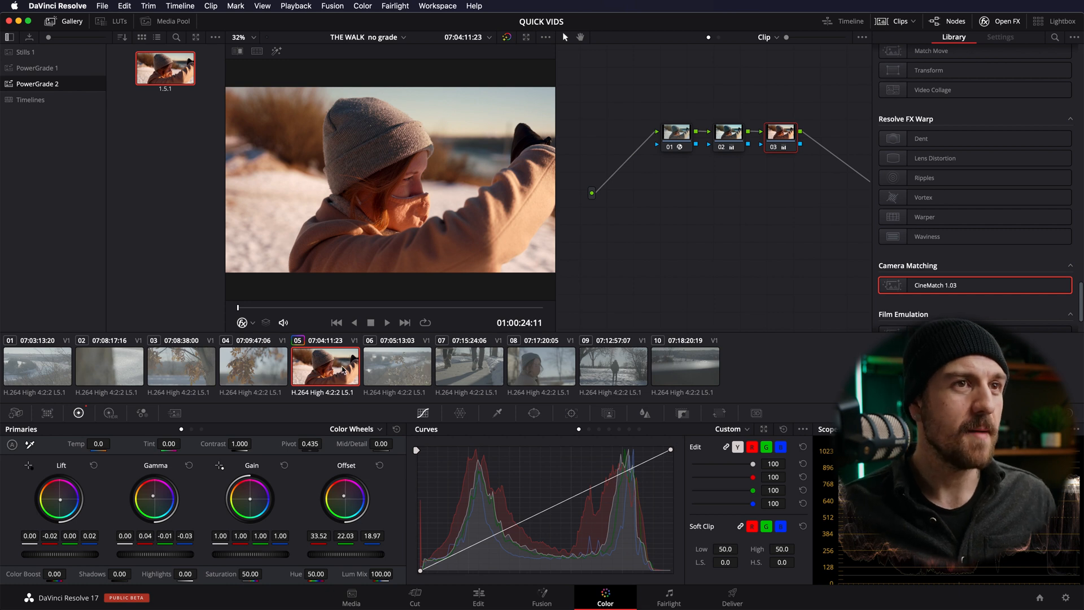
Step: Copy clip A7S3_0470 and paste only its Color Correction onto A7S3_0481
click(478, 597)
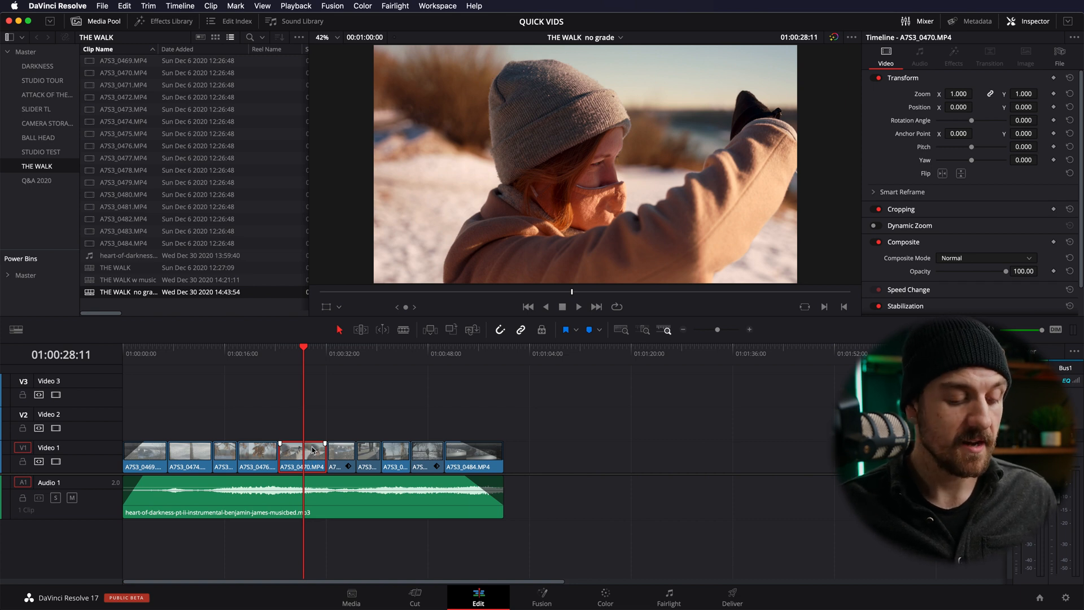
key(cmd+c)
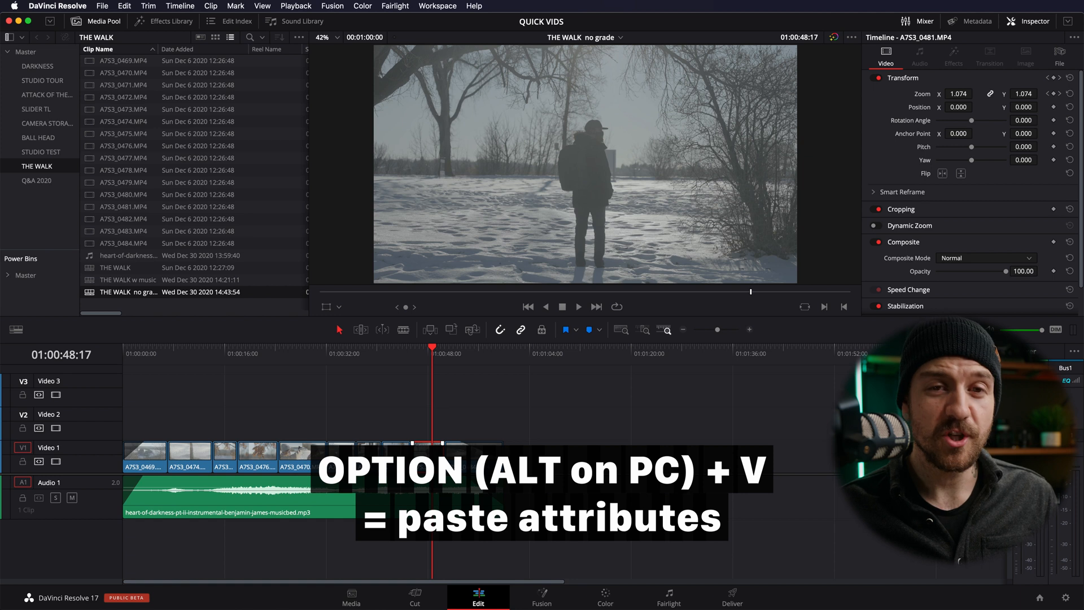
mouse_move(415, 430)
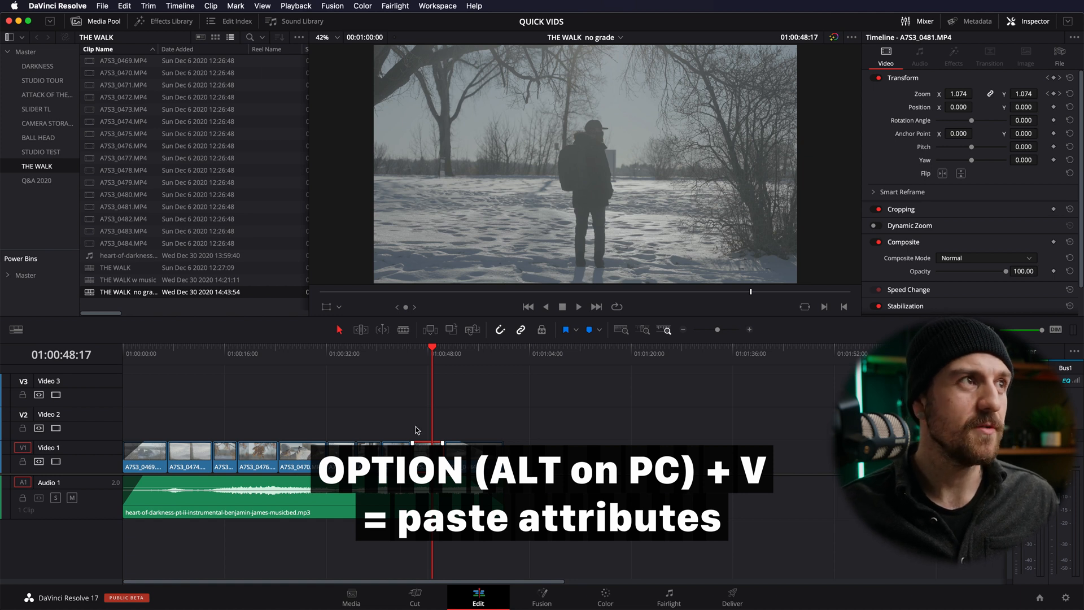
click(134, 6)
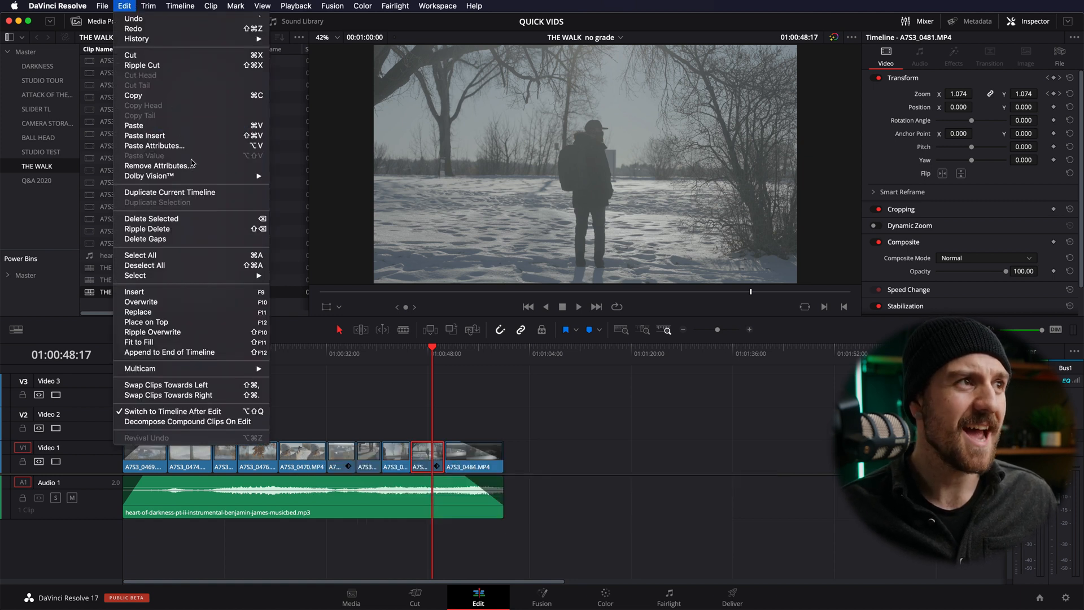
click(154, 145)
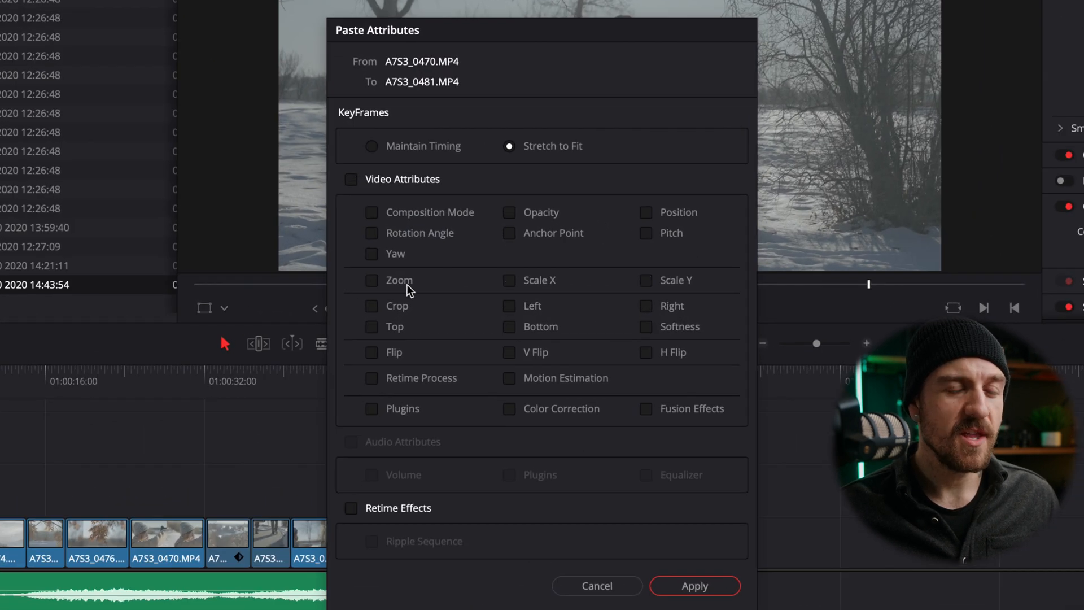
mouse_move(599, 286)
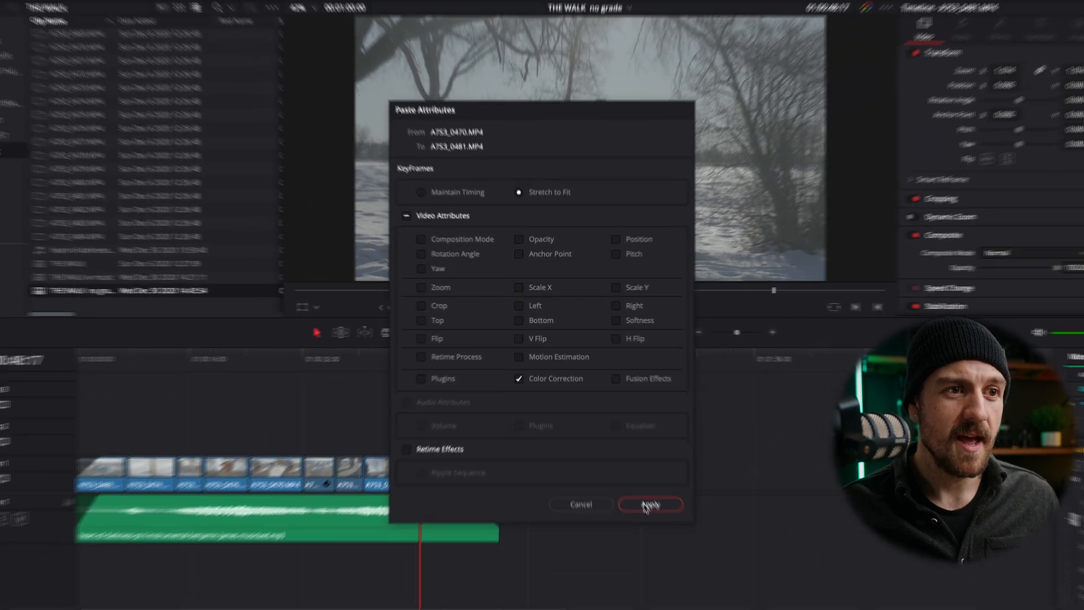
click(650, 504)
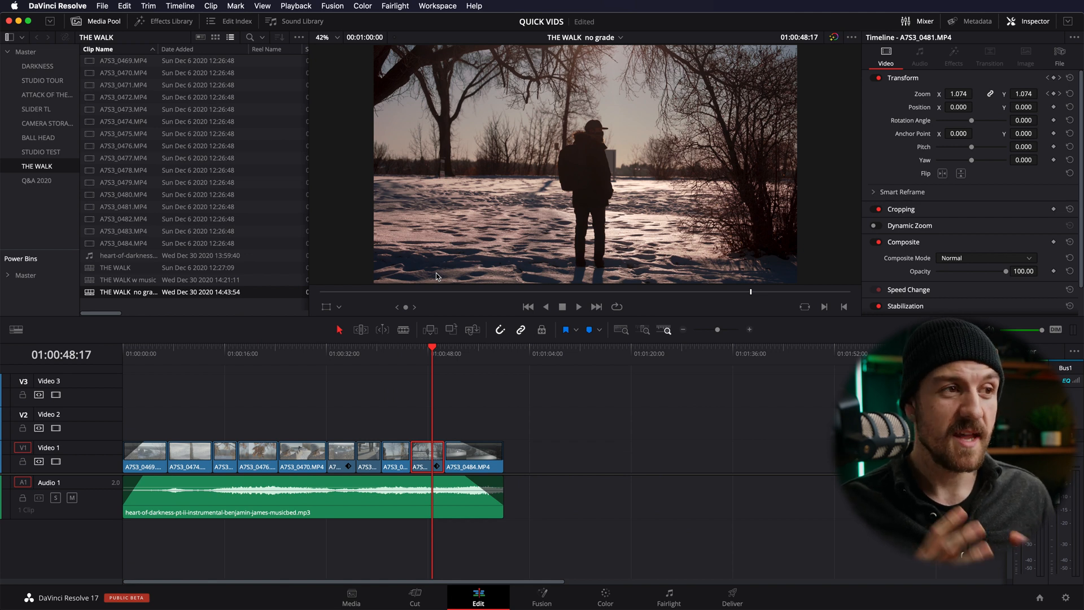
mouse_move(446, 312)
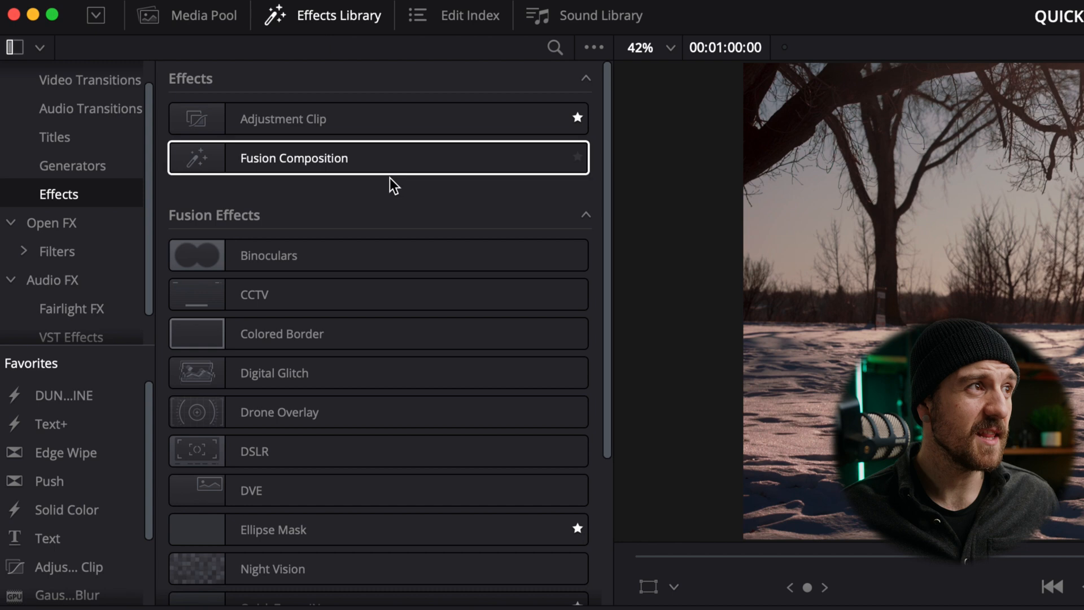
Step: Search the Effects Library for 'adju' to find the Adjustment Clip
click(554, 48)
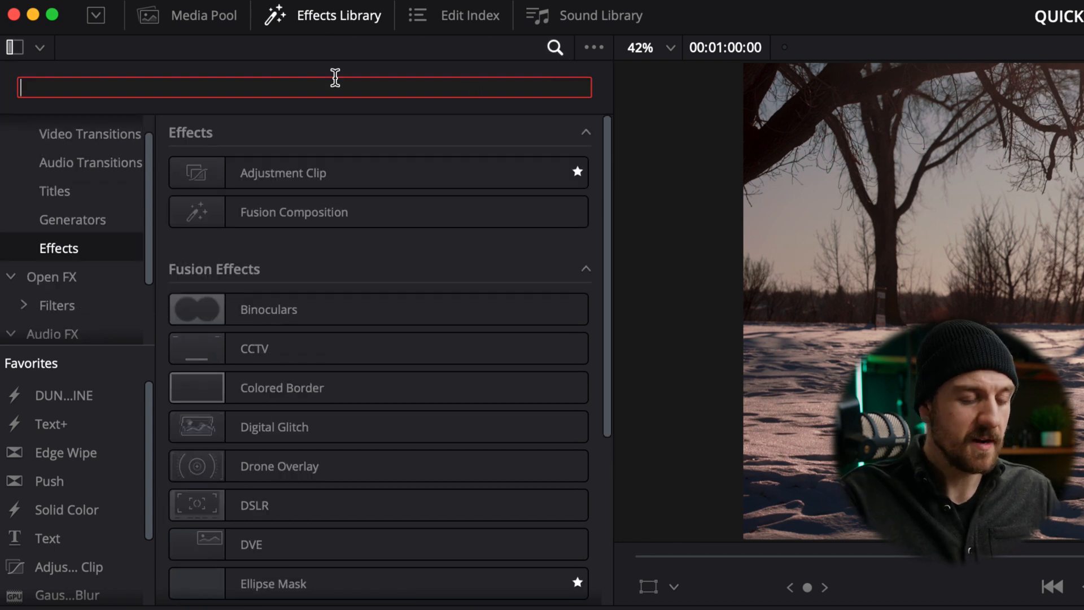
text(adju)
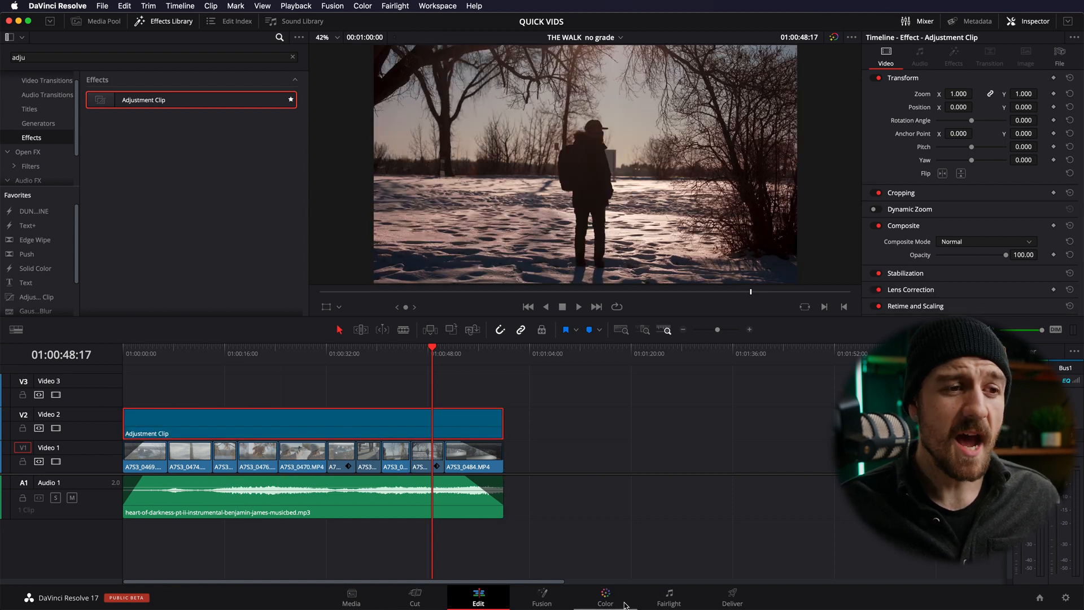
Step: Give the Adjustment Clip the warm PowerGrade, check beanie clip 06, and return to Edit
click(605, 593)
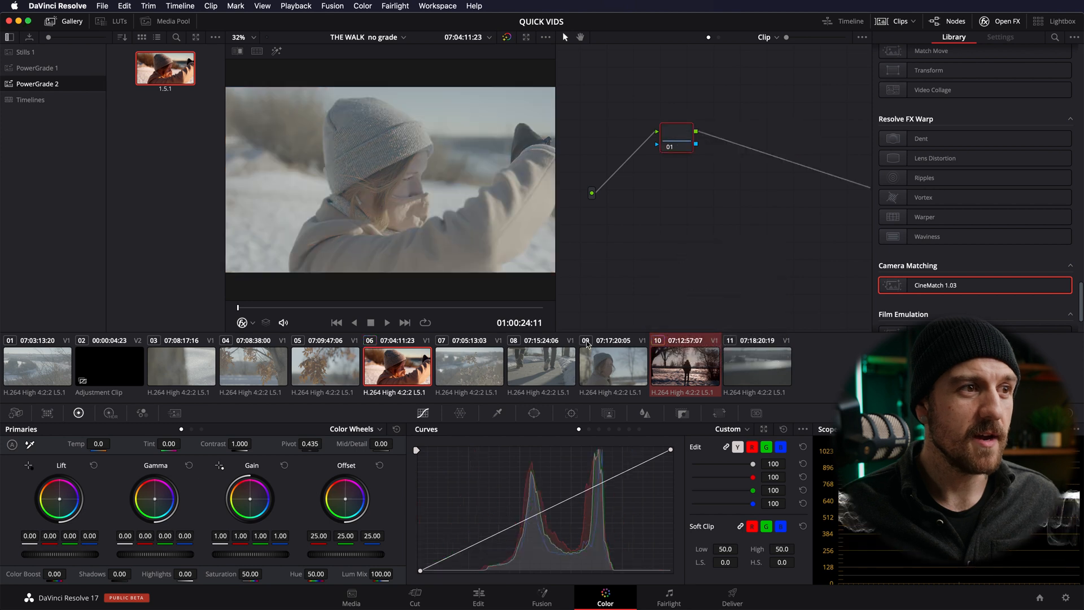
click(113, 366)
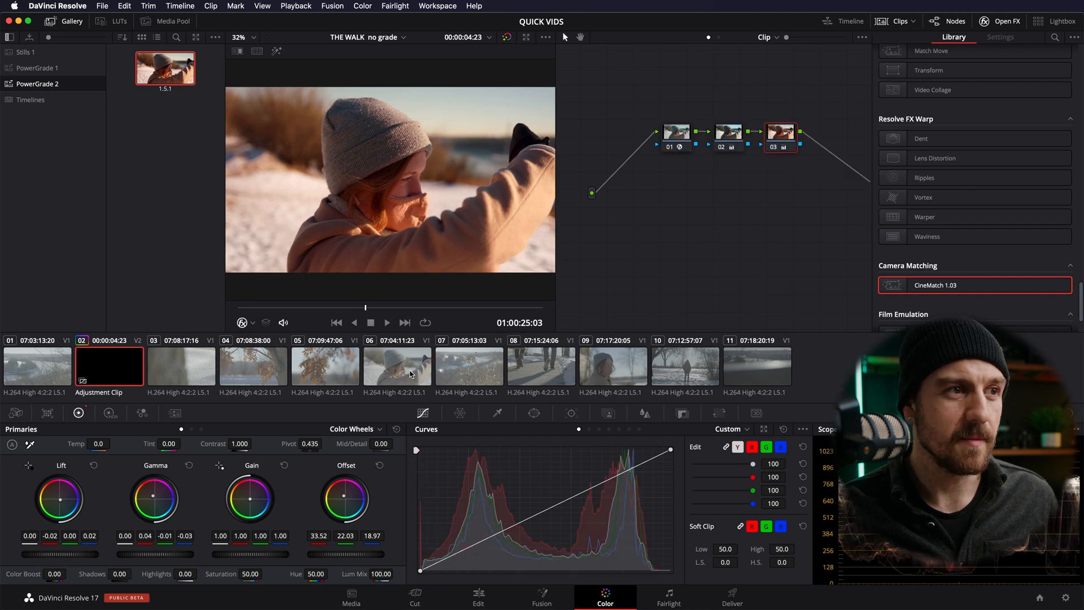
click(397, 366)
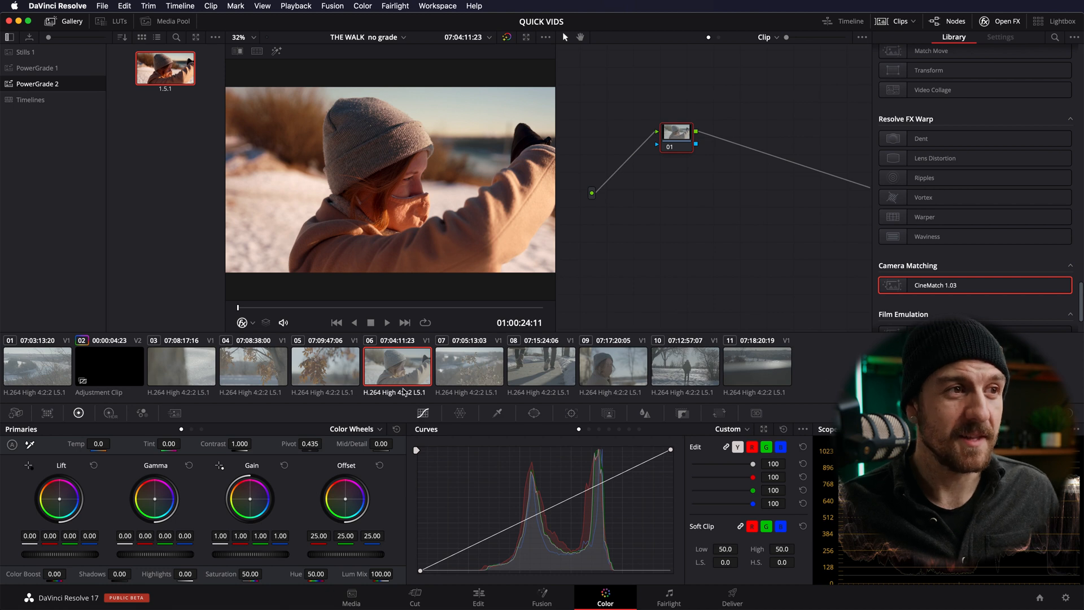
click(479, 608)
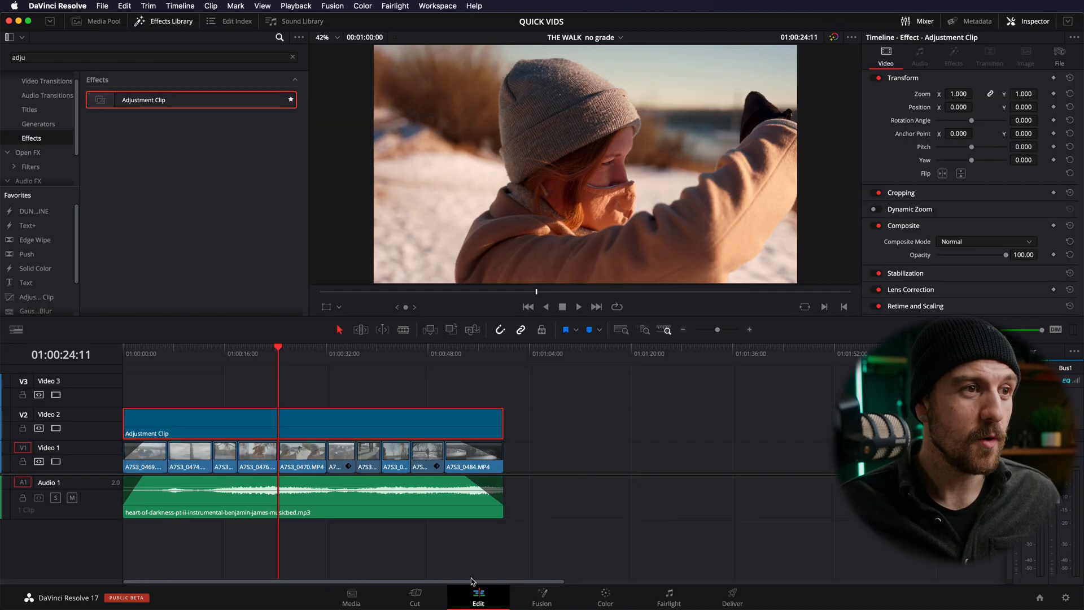
click(380, 350)
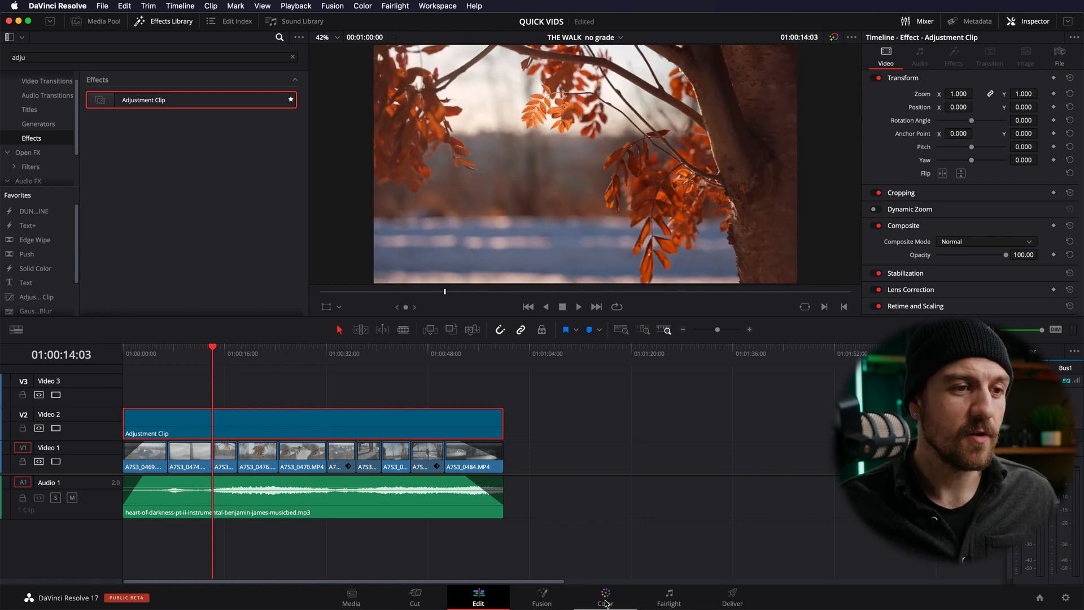
click(604, 598)
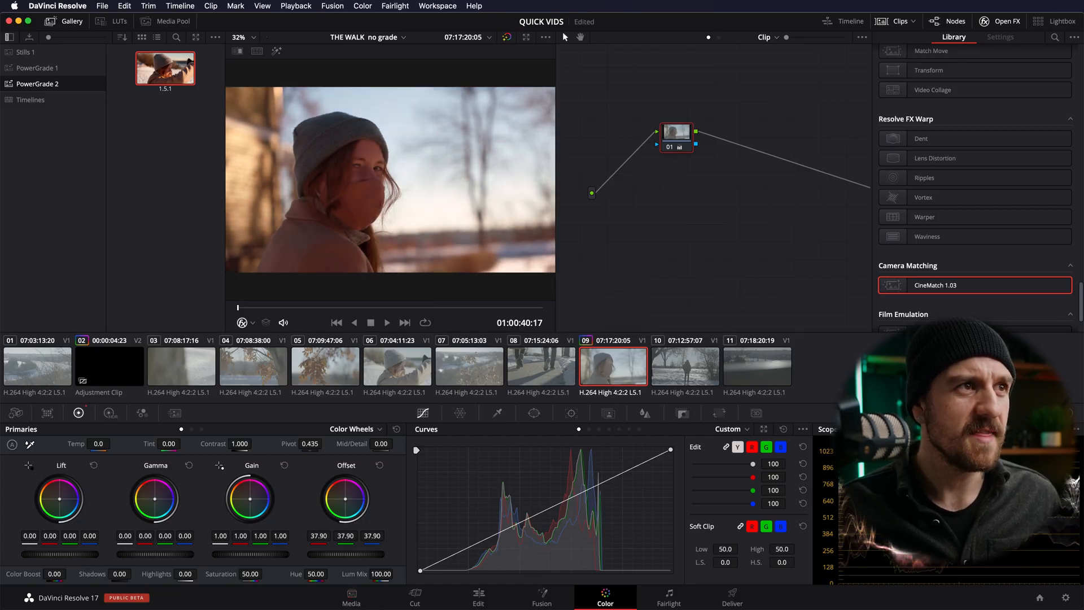
click(477, 596)
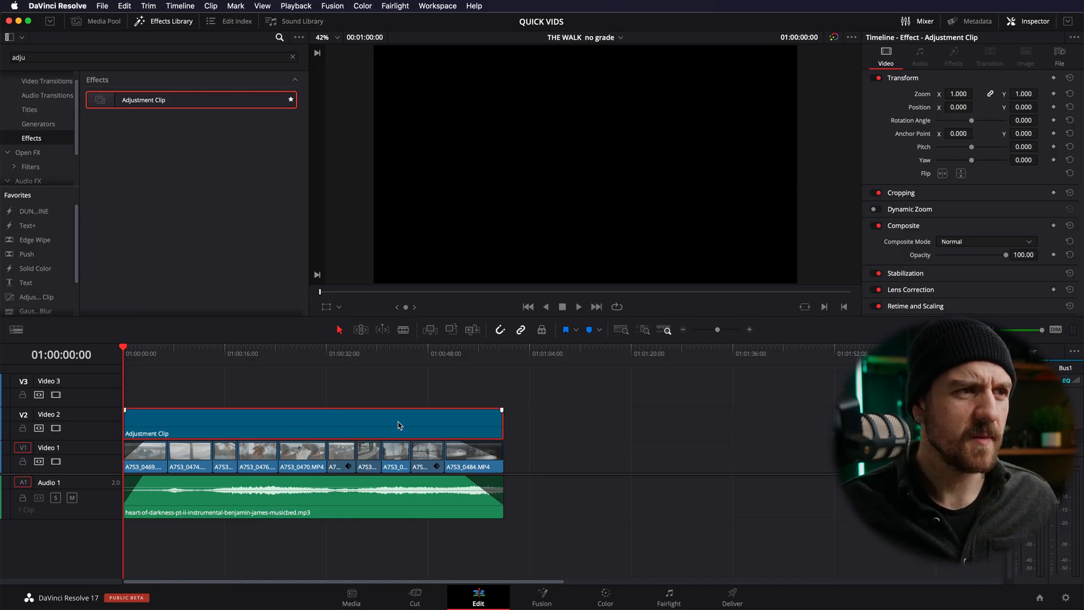
Step: Blade the adjustment clip, delete its middle section, and move to the Color page
click(343, 353)
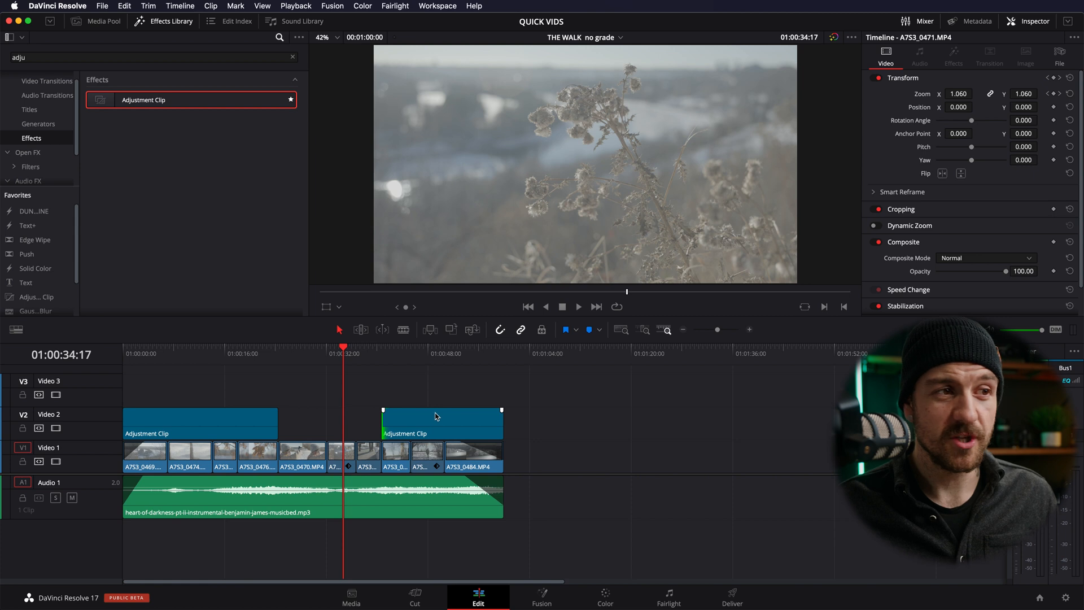
drag(191, 98, 918, 423)
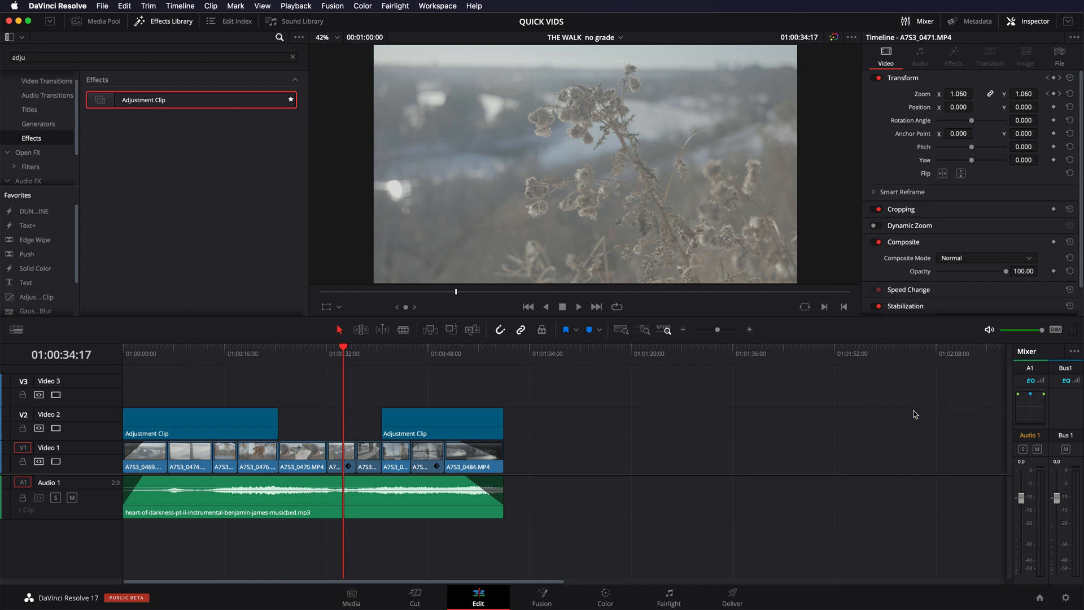
click(605, 604)
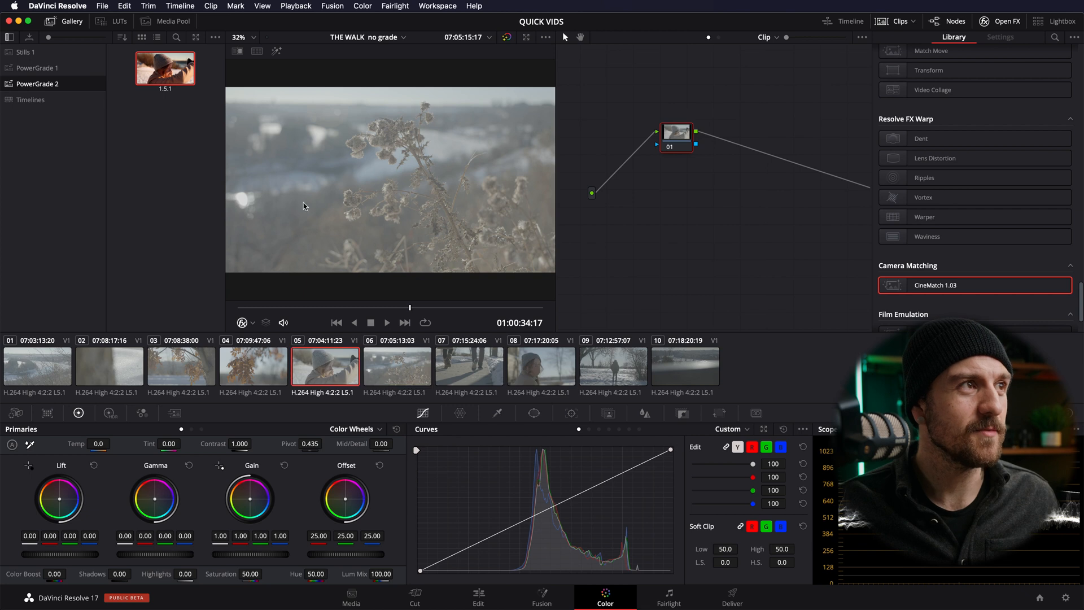
Step: Apply the PowerGrade still to clip 05; try '=' on clip 06, then undo
right_click(165, 67)
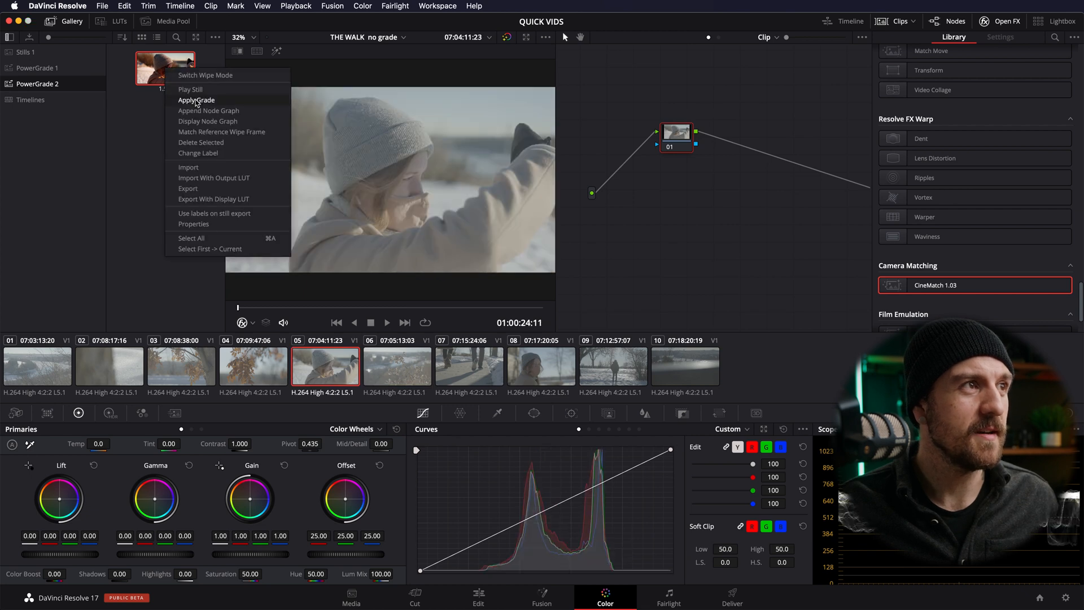
click(197, 100)
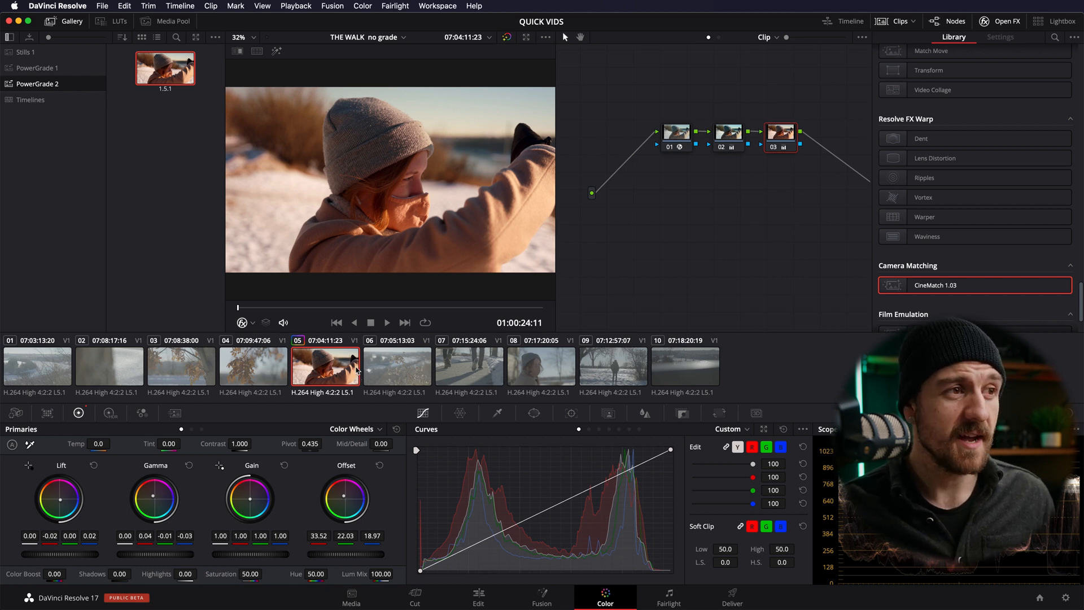
click(397, 366)
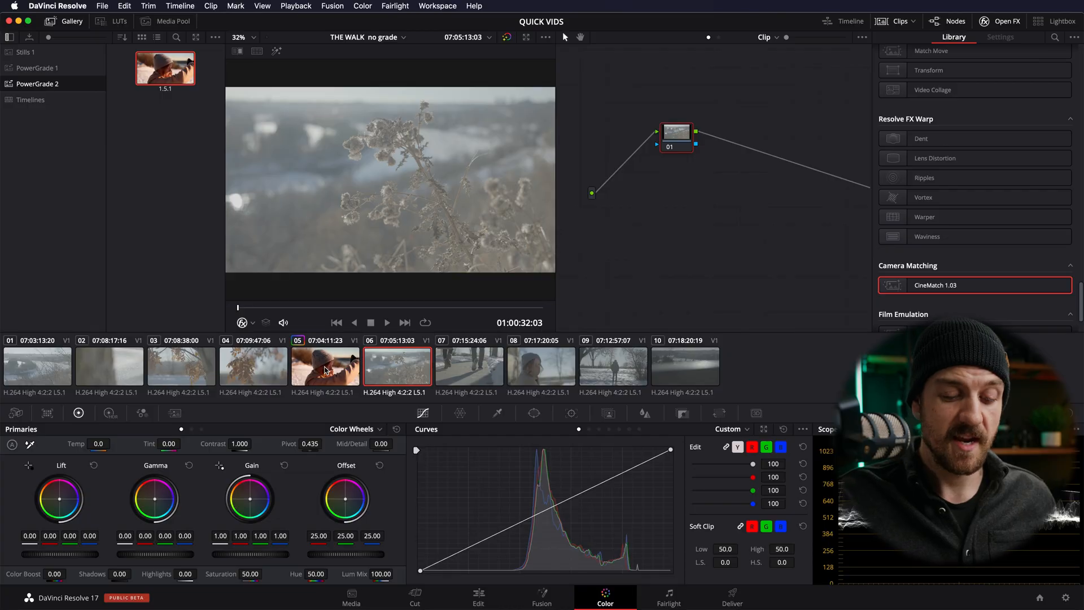
key(=)
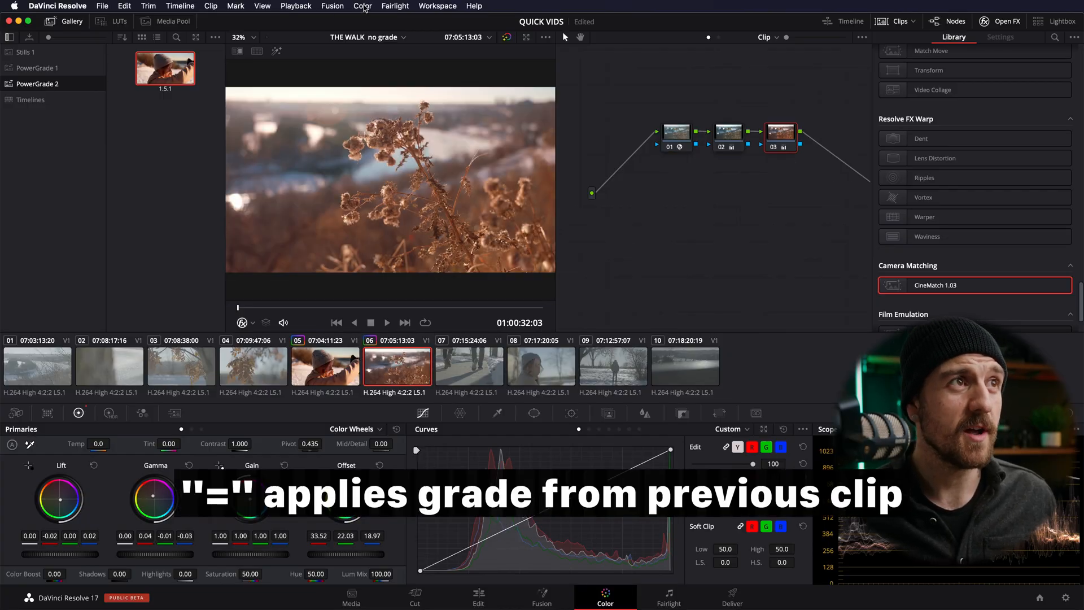
click(395, 5)
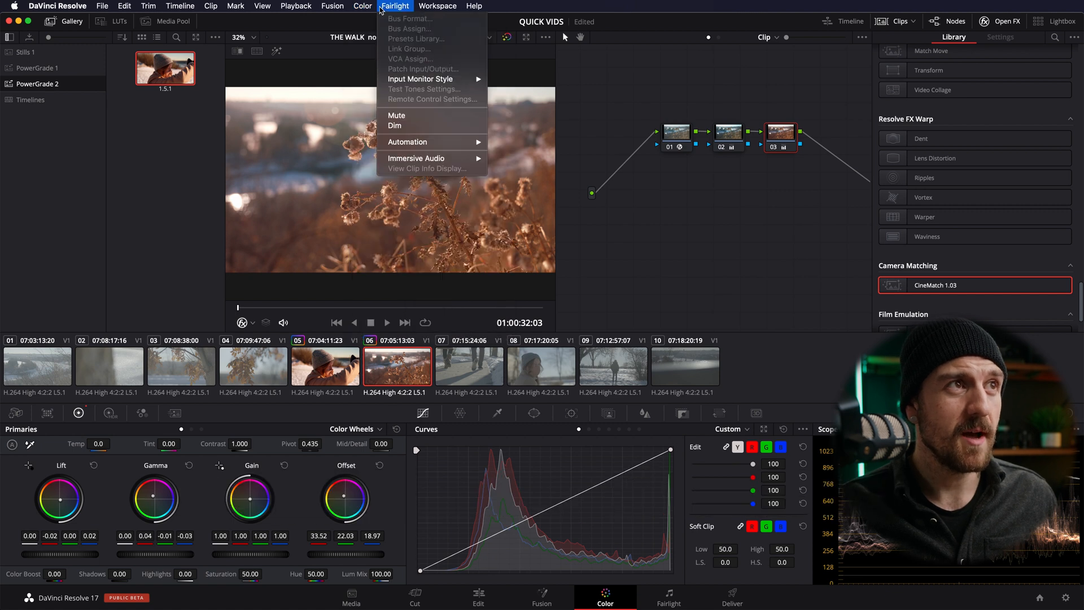
click(362, 6)
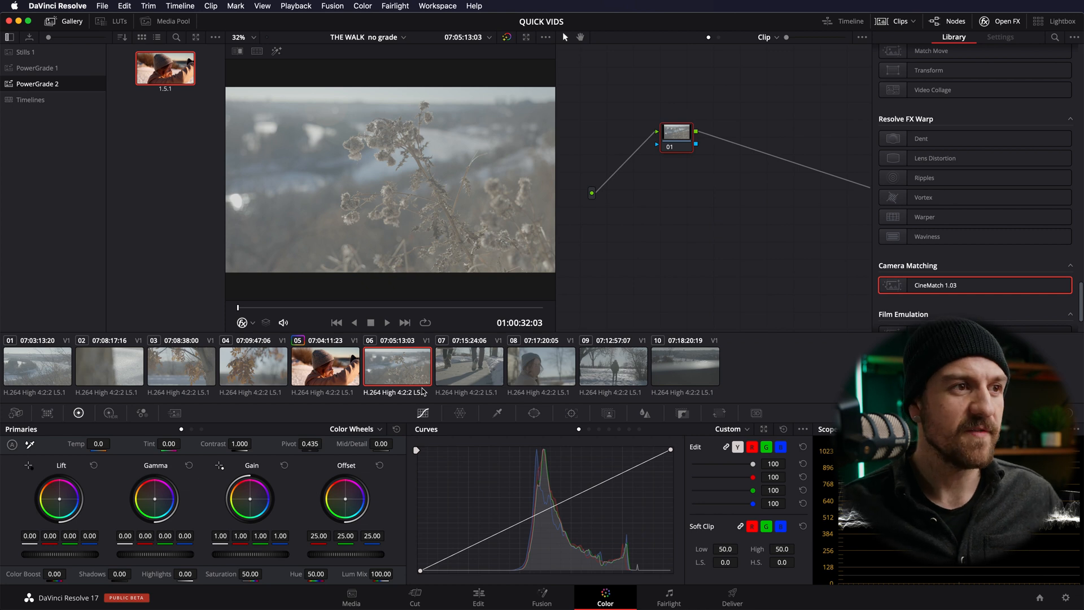
Step: Copy clip 05's warm three-node grade onto clips 07 and 09
click(469, 367)
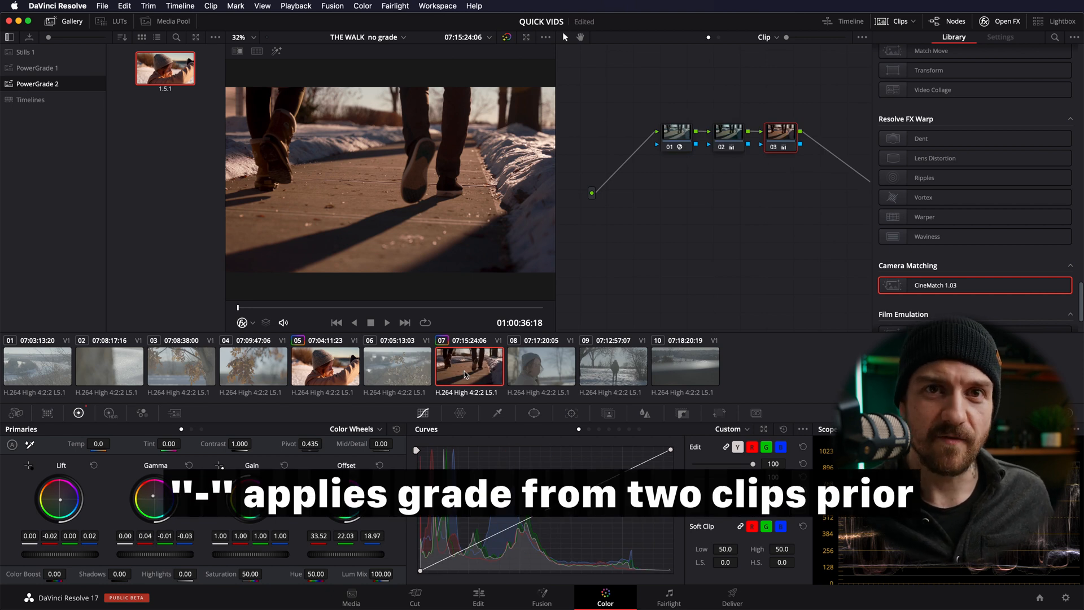
mouse_move(337, 373)
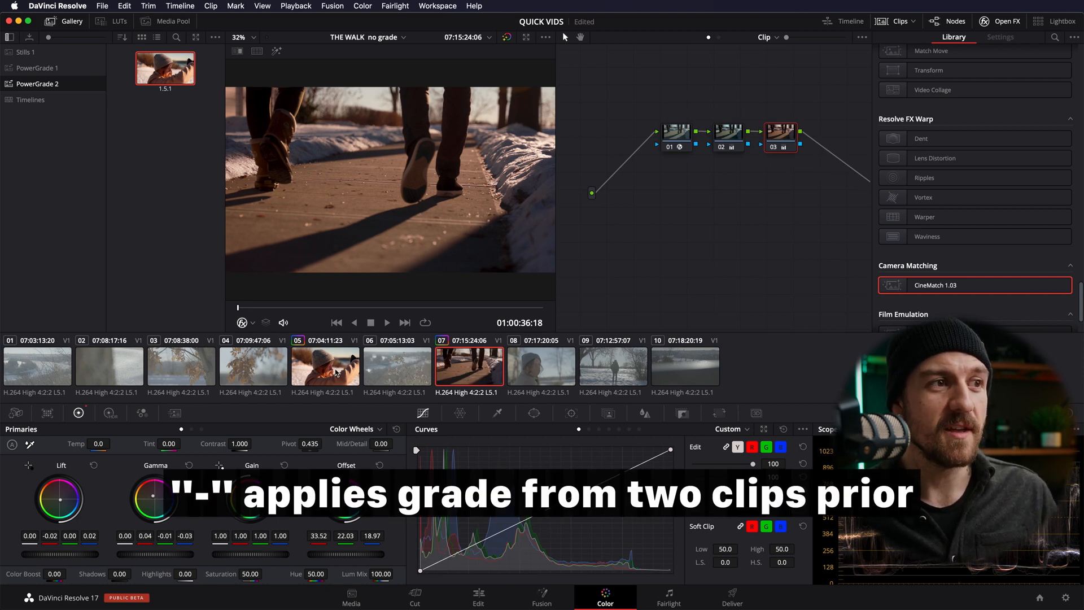
click(613, 366)
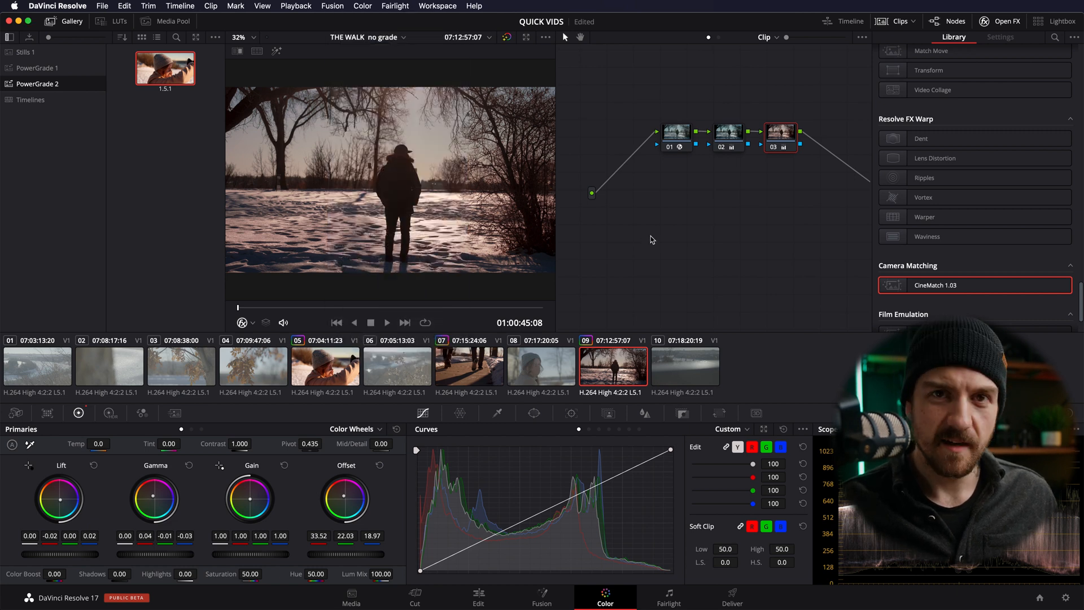
Step: Put clips 01, 03, 05, 08 and 10 into a new group named 'Awesome Group'
click(325, 366)
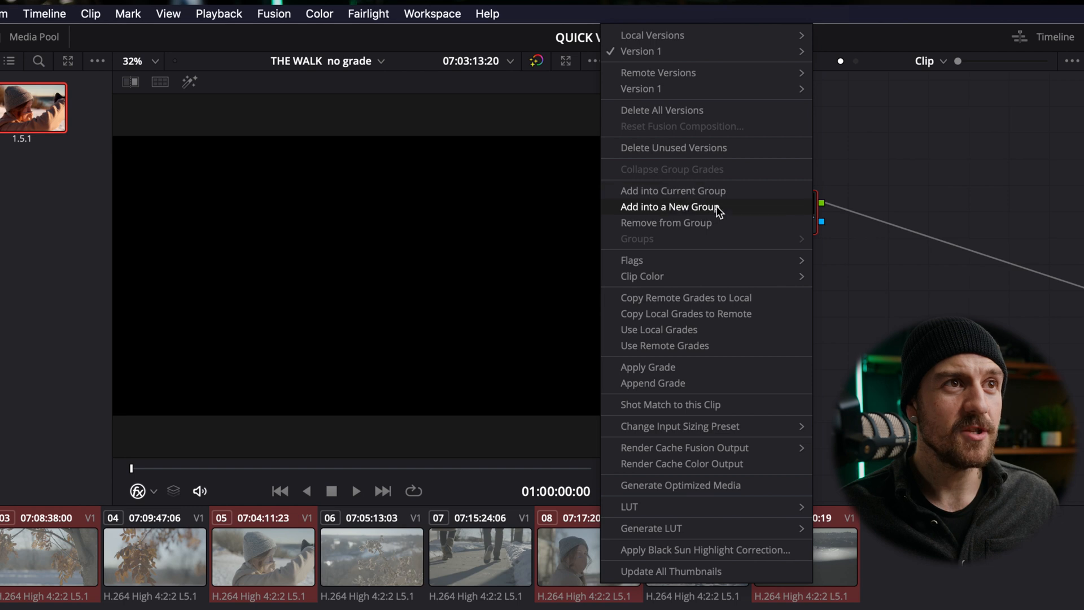
click(668, 206)
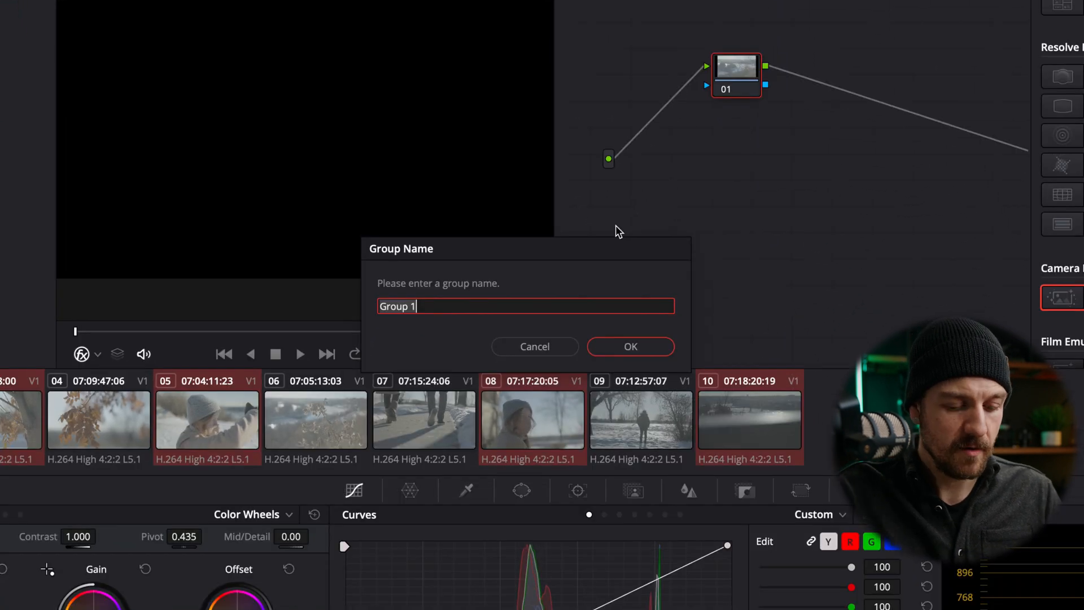
text(Awesome Group)
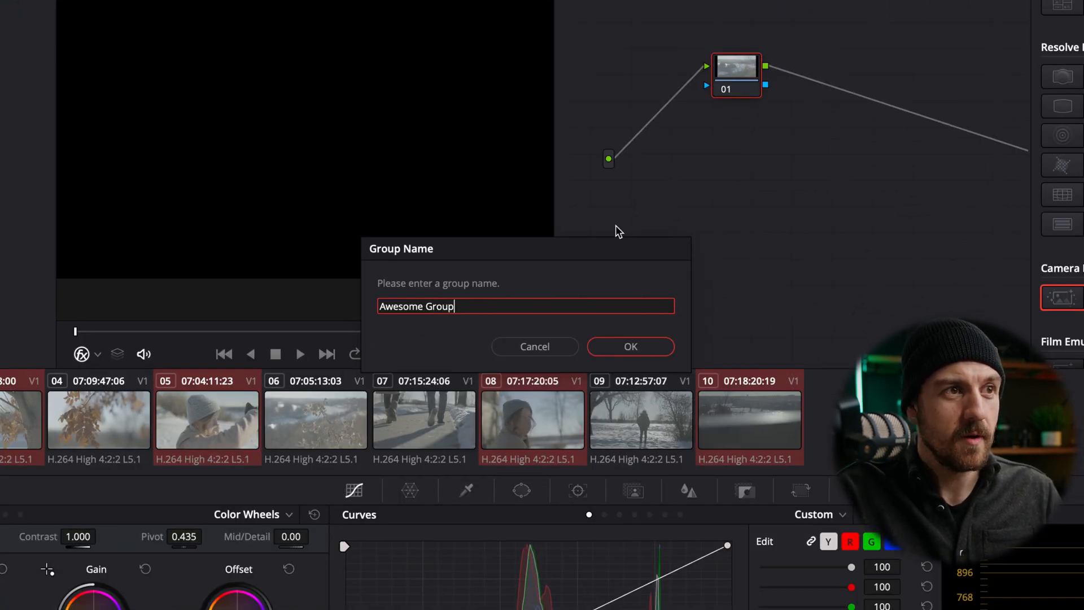
click(631, 346)
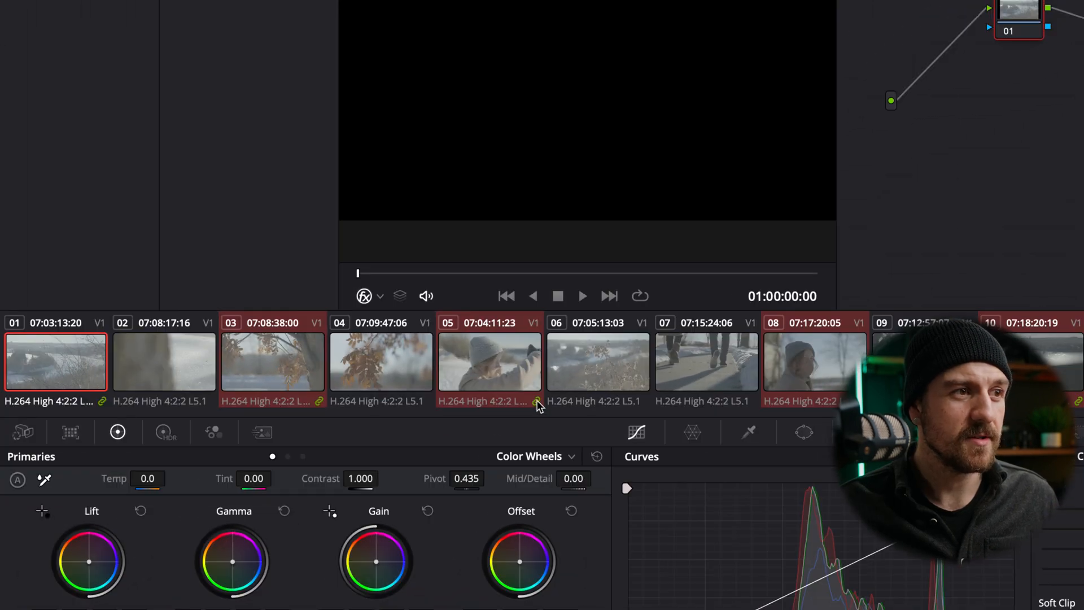
click(272, 362)
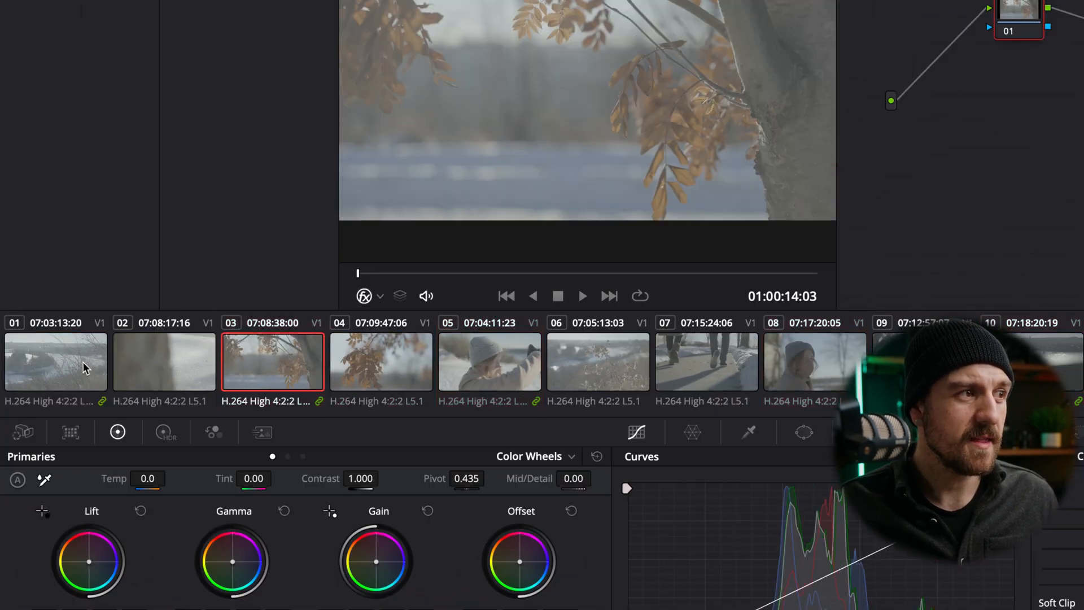
Step: Browse the node editor's grading levels, then return to the Clip level
click(802, 362)
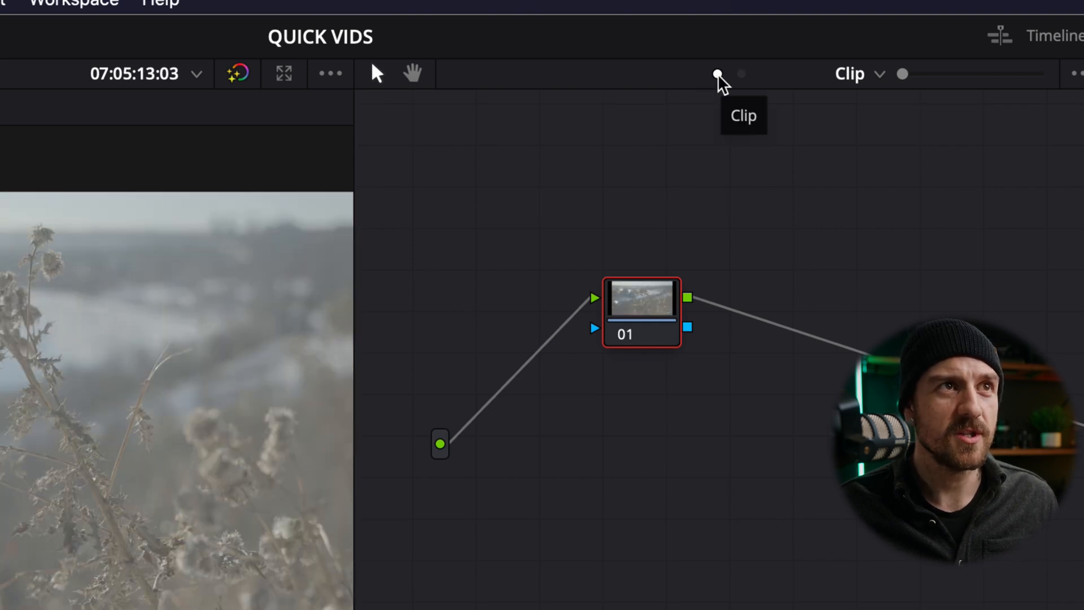
mouse_move(743, 84)
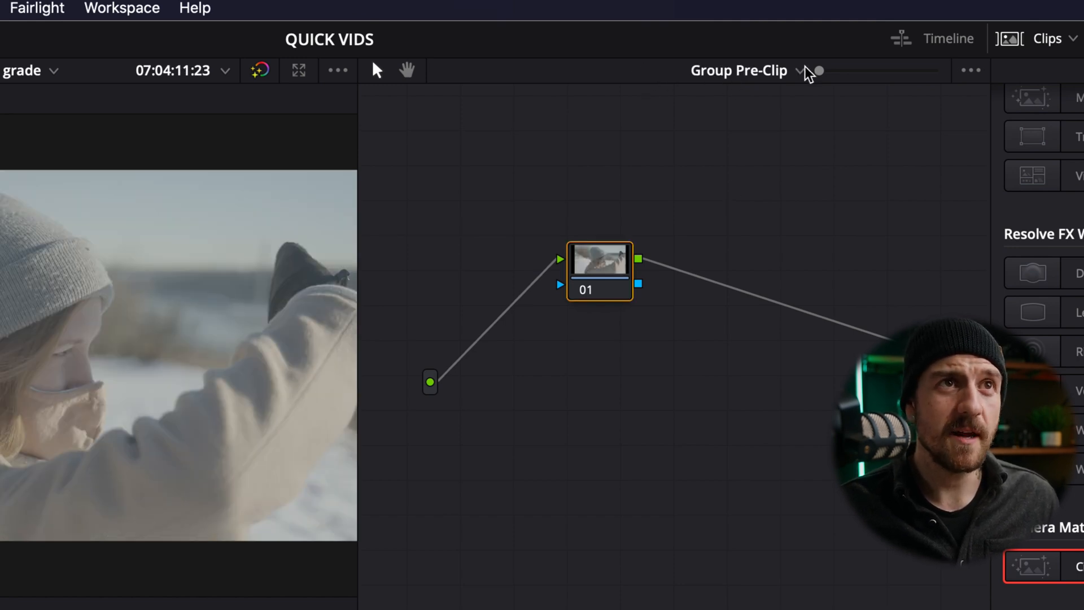
click(802, 71)
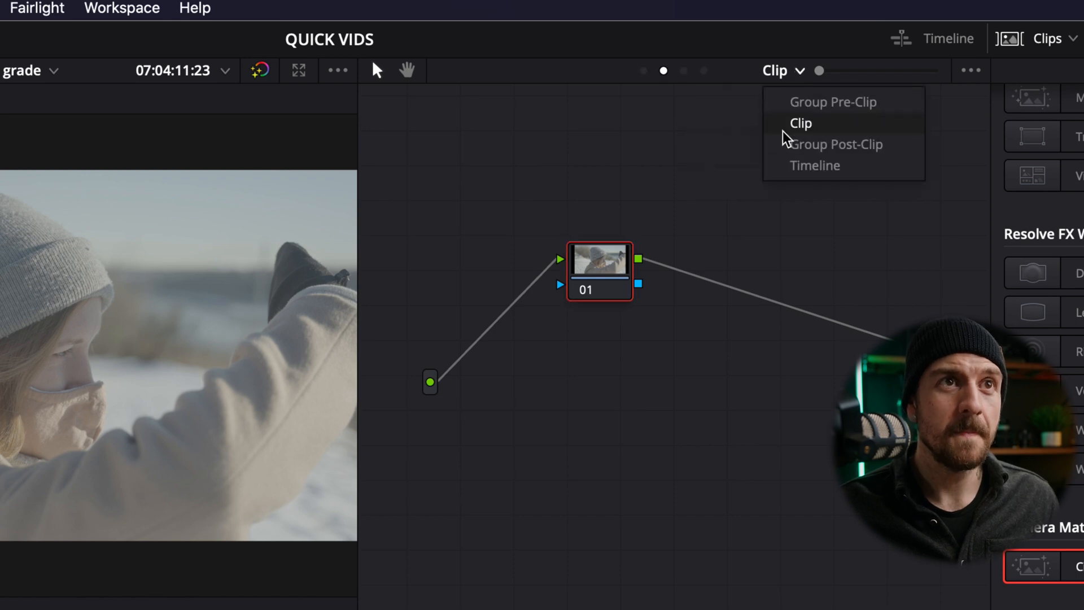
click(801, 123)
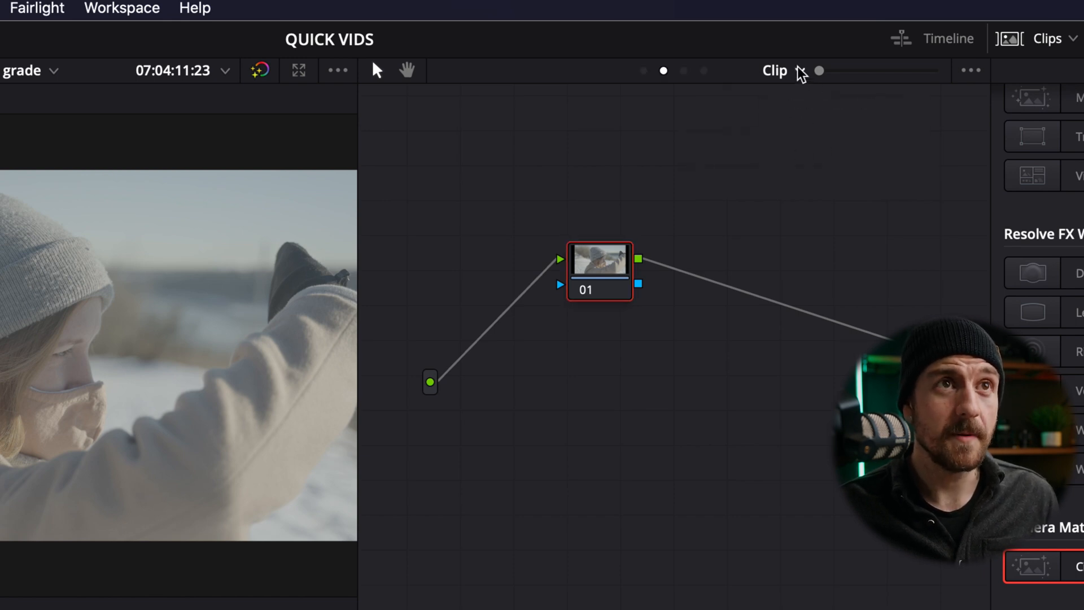
click(774, 70)
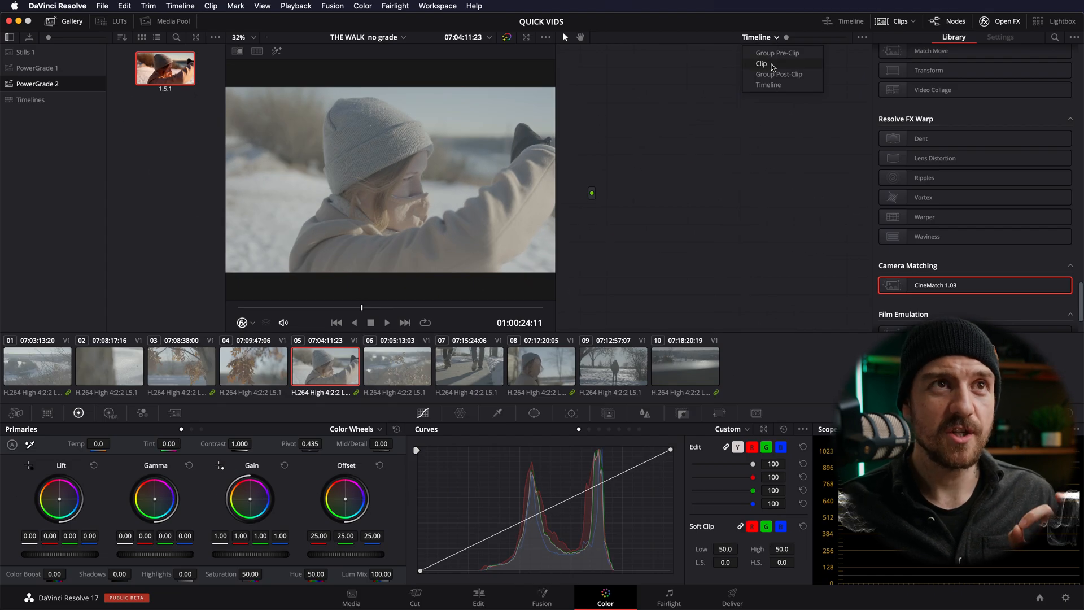
click(760, 62)
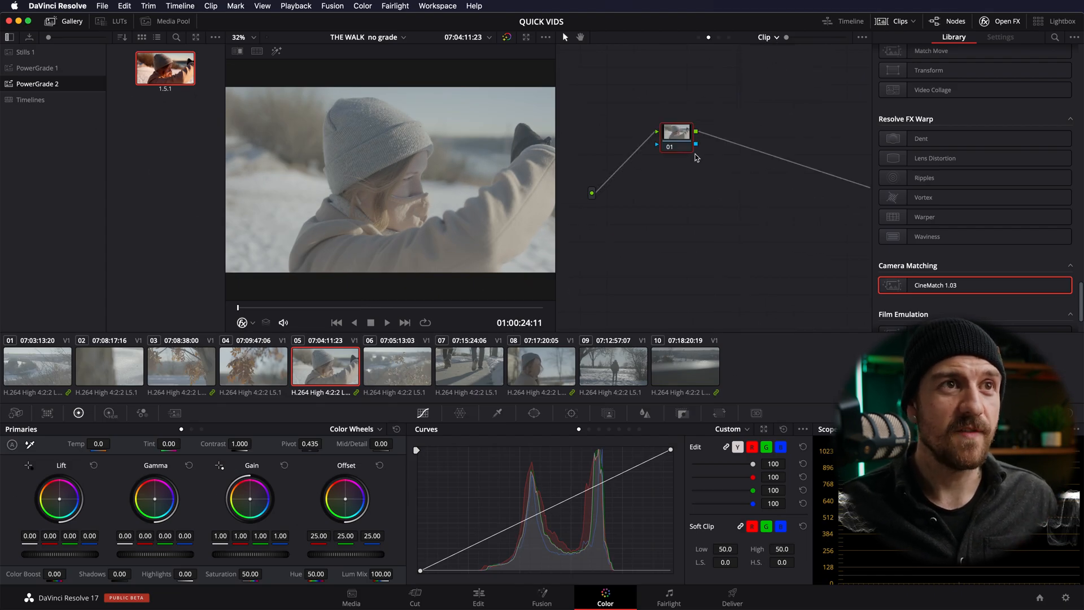
mouse_move(248, 211)
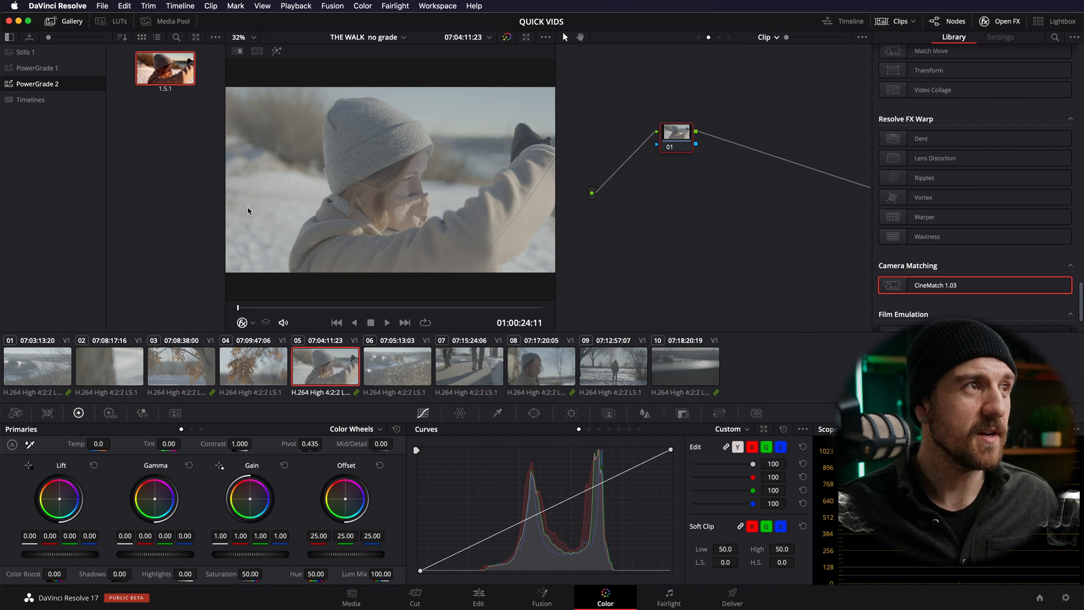
Step: Apply still 1.5.1's warm three-node grade to clip 05 at clip level
right_click(167, 67)
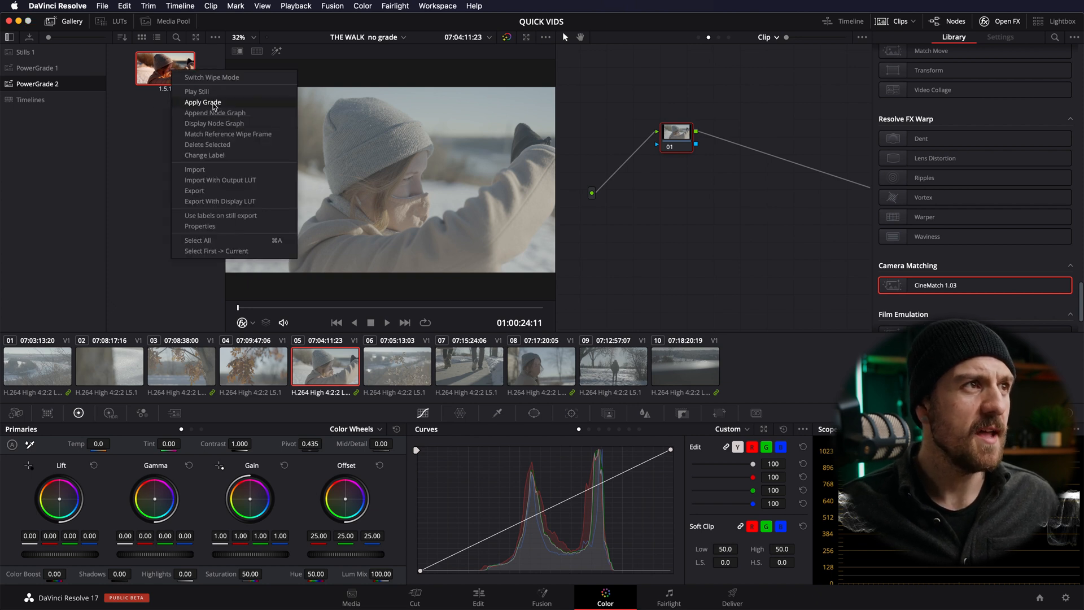
click(203, 103)
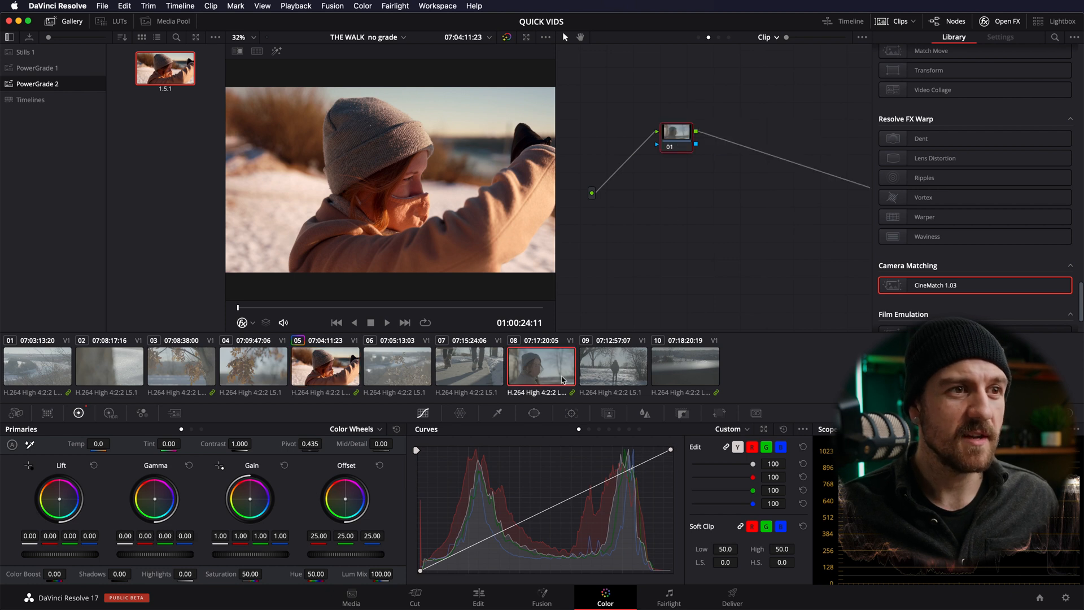
click(325, 366)
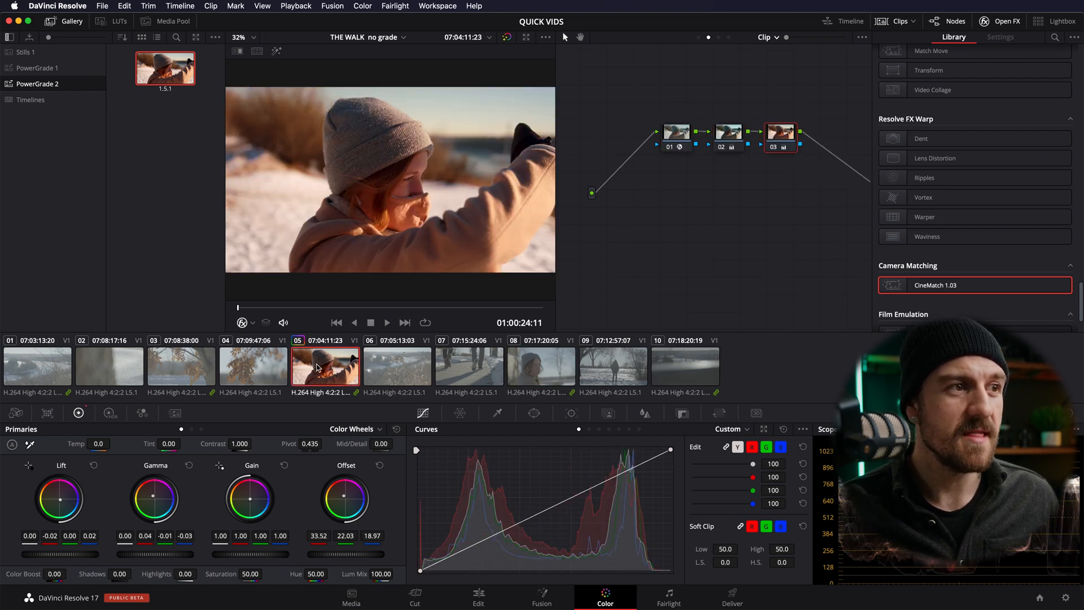
right_click(780, 135)
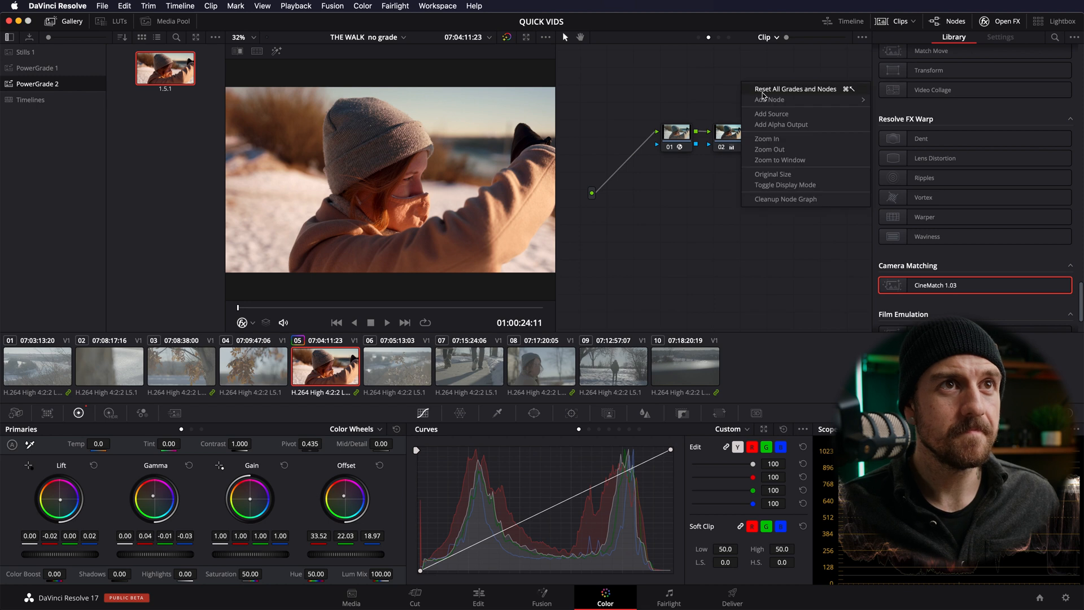
click(795, 88)
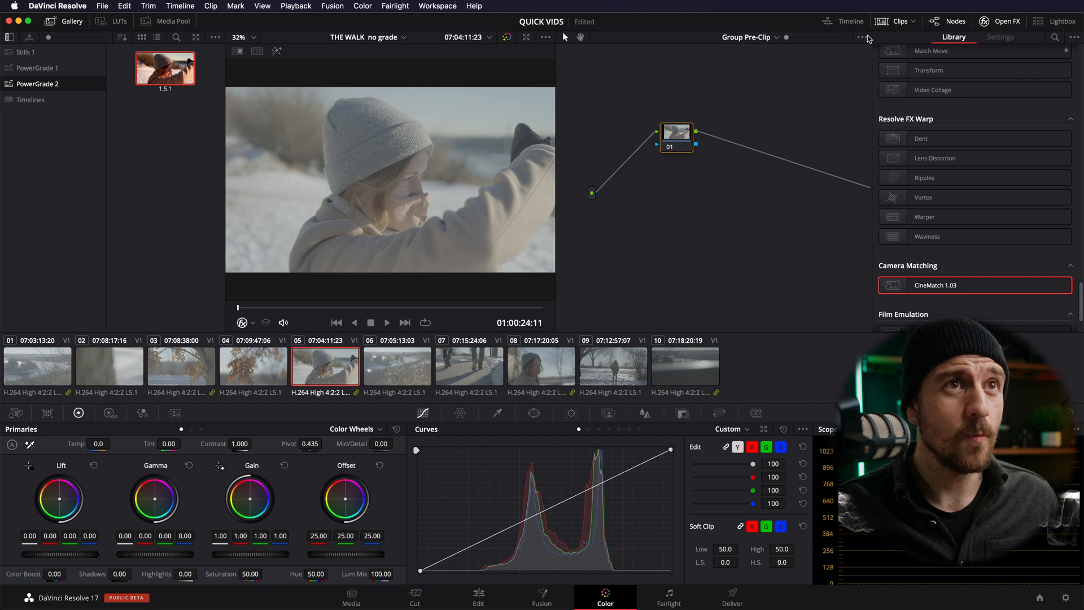
right_click(166, 68)
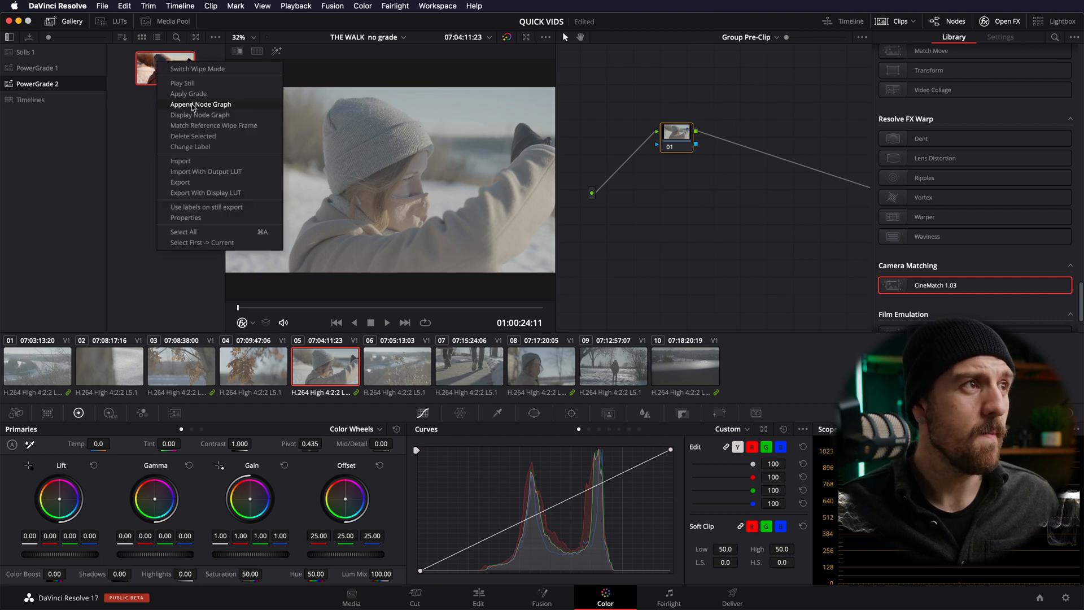
click(201, 104)
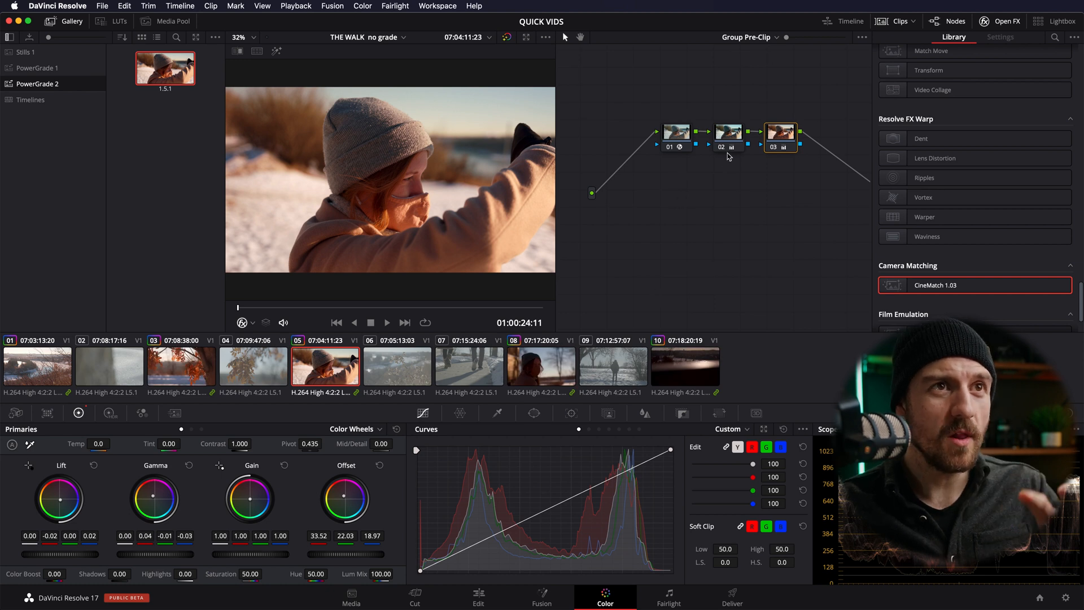
mouse_move(691, 186)
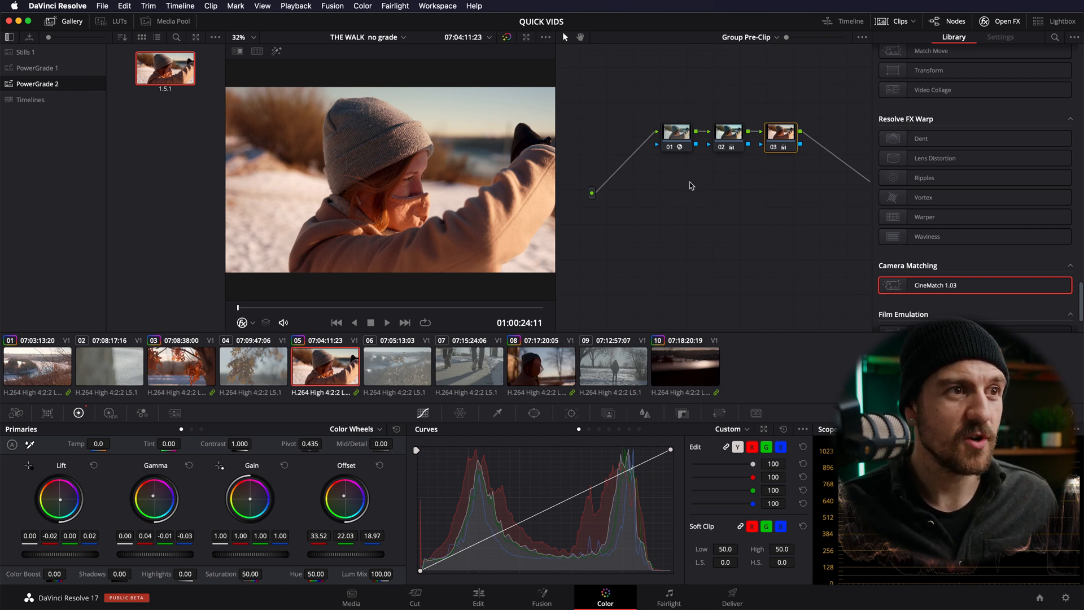
click(180, 366)
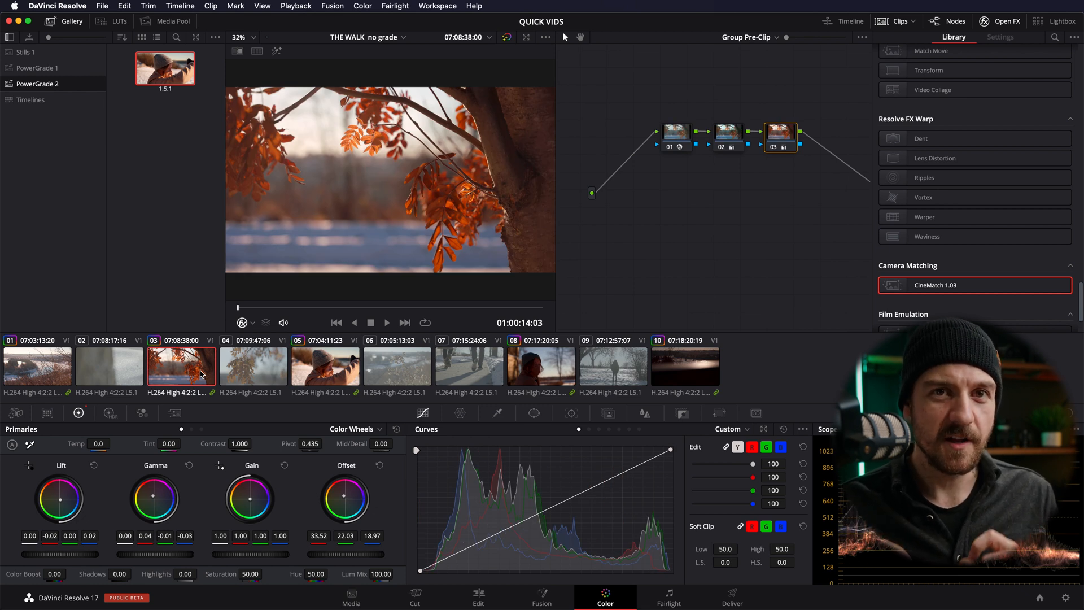
click(541, 367)
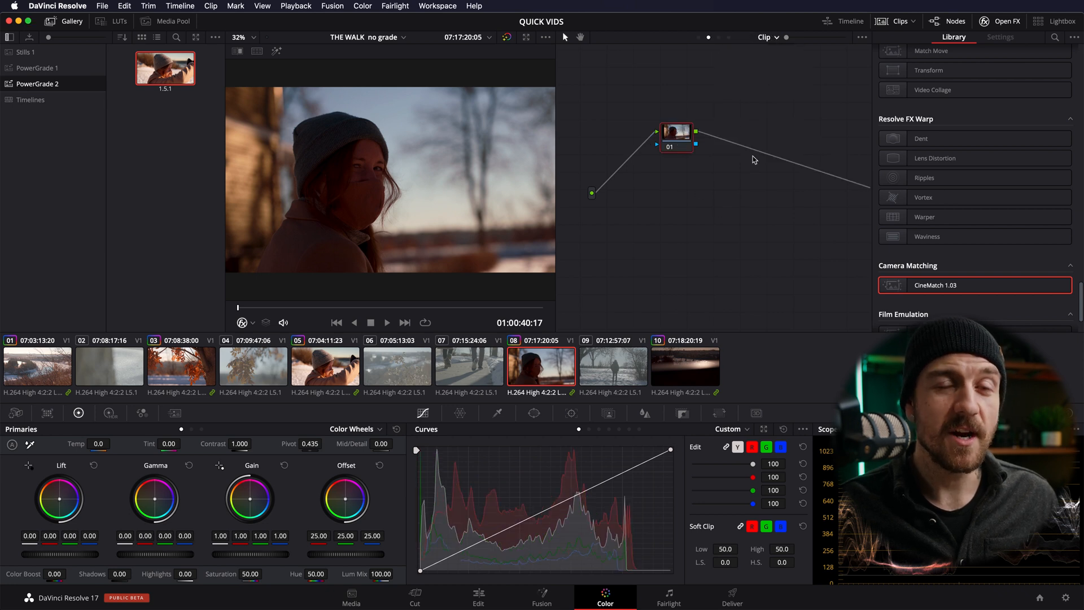
mouse_move(765, 159)
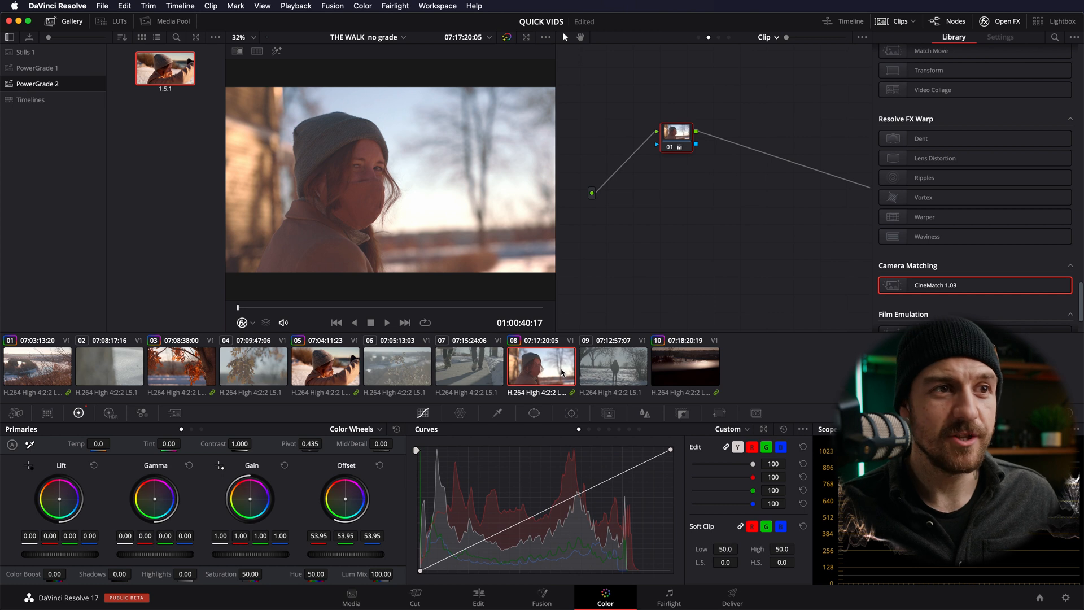
click(181, 366)
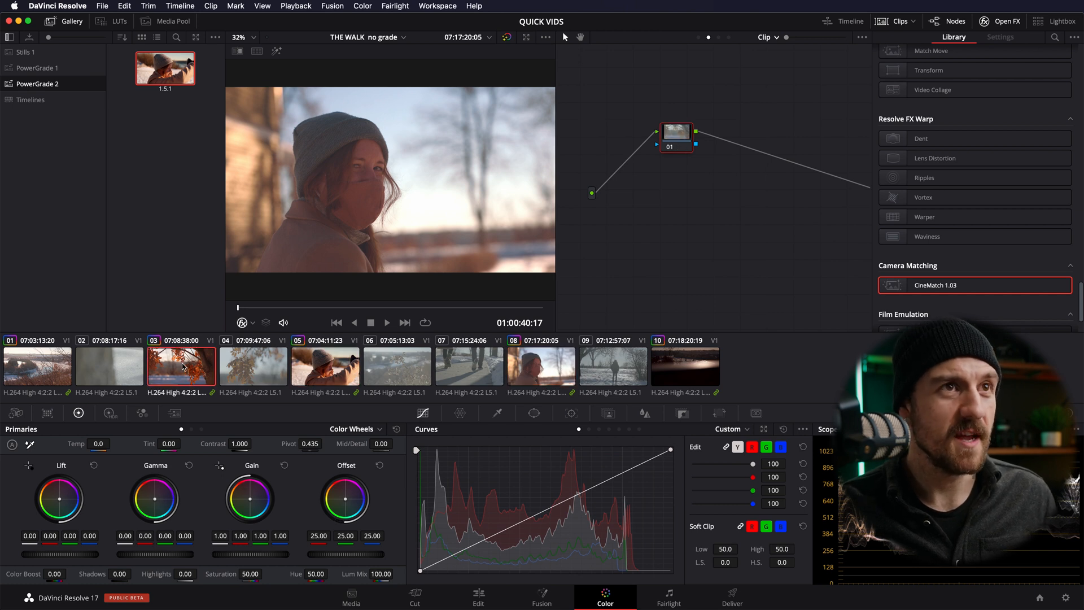
click(542, 366)
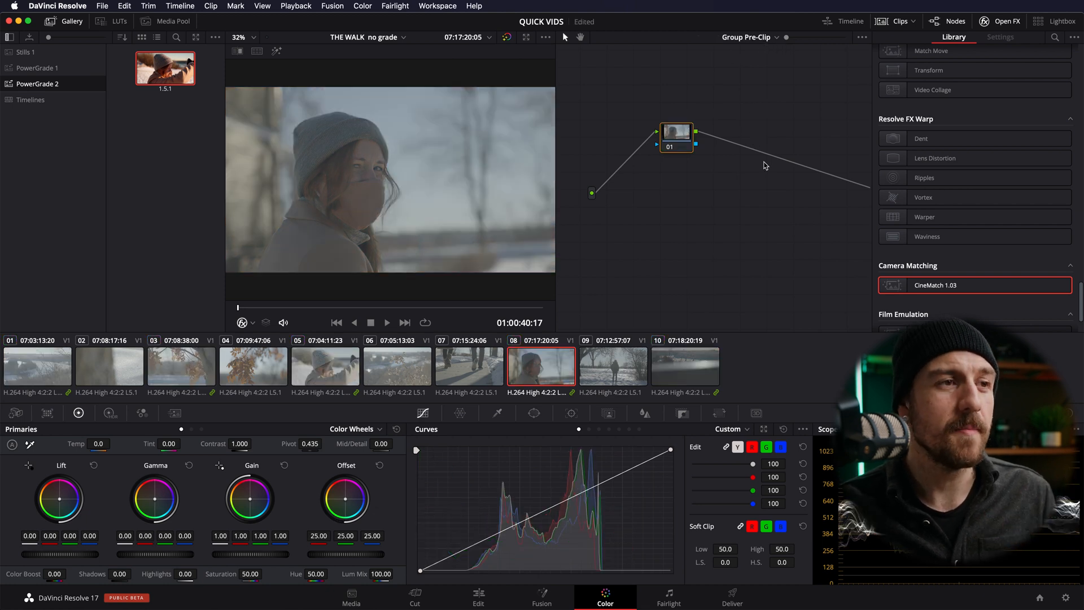
click(181, 366)
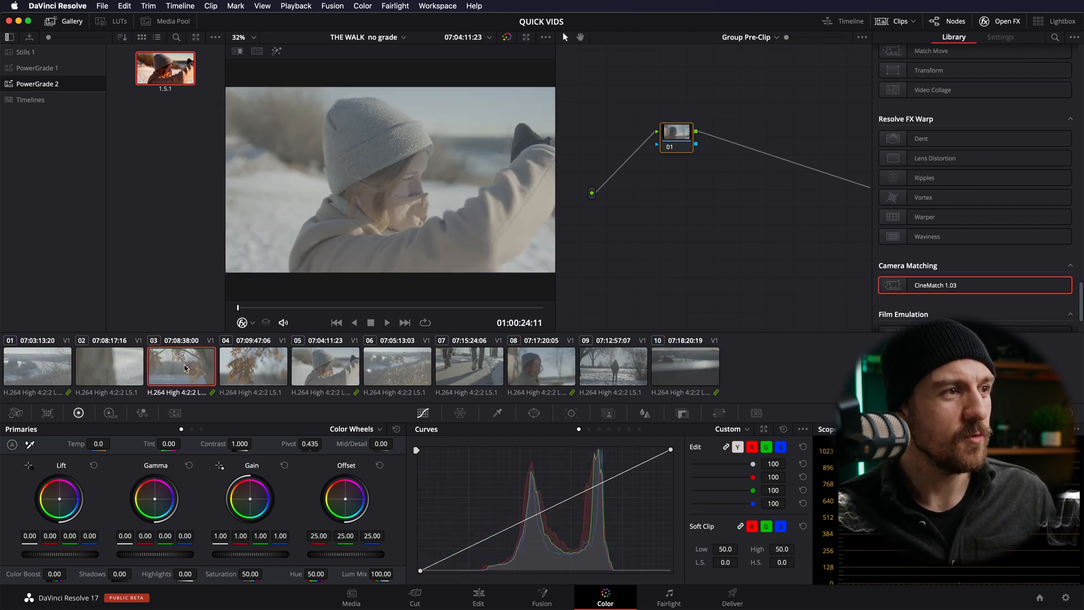
click(541, 366)
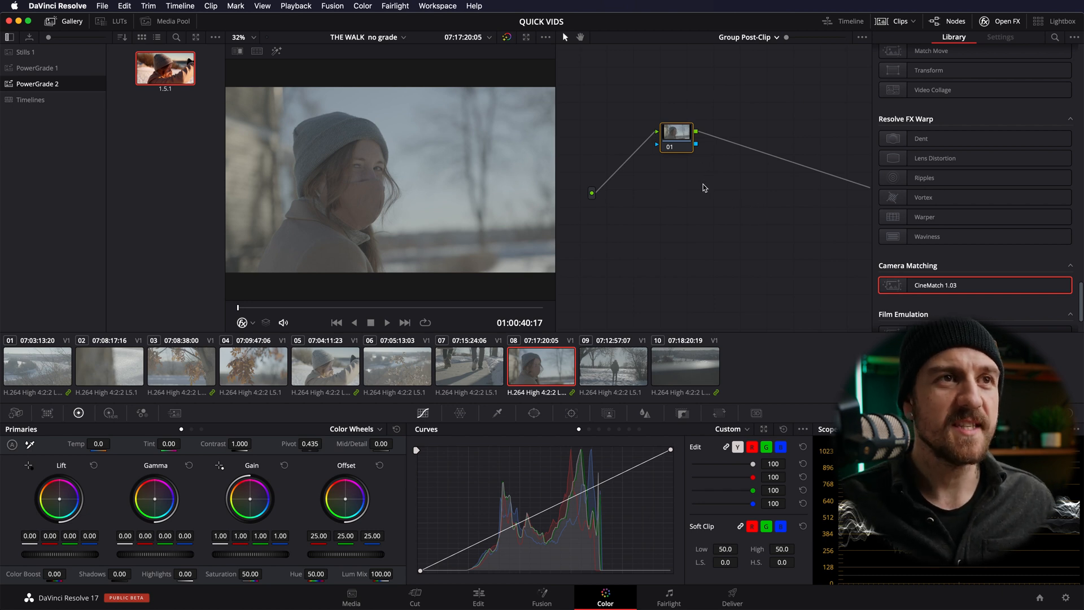
mouse_move(288, 130)
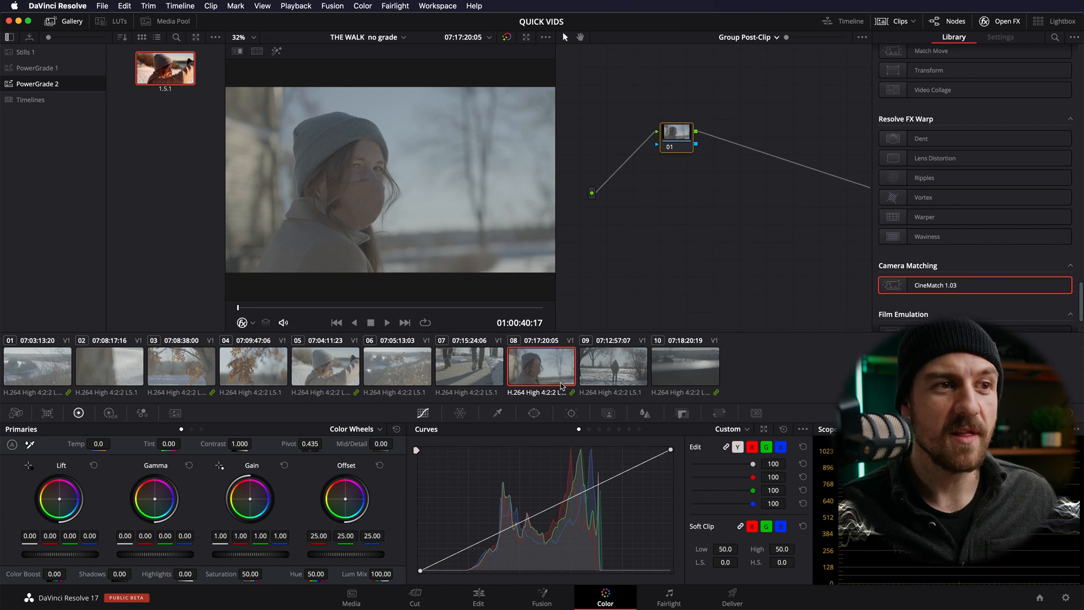
Step: Append the PowerGrade's three nodes at the Group Post-Clip level and select beanie clip 05
right_click(167, 70)
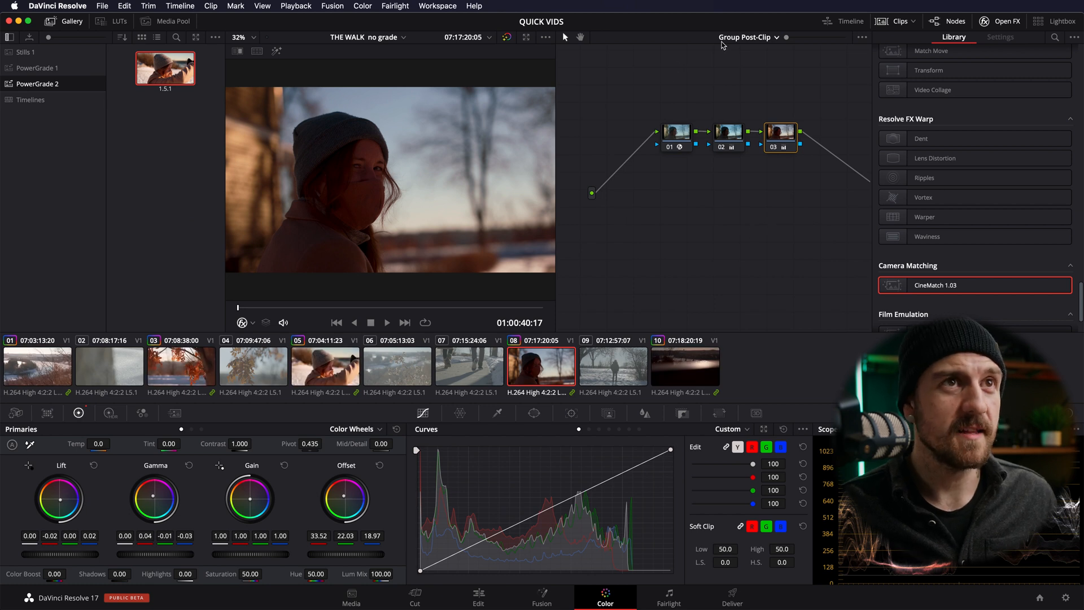
click(749, 37)
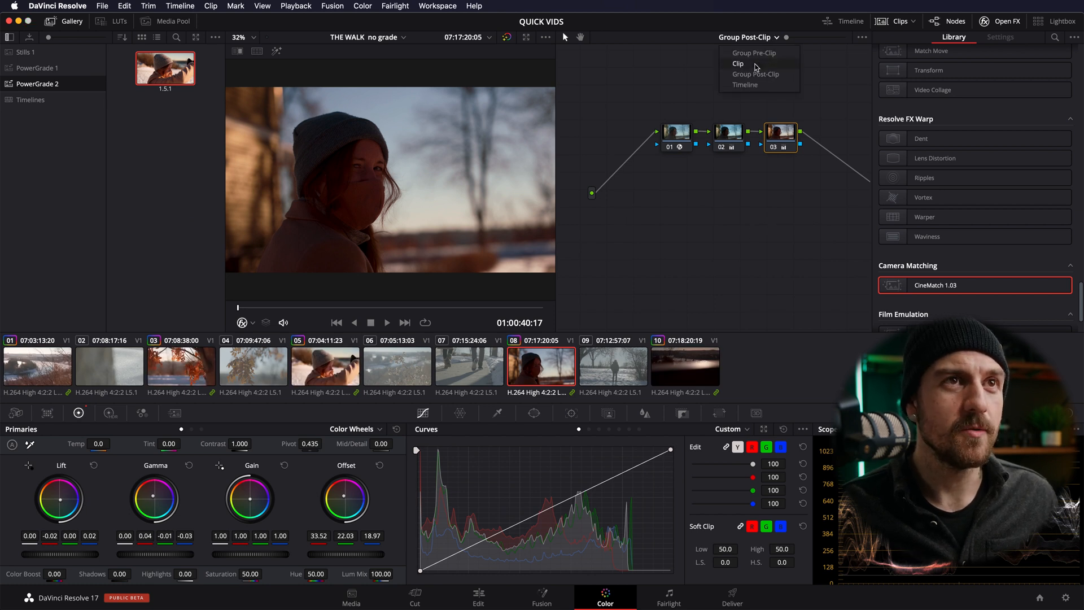
click(737, 64)
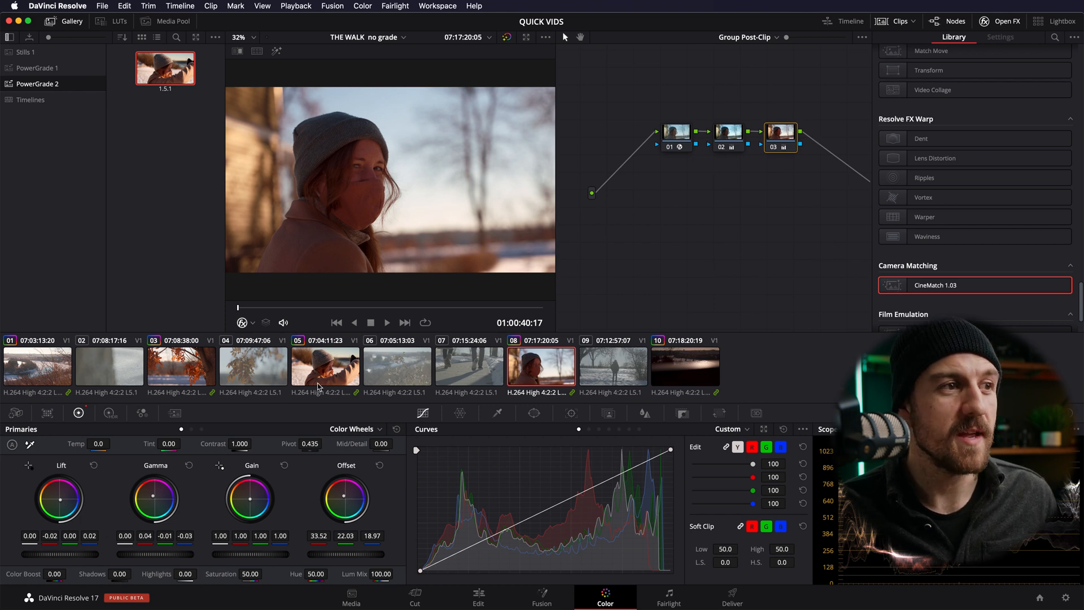
click(324, 366)
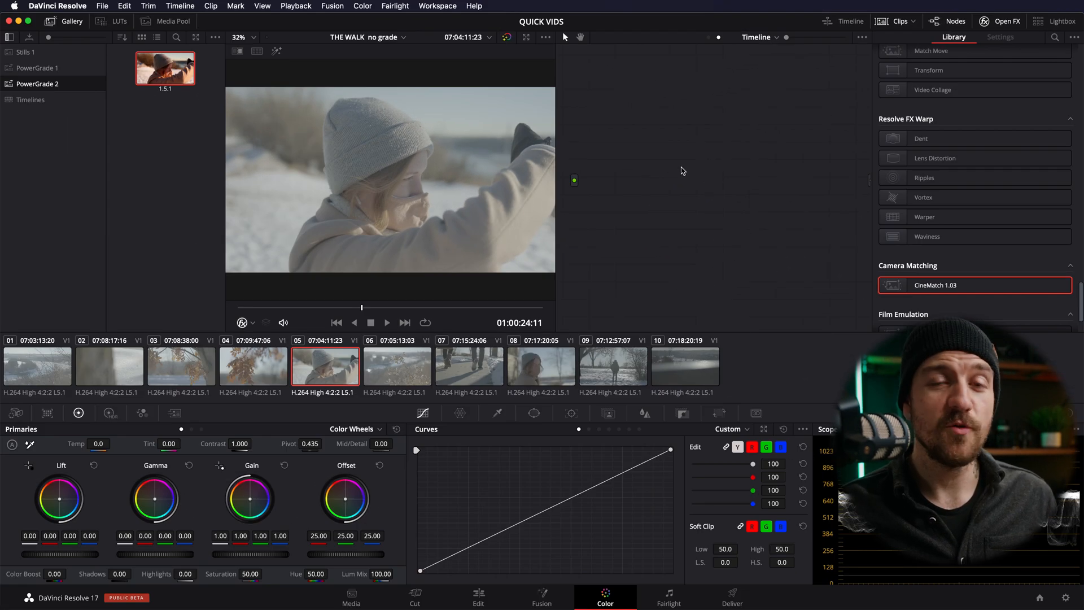
mouse_move(731, 257)
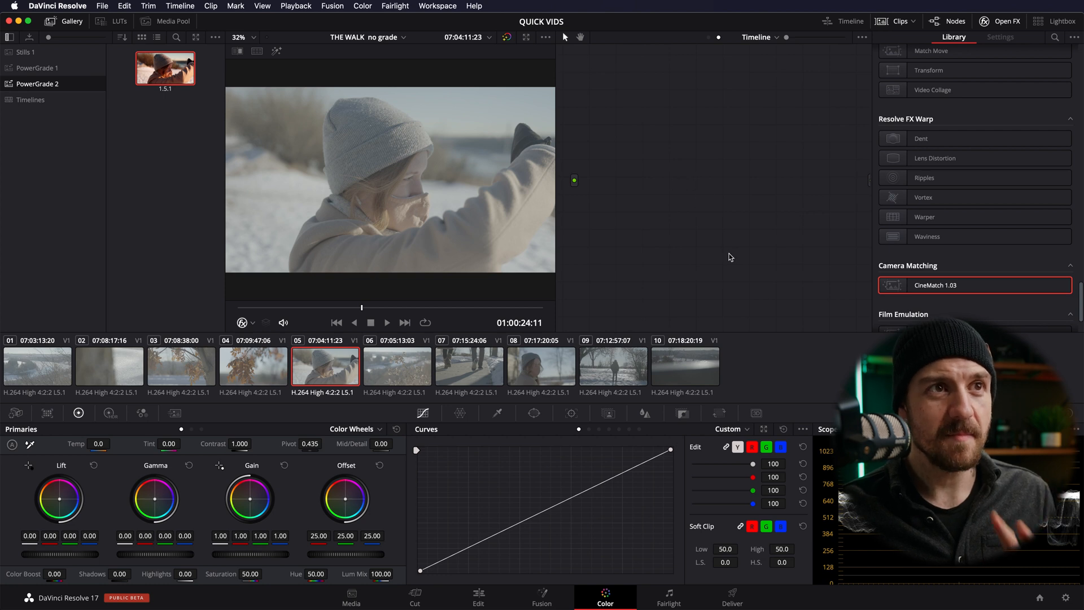
mouse_move(742, 181)
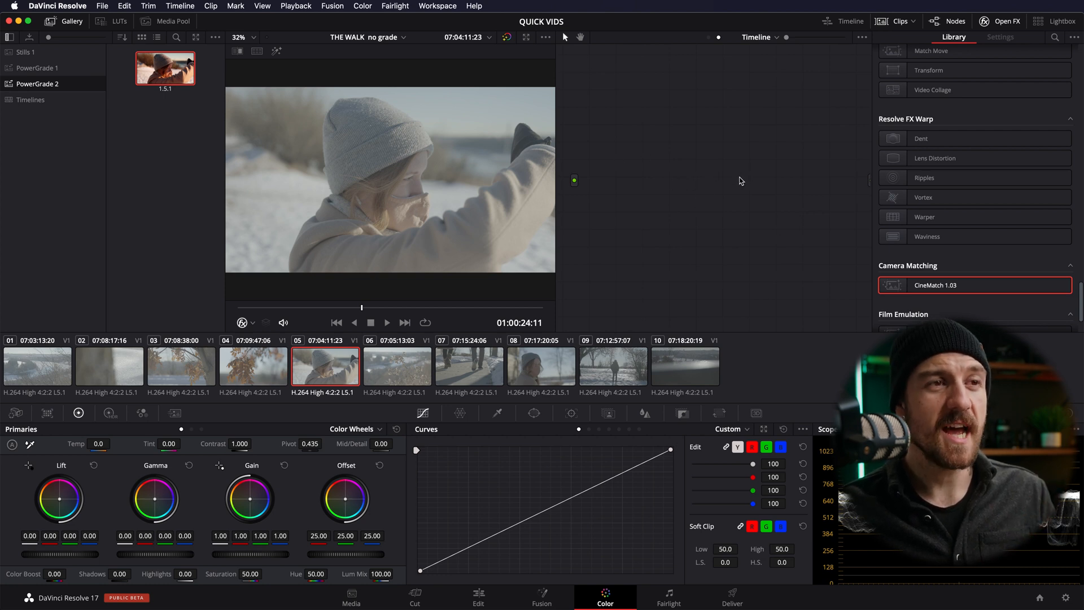
mouse_move(698, 226)
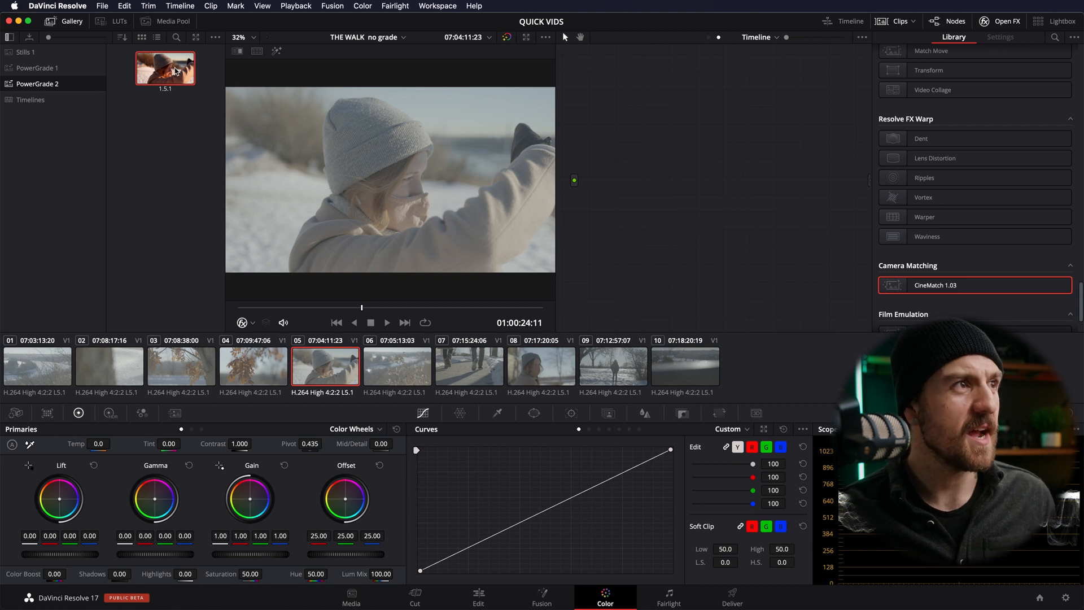
Step: Apply the PowerGrade still's grade, comparing the dried-plant and beanie clips
right_click(178, 69)
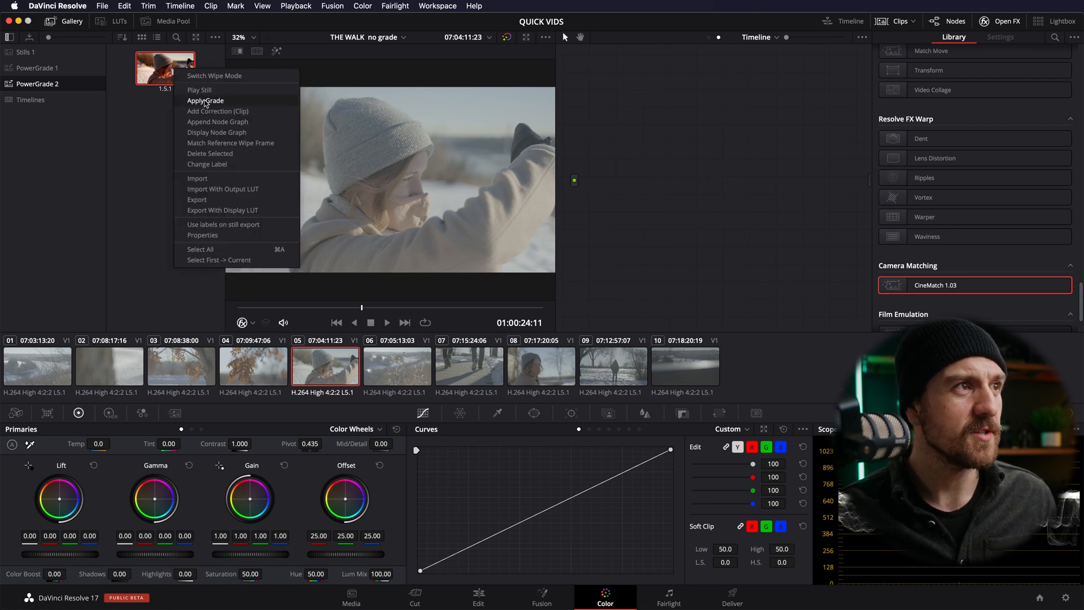
click(205, 100)
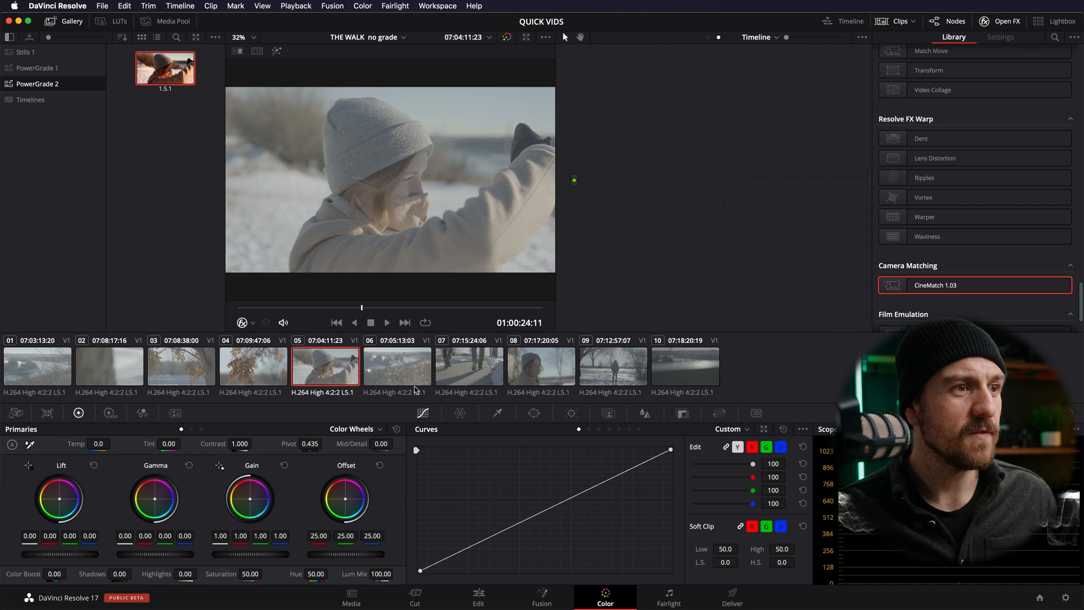
click(398, 366)
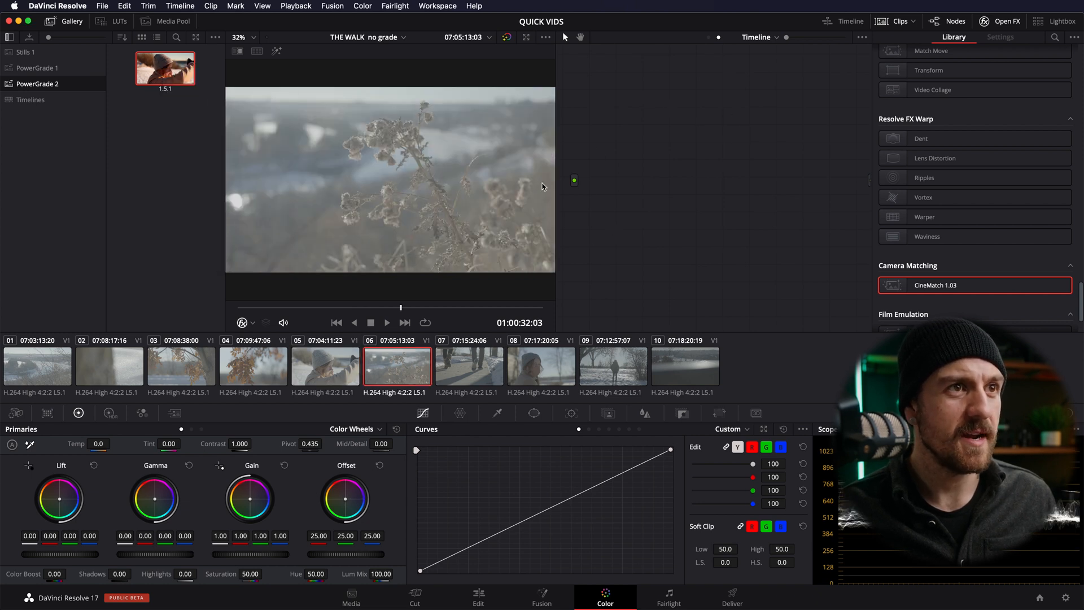
click(325, 366)
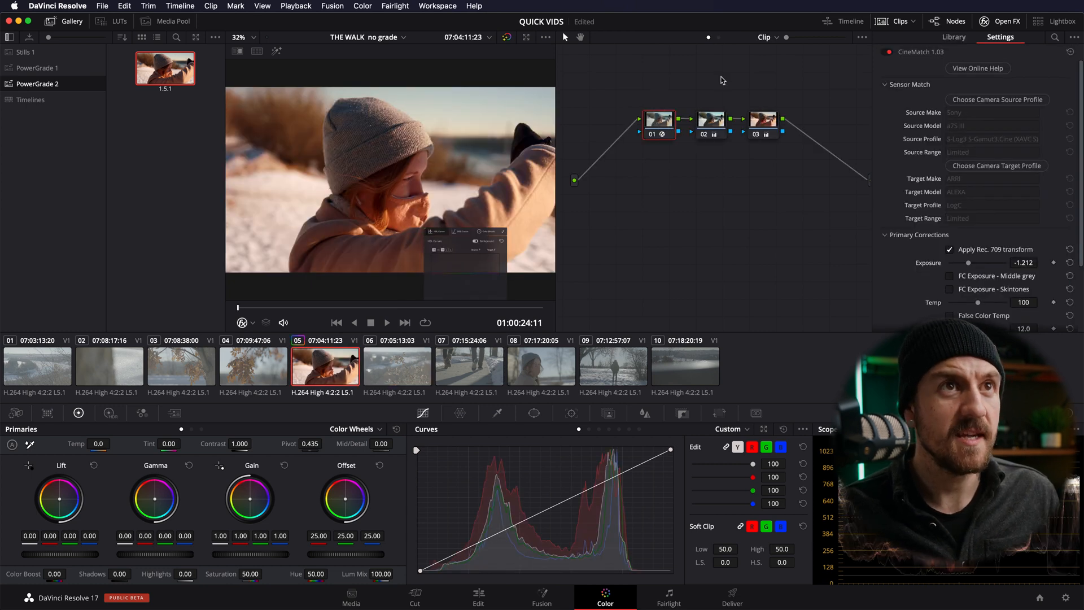
Step: Place the grade at Timeline level and verify it on clips 06, 07 and 05
click(951, 37)
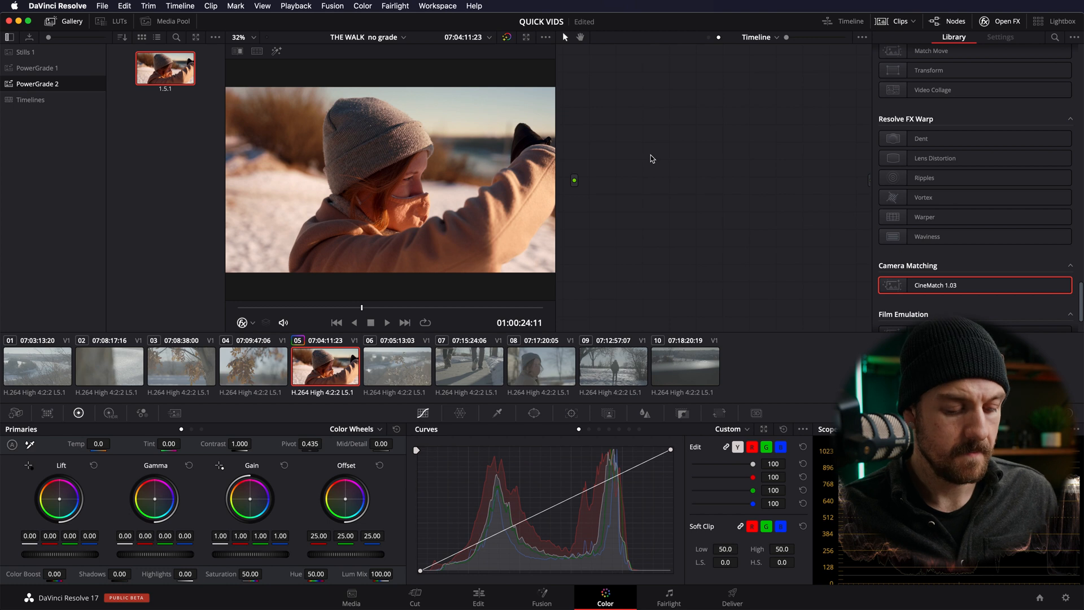
click(974, 285)
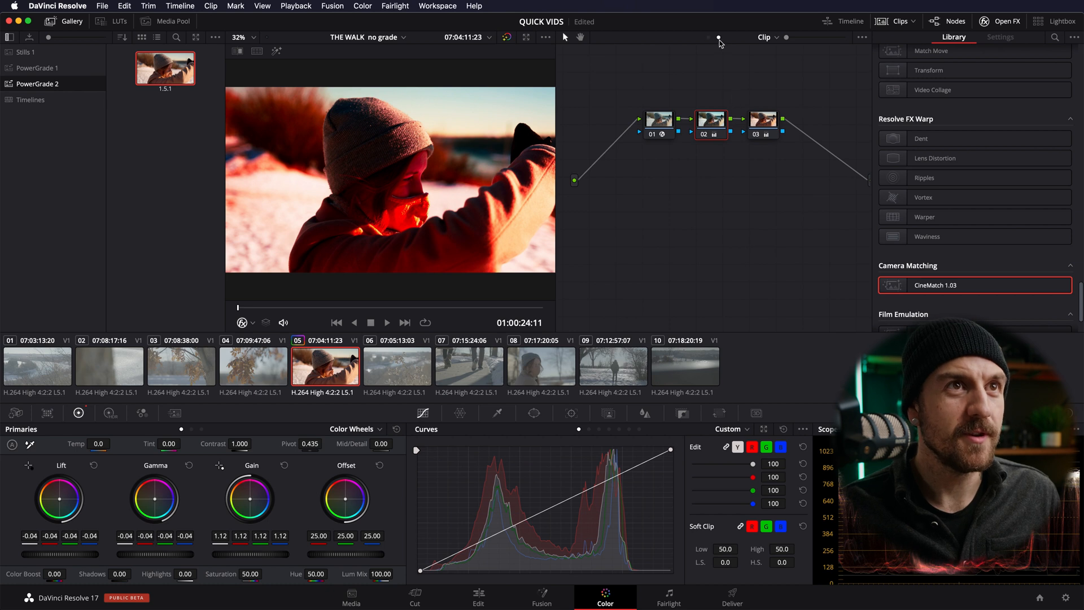
click(658, 121)
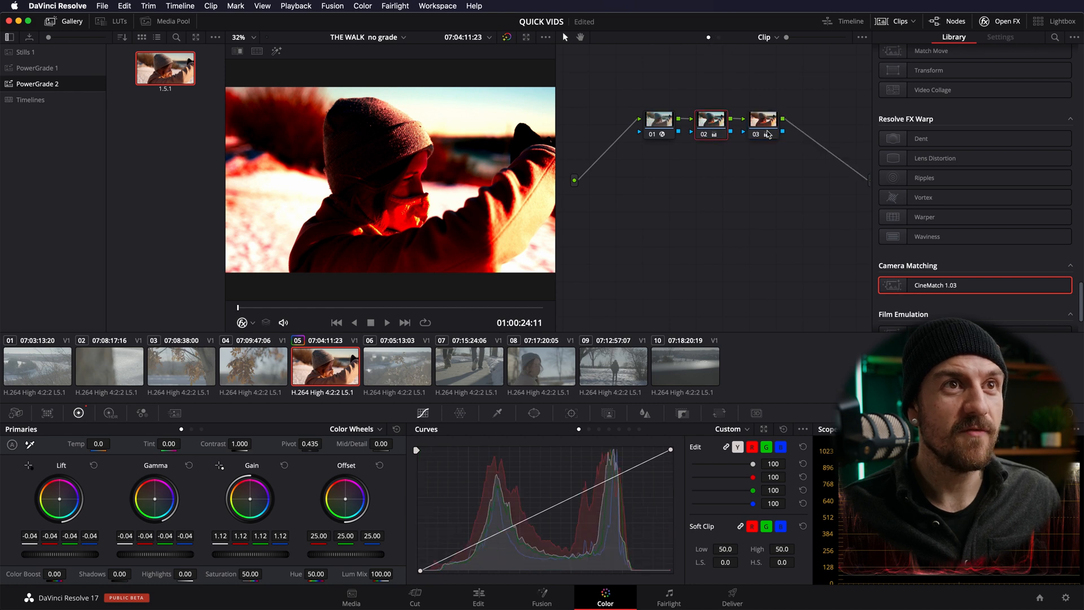
click(764, 120)
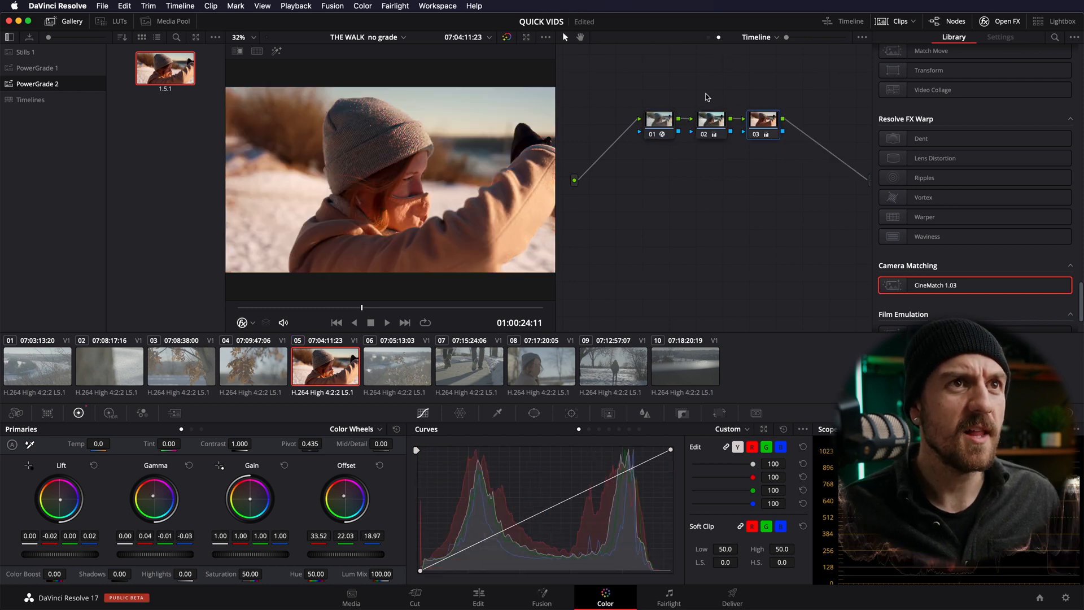
click(397, 367)
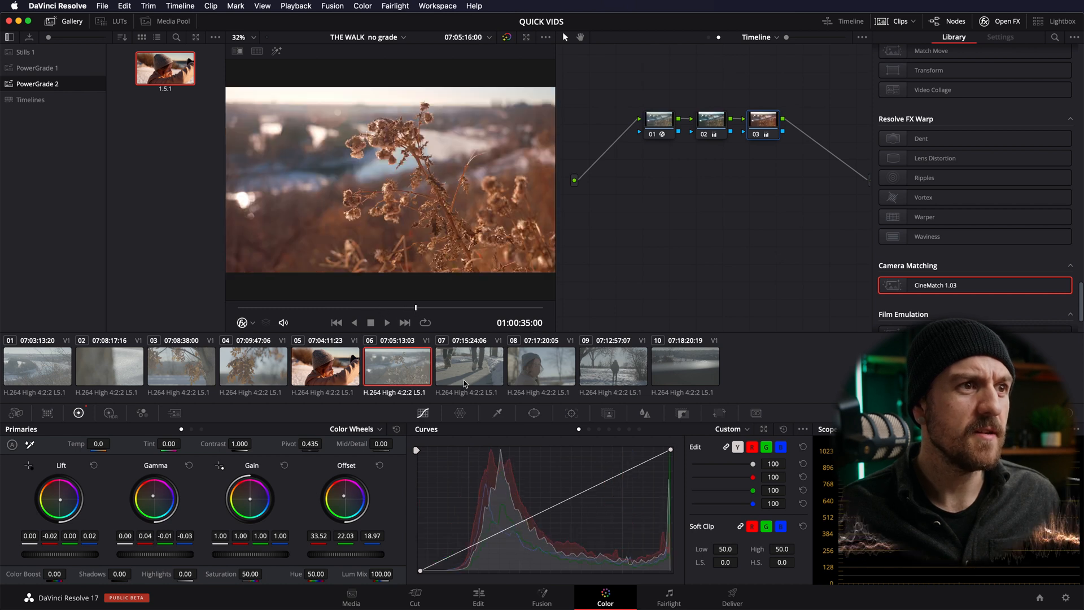
click(469, 366)
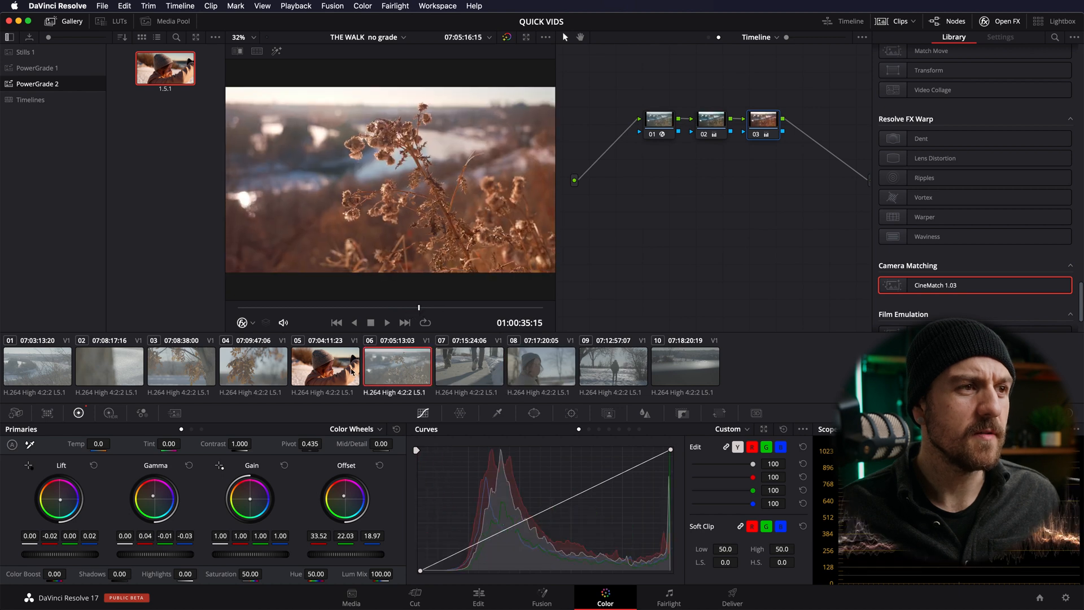
click(325, 366)
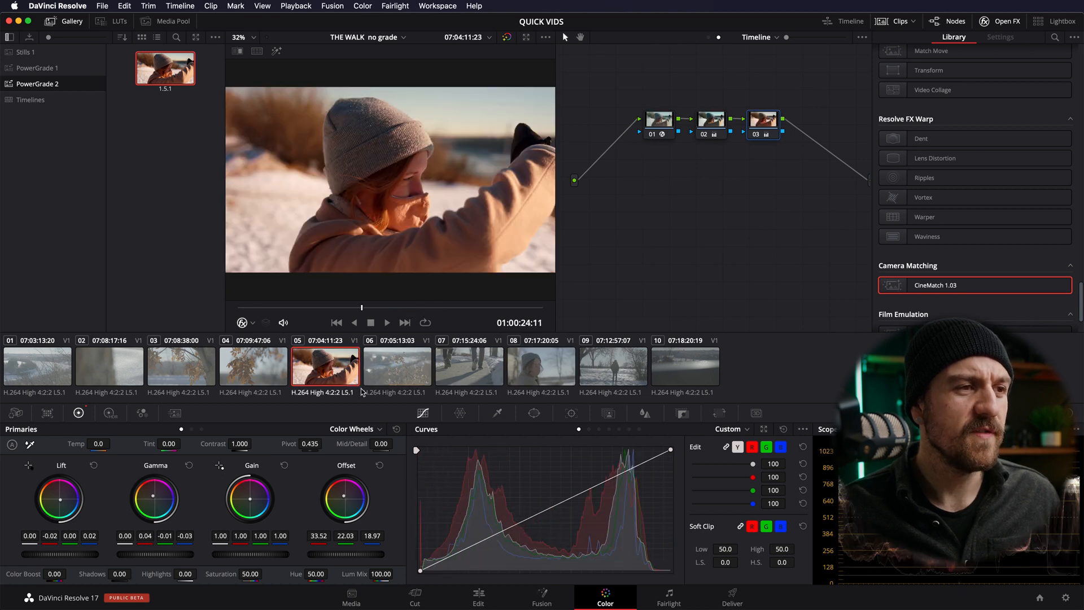
Step: Switch to the Edit page and move the playhead to the beanie girl shot
click(478, 596)
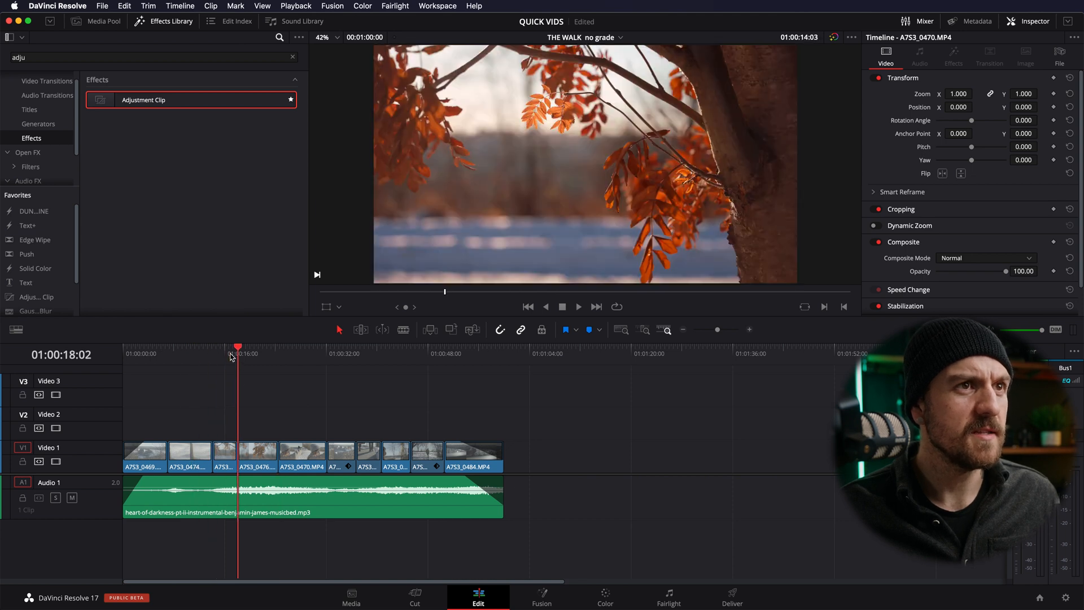
click(323, 353)
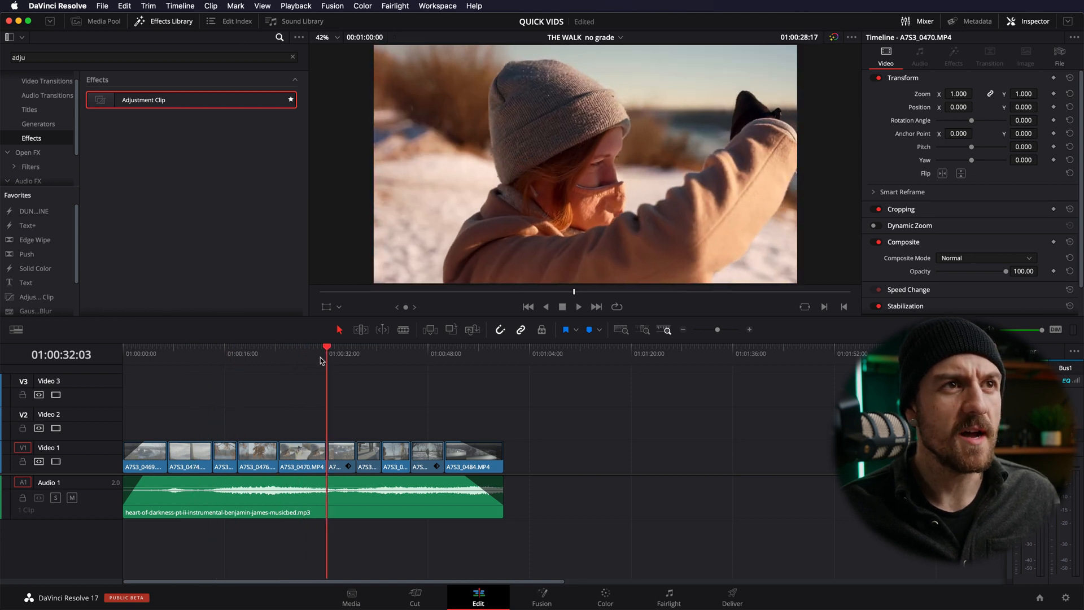